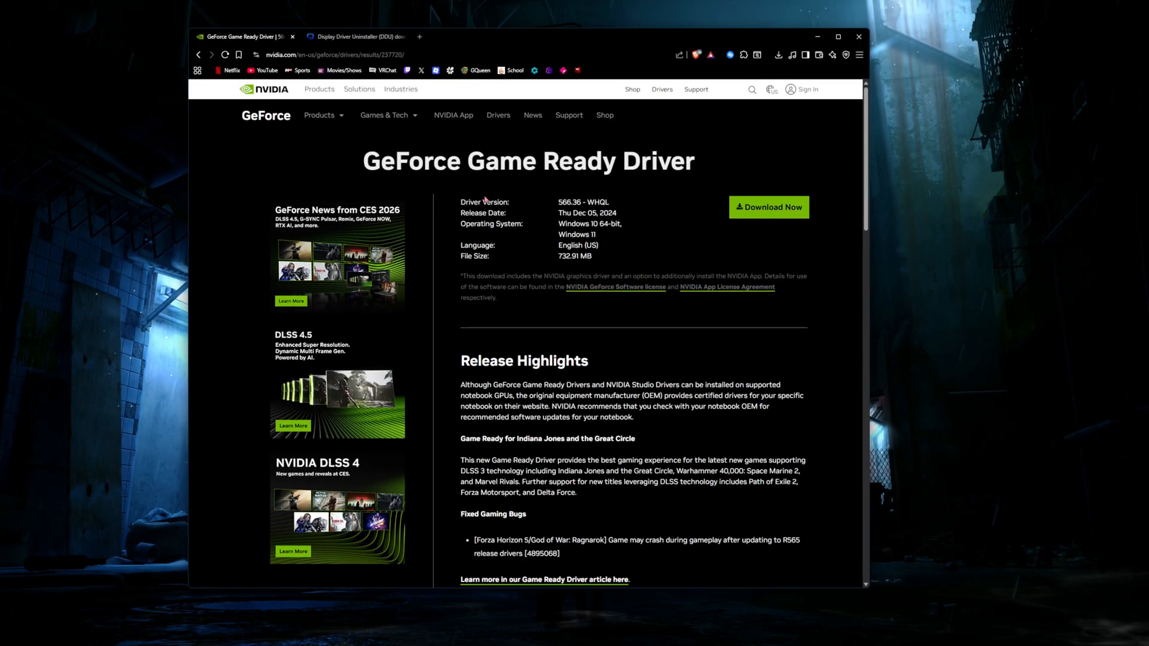
mouse_move(546, 207)
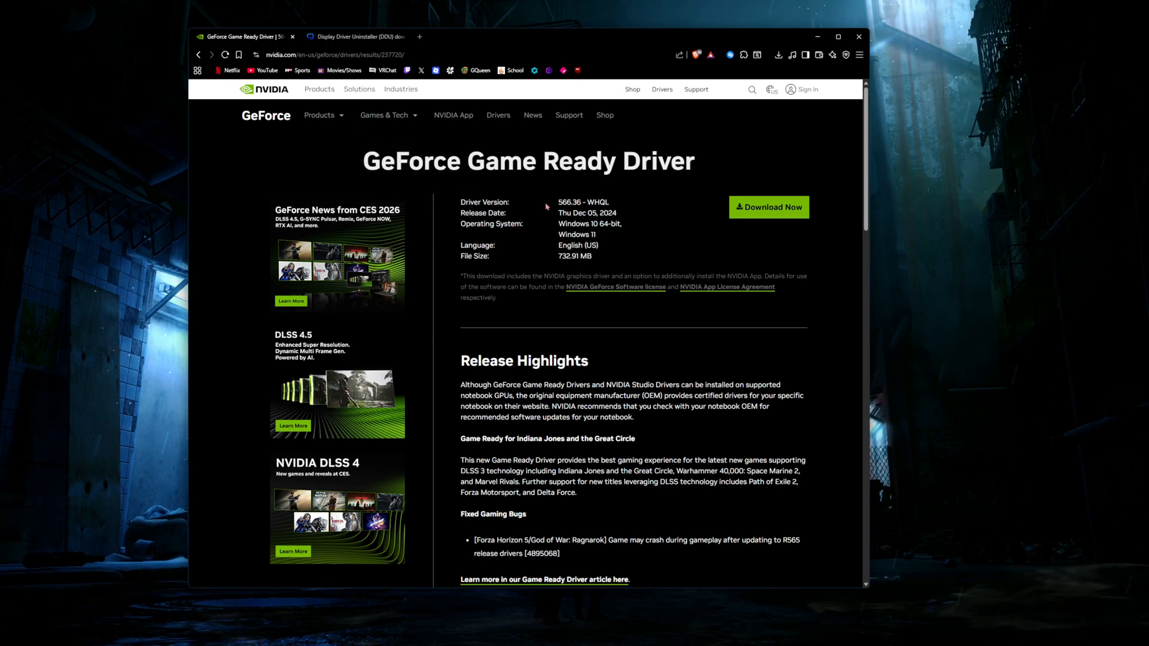
Step: Note the 566.36 driver version, then download DDU 18.1.4.0 from the Guru3D USA mirror
double_click(570, 202)
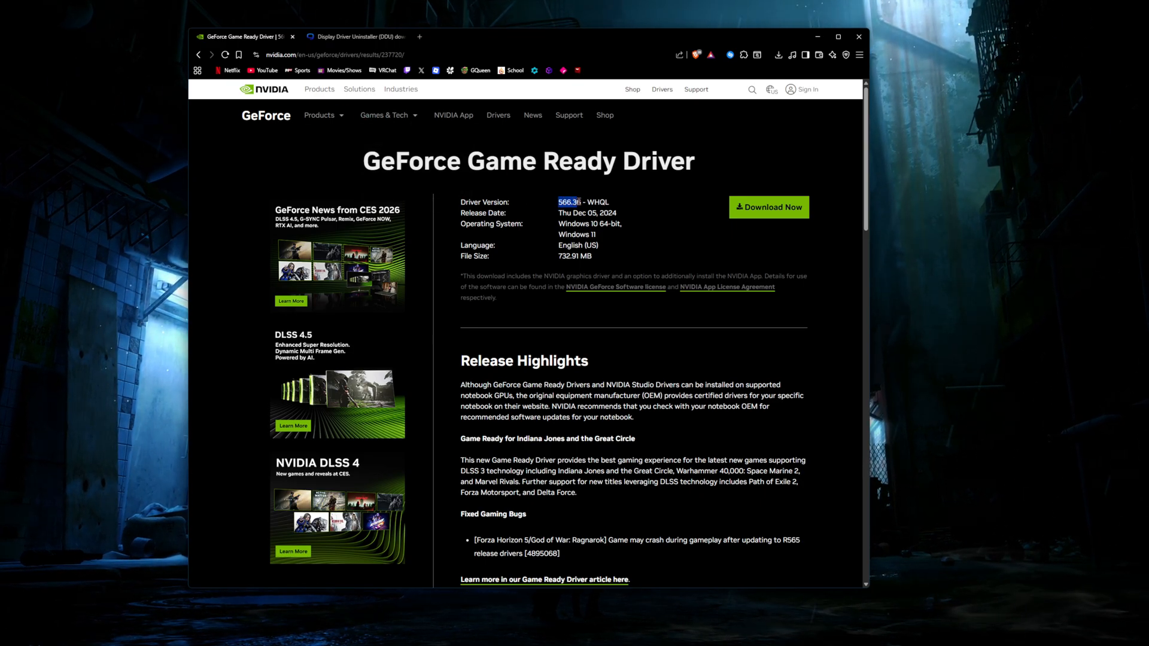
left_click(354, 37)
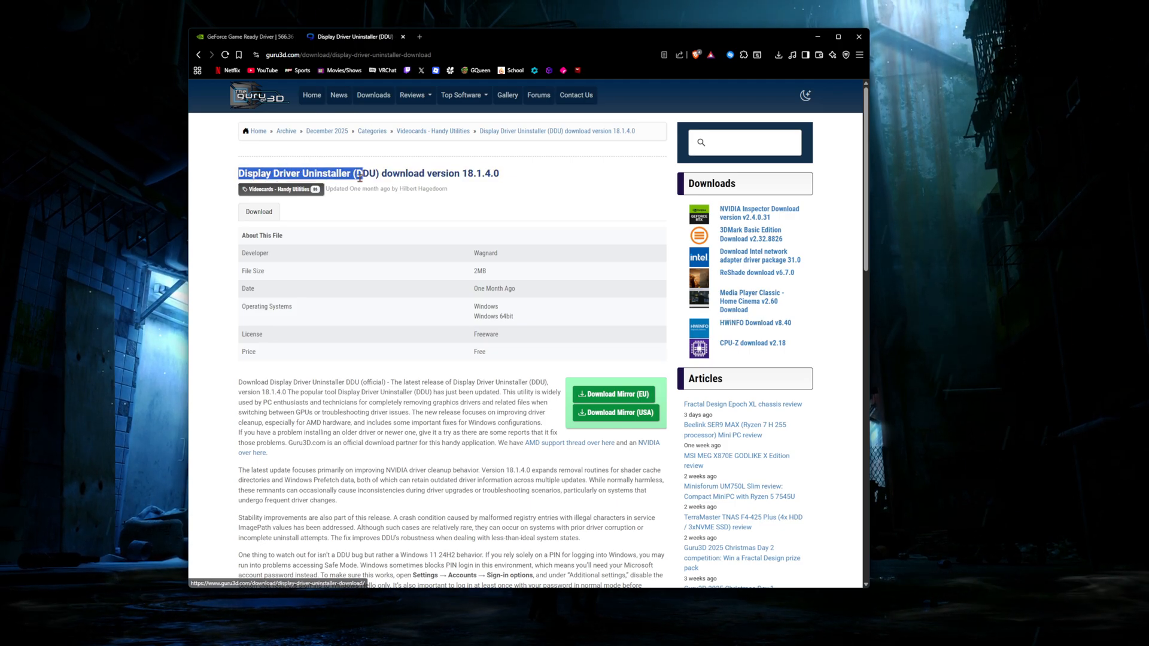
left_click(616, 412)
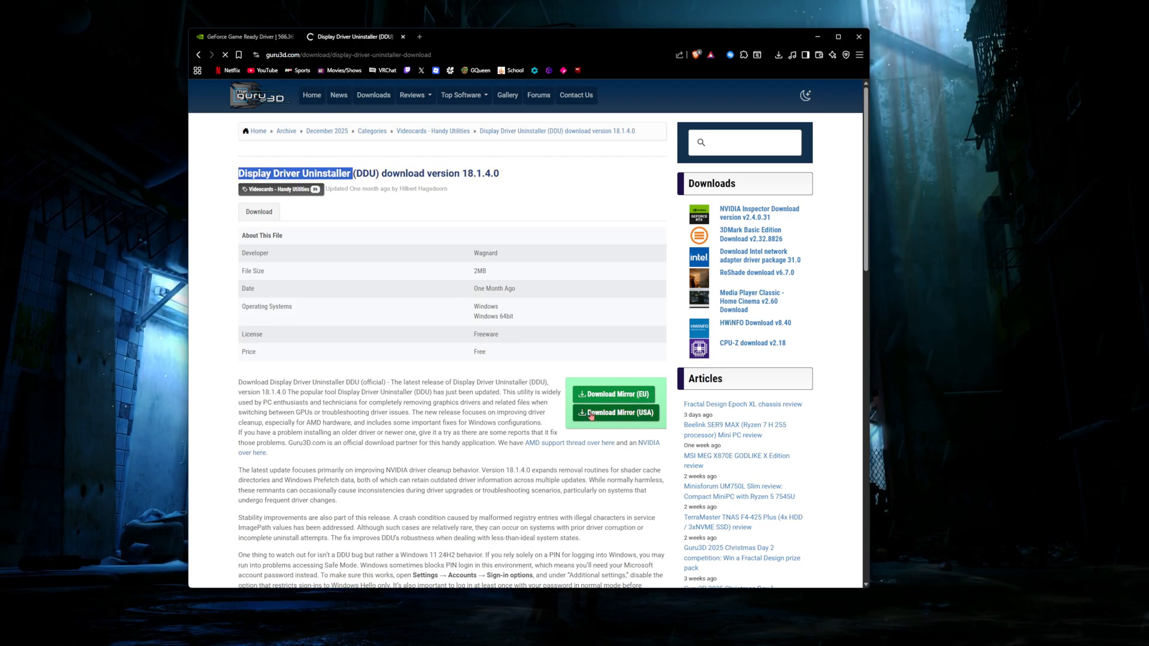
left_click(615, 412)
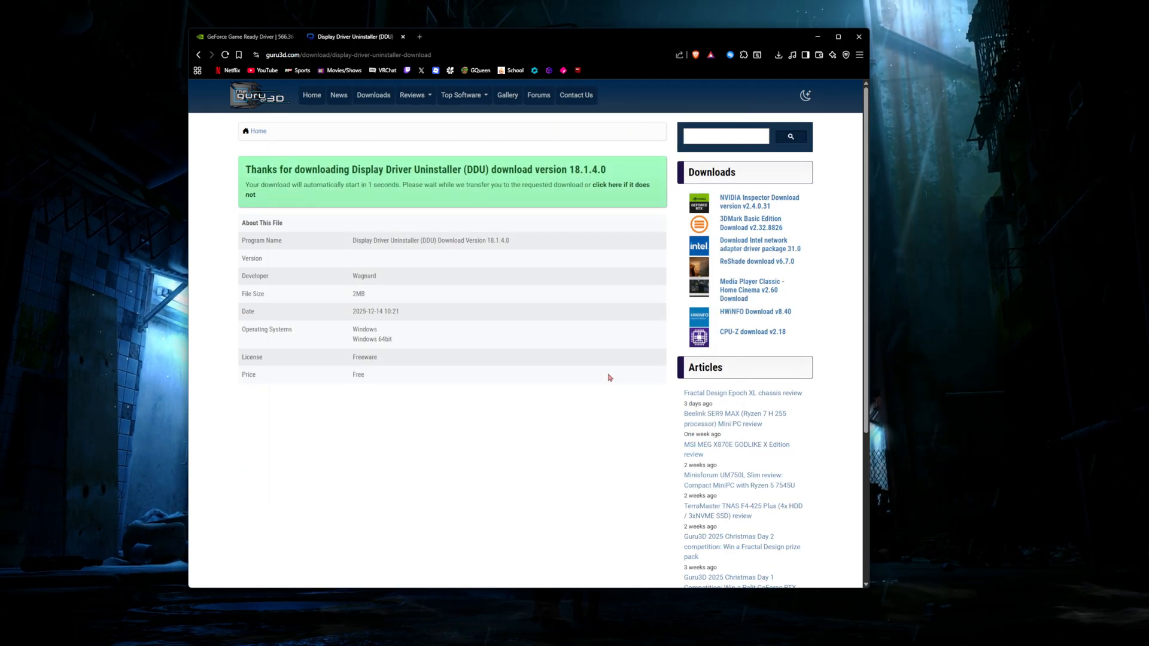
left_click(246, 37)
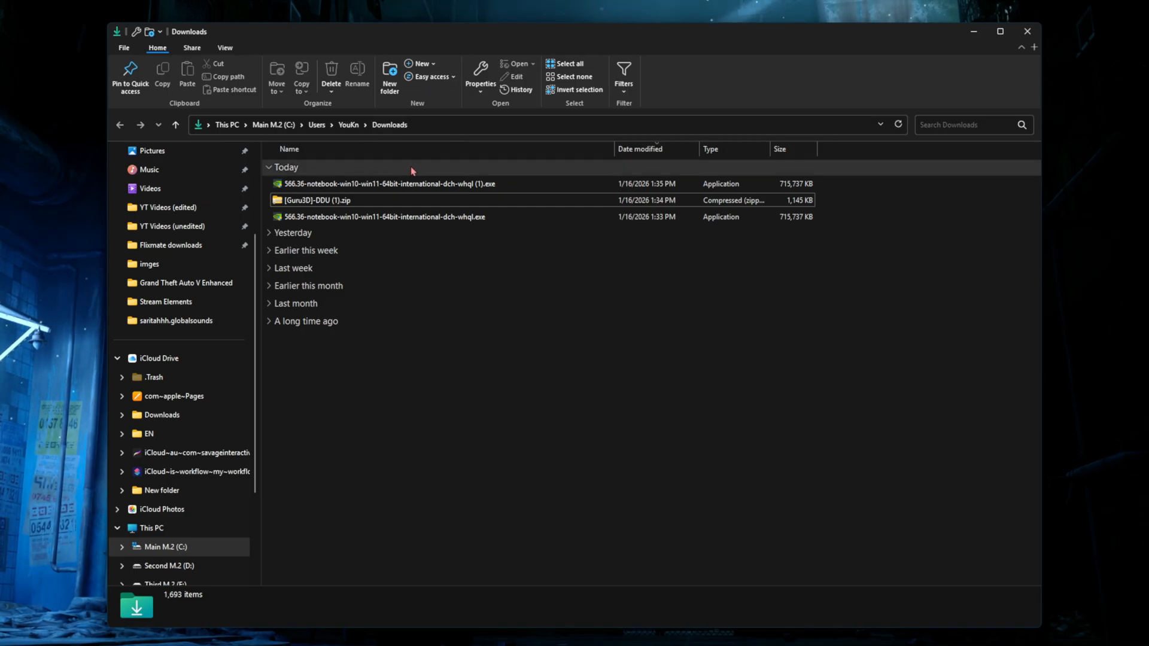
Step: Extract the [Guru3D]-DDU zip into its own folder via Extract All
right_click(315, 199)
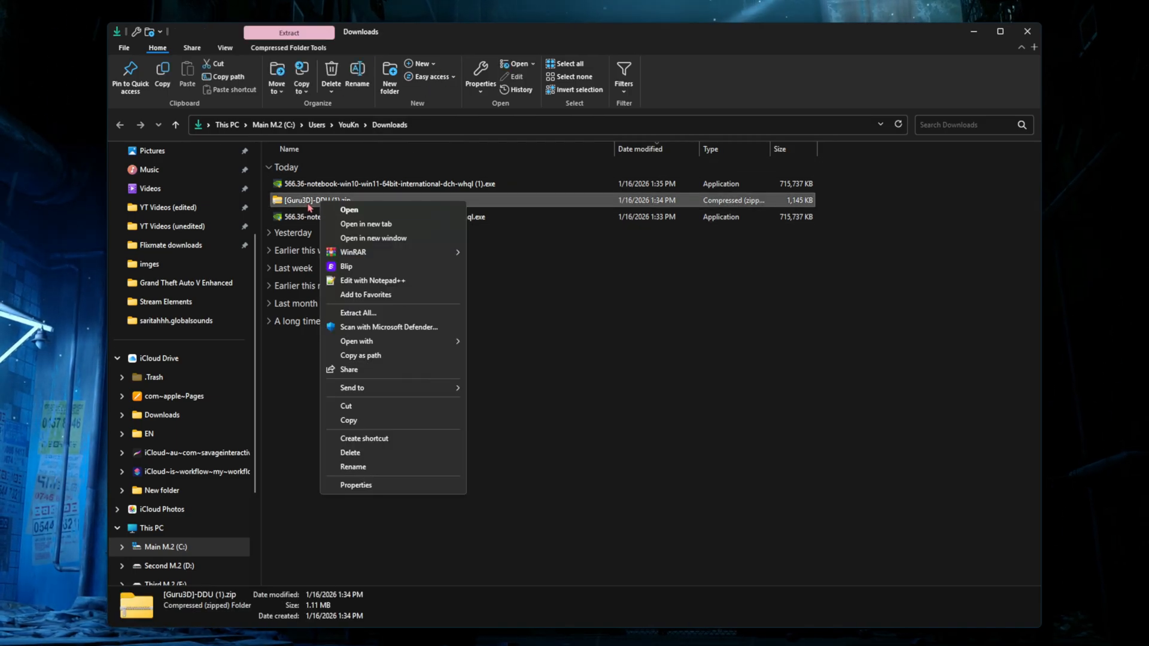
mouse_move(373, 280)
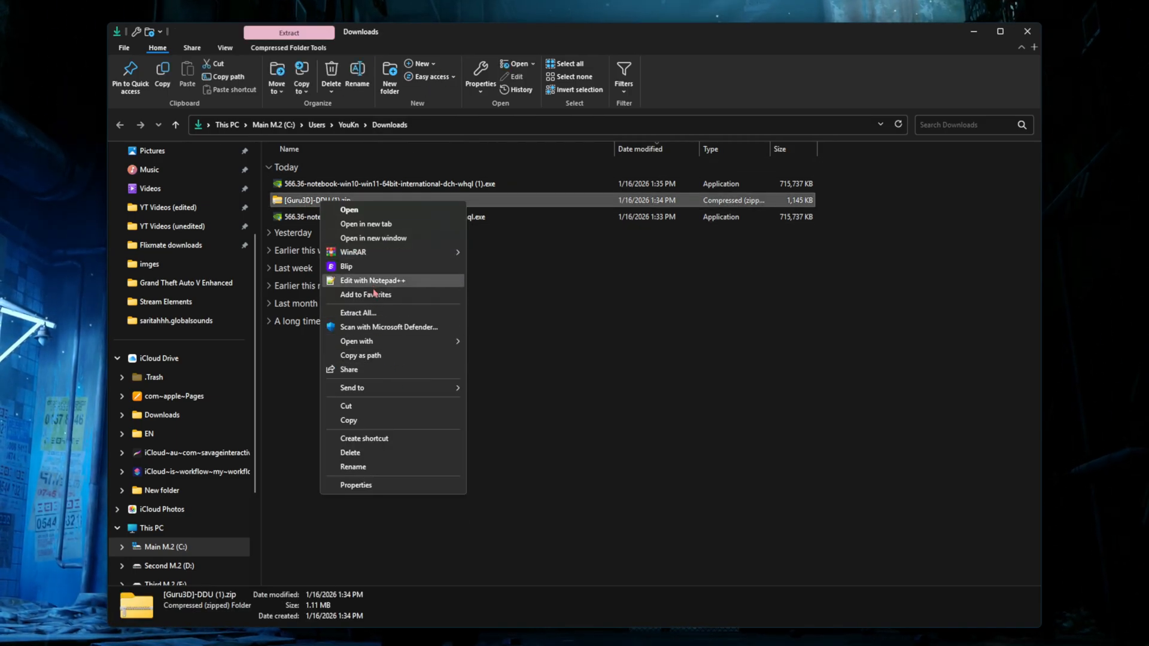
left_click(358, 312)
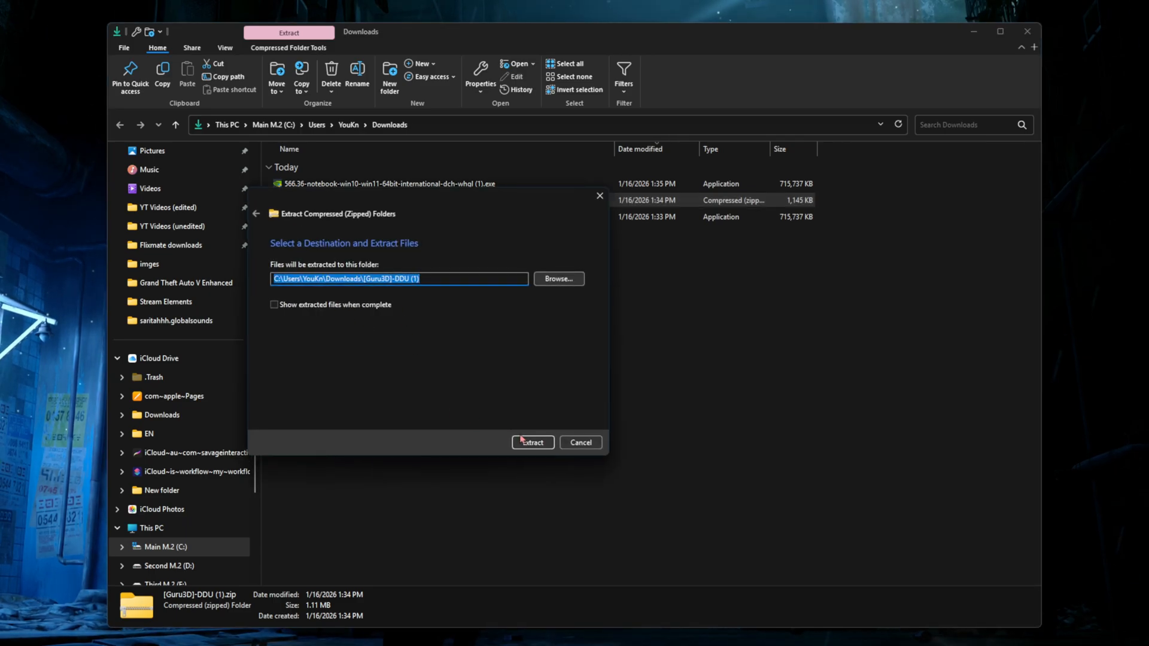
left_click(531, 441)
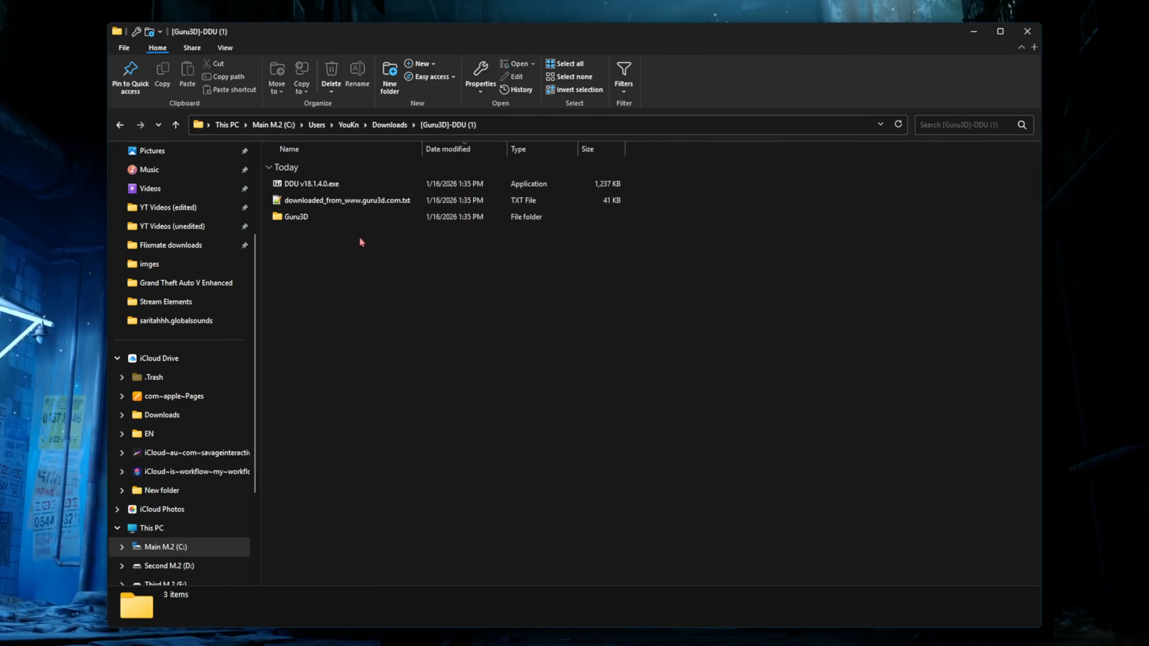
mouse_move(307, 184)
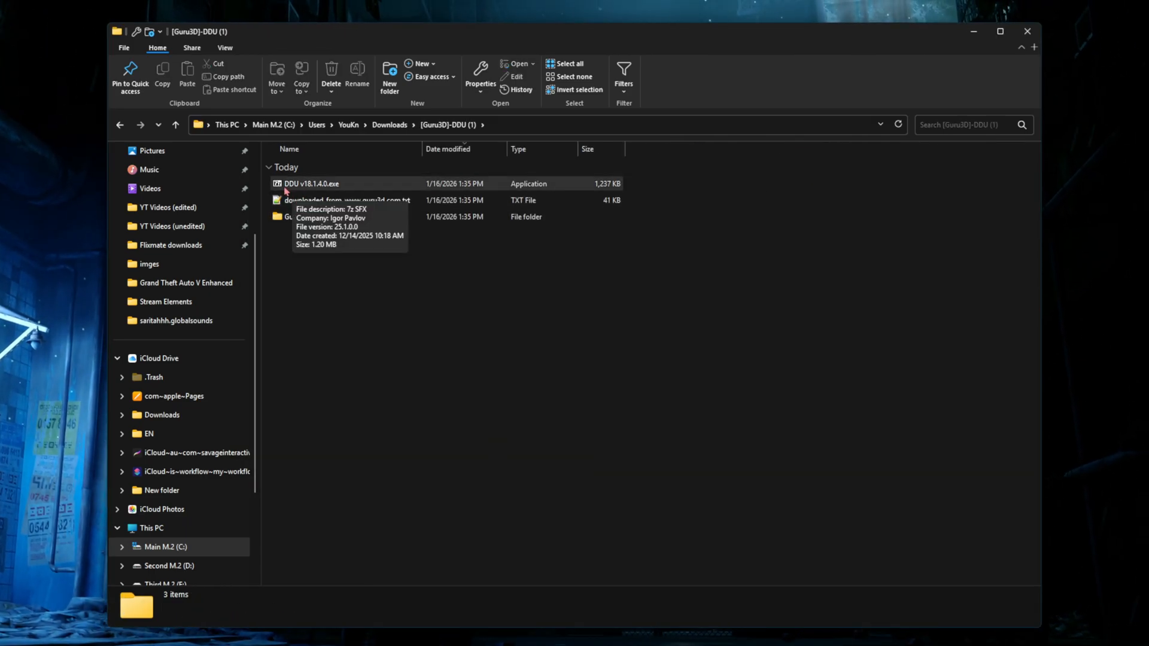
Step: Unpack DDU v18.1.4.0.exe and launch Display Driver Uninstaller.exe
left_click(308, 183)
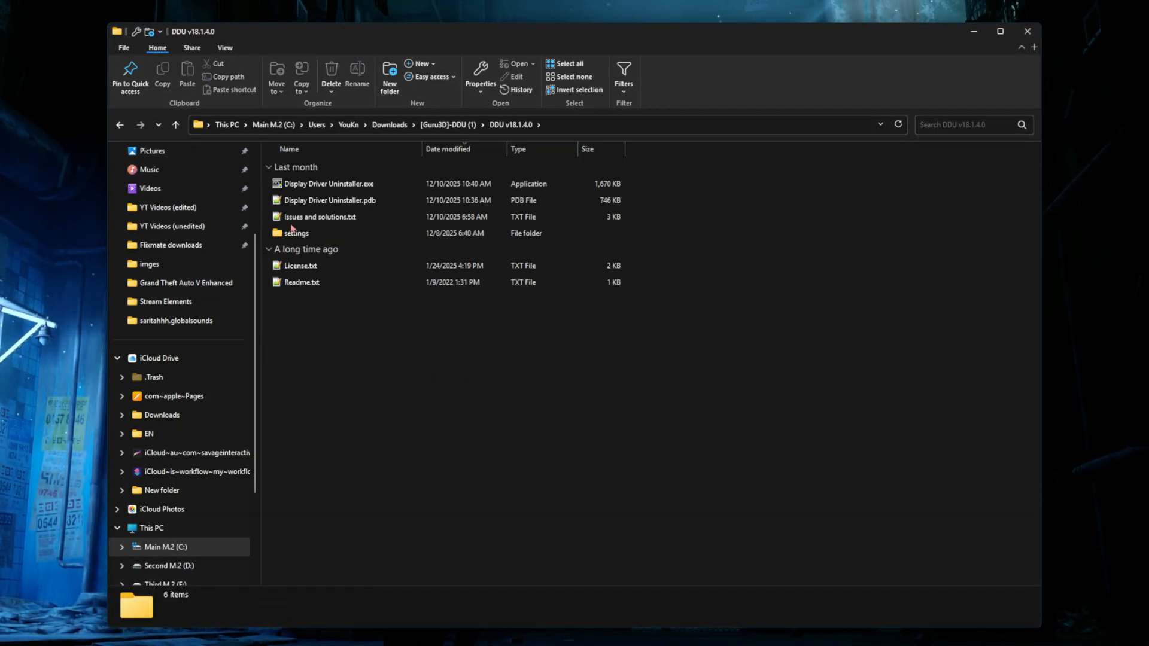
left_click(328, 185)
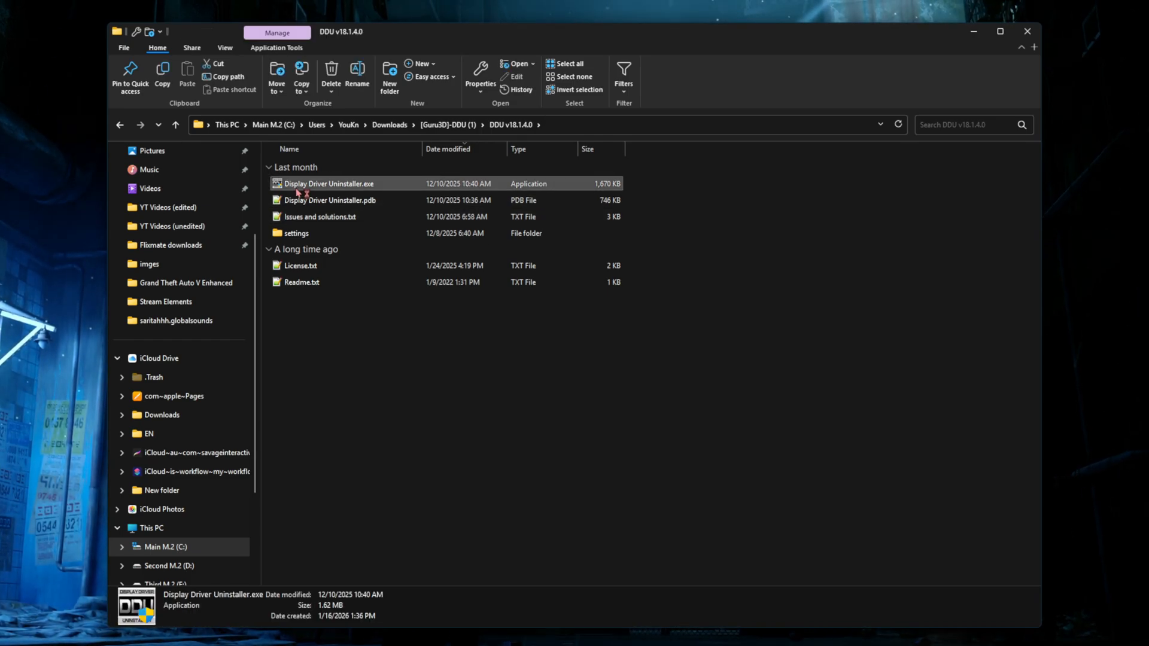
double_click(330, 183)
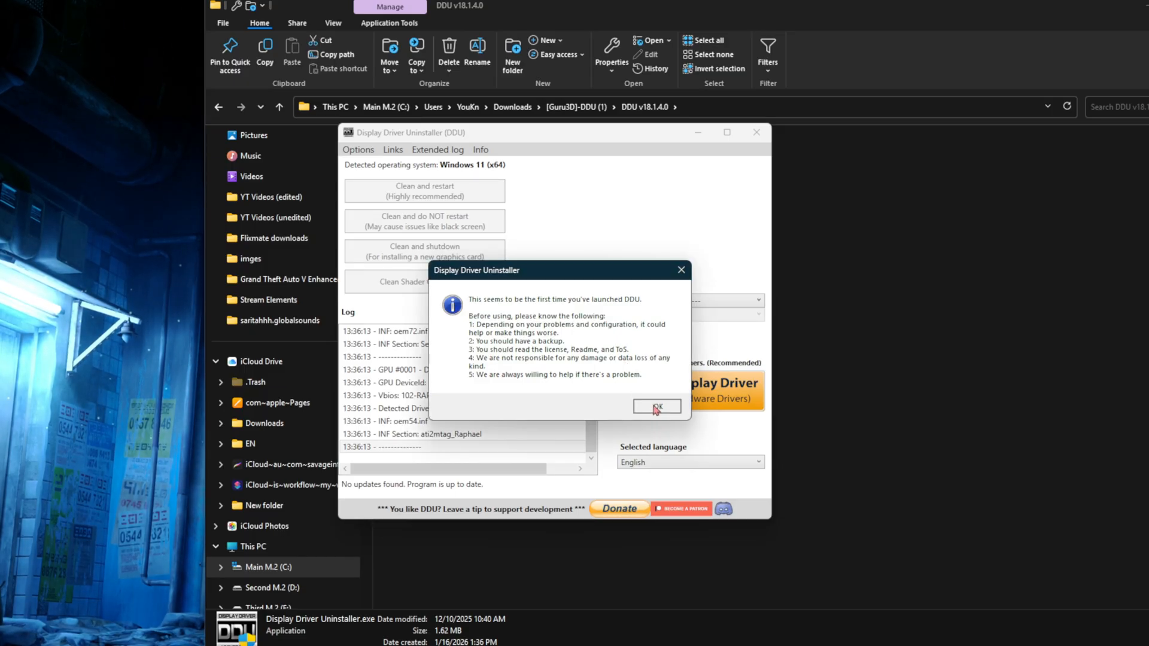
Step: Dismiss both startup notices and target the NVIDIA GPU driver for cleanup
left_click(656, 407)
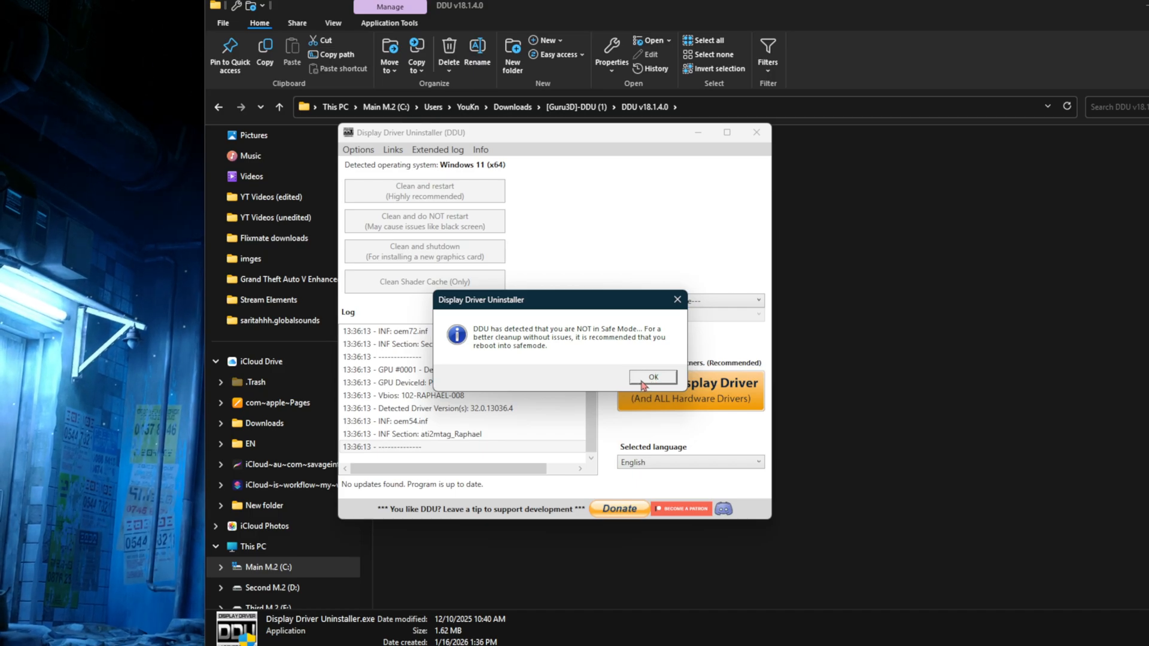
left_click(651, 377)
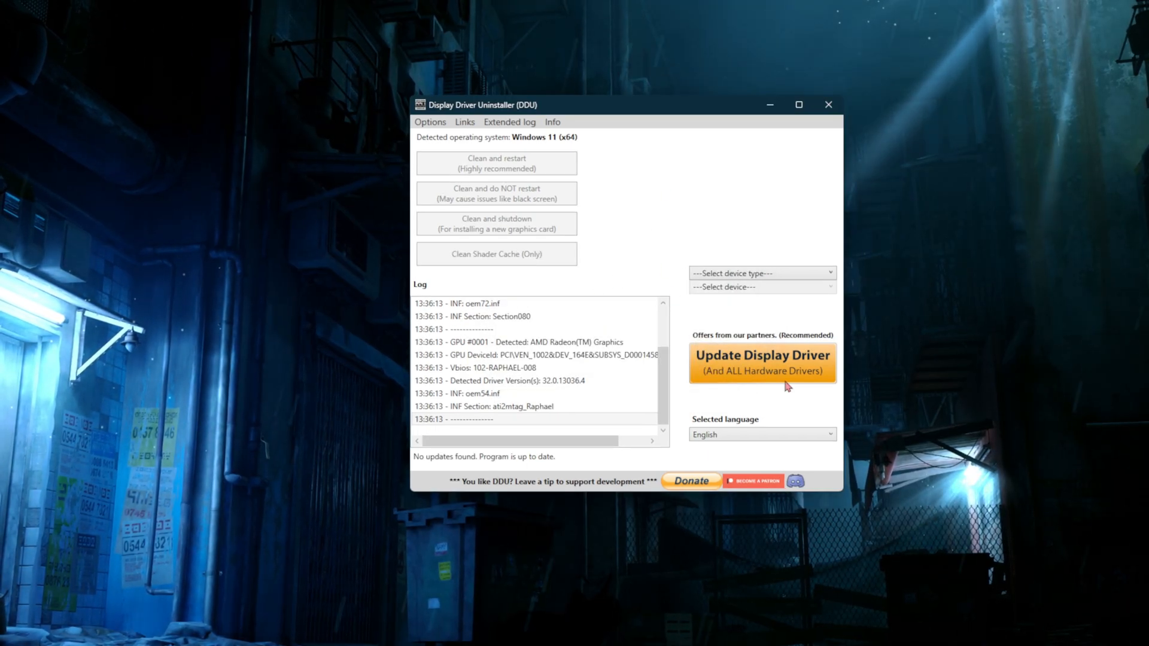
mouse_move(700, 258)
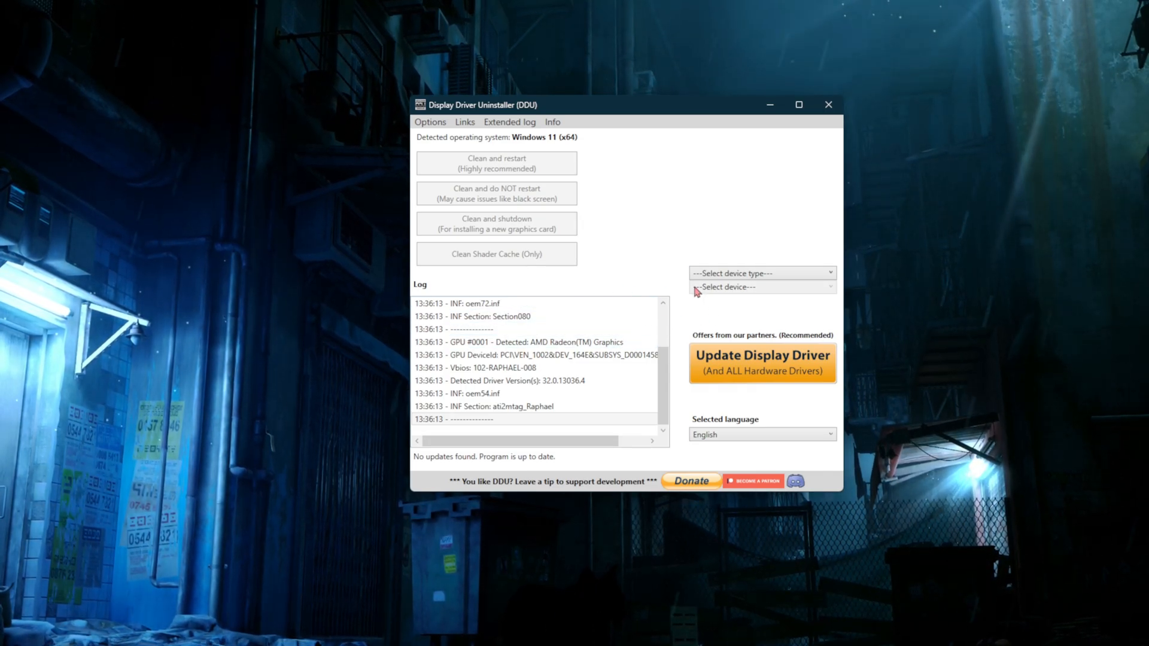
left_click(762, 272)
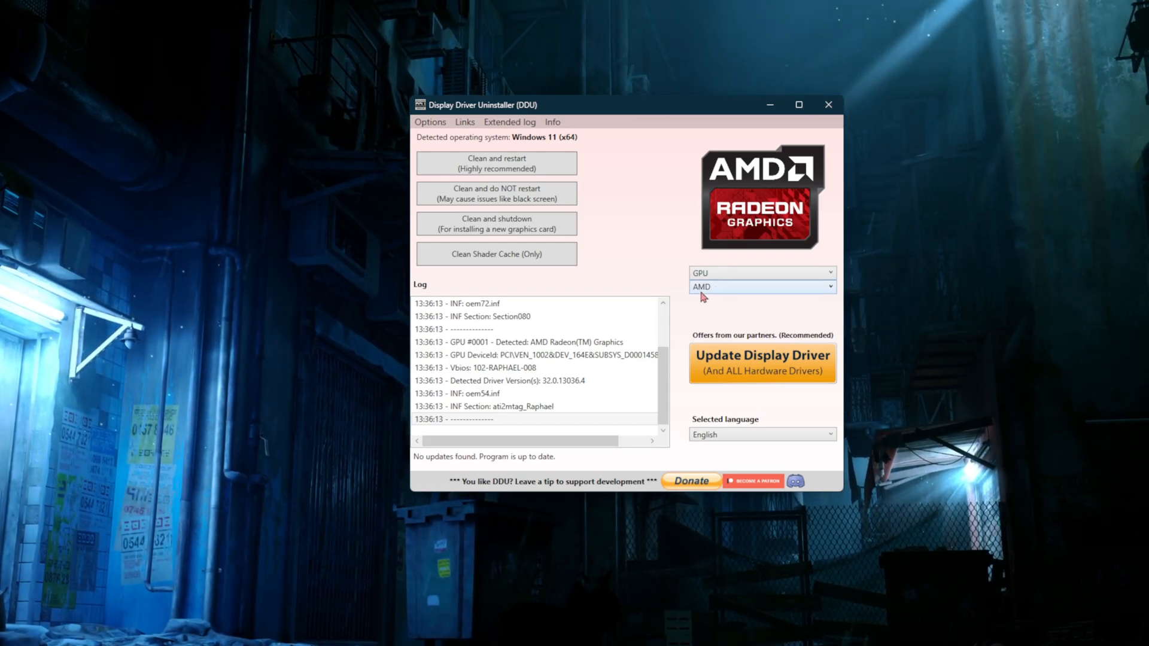
left_click(761, 286)
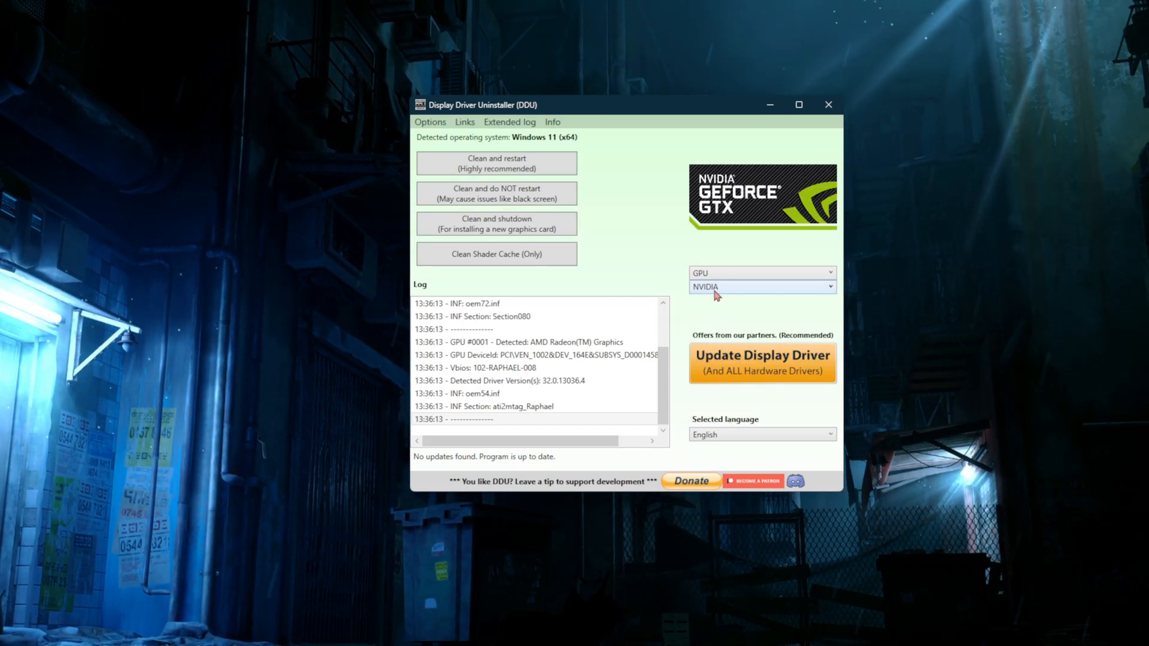
mouse_move(501, 162)
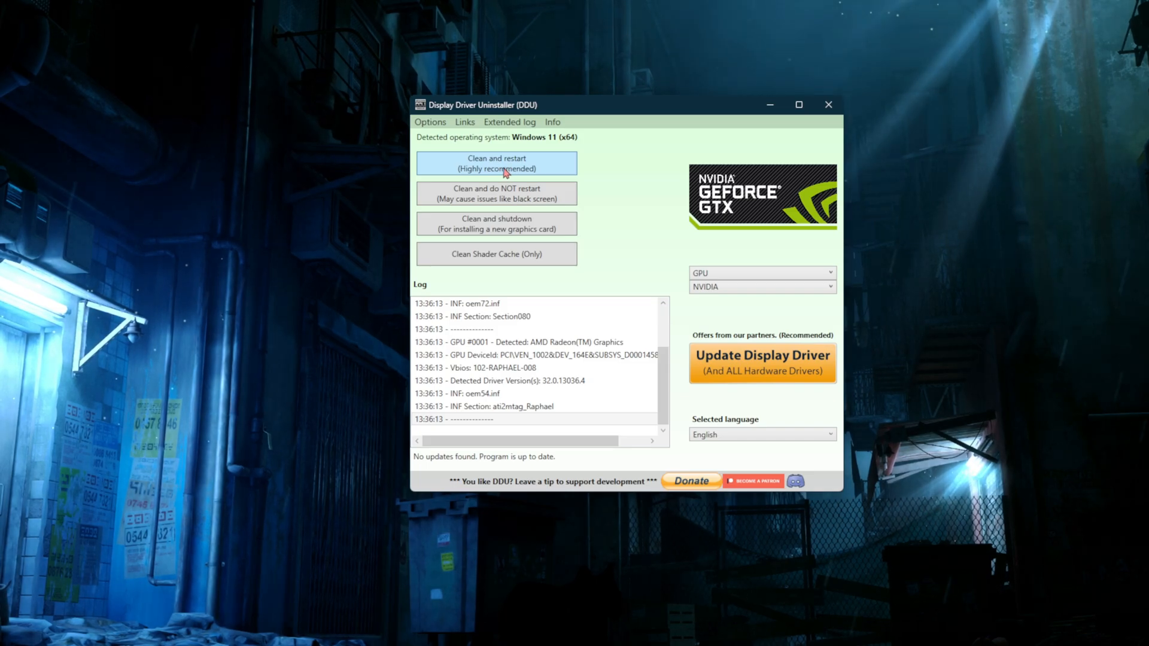
mouse_move(513, 152)
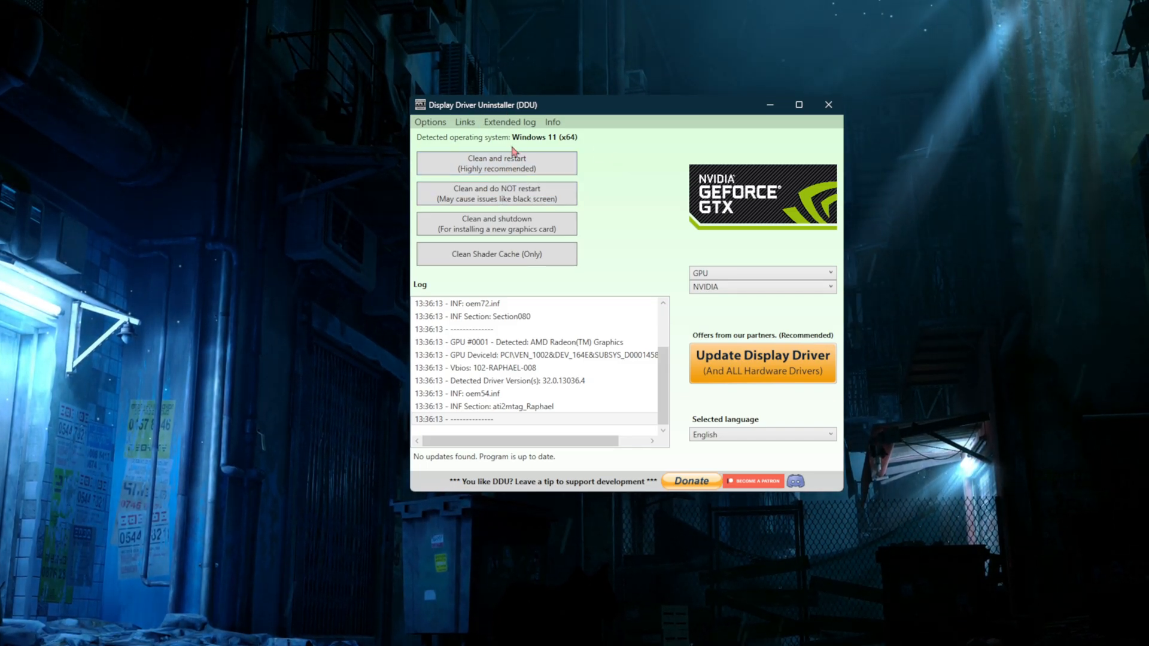
mouse_move(660, 157)
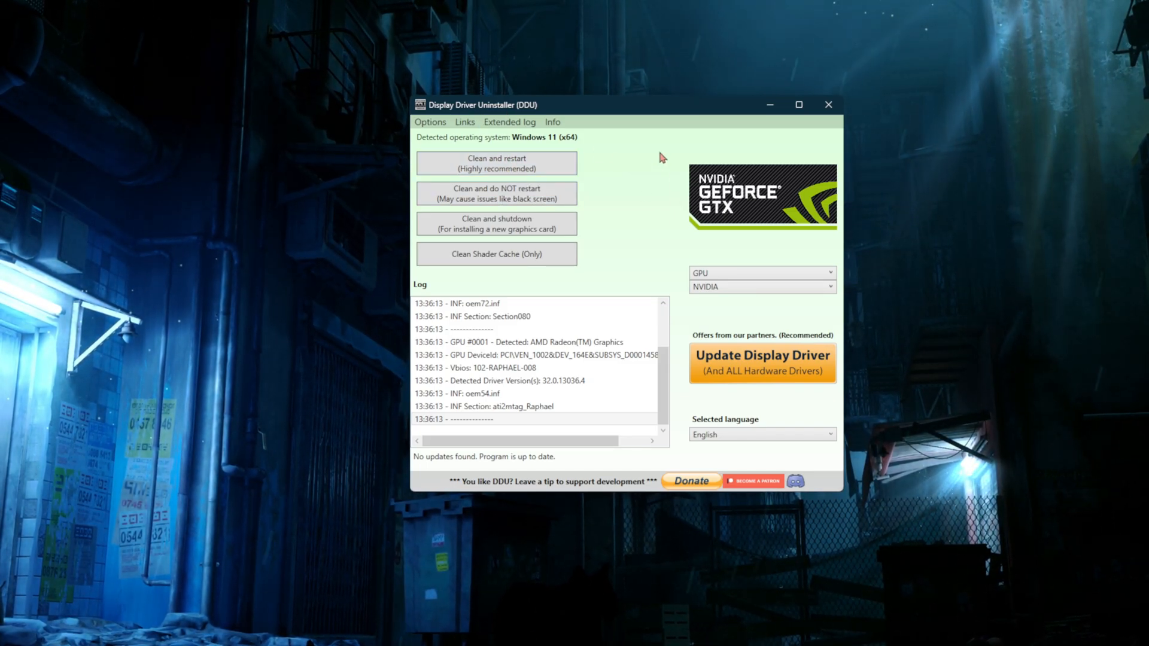
mouse_move(828, 104)
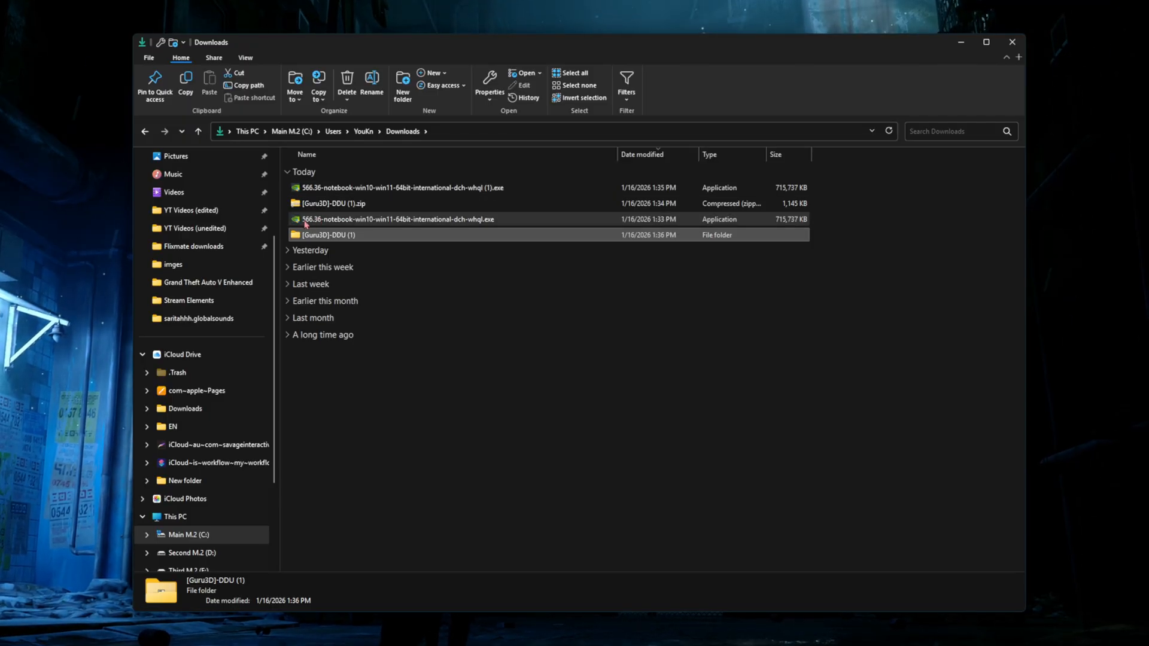
Step: Pick the 566.36-notebook-win10-win11 driver installer in Downloads
left_click(397, 219)
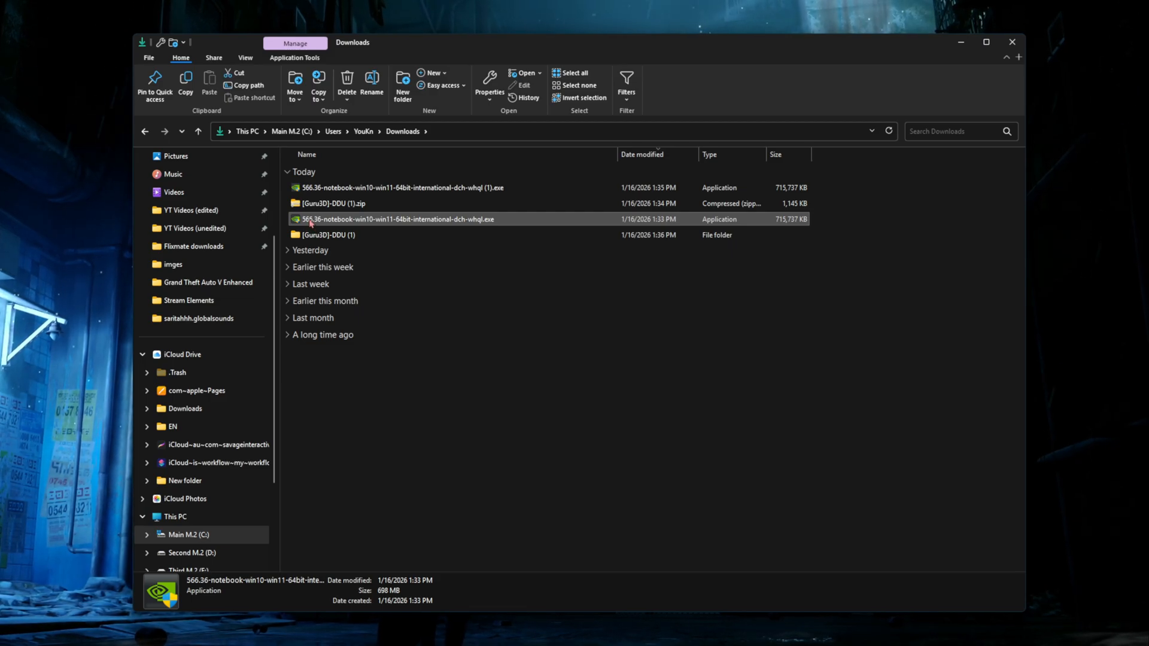
mouse_move(362, 220)
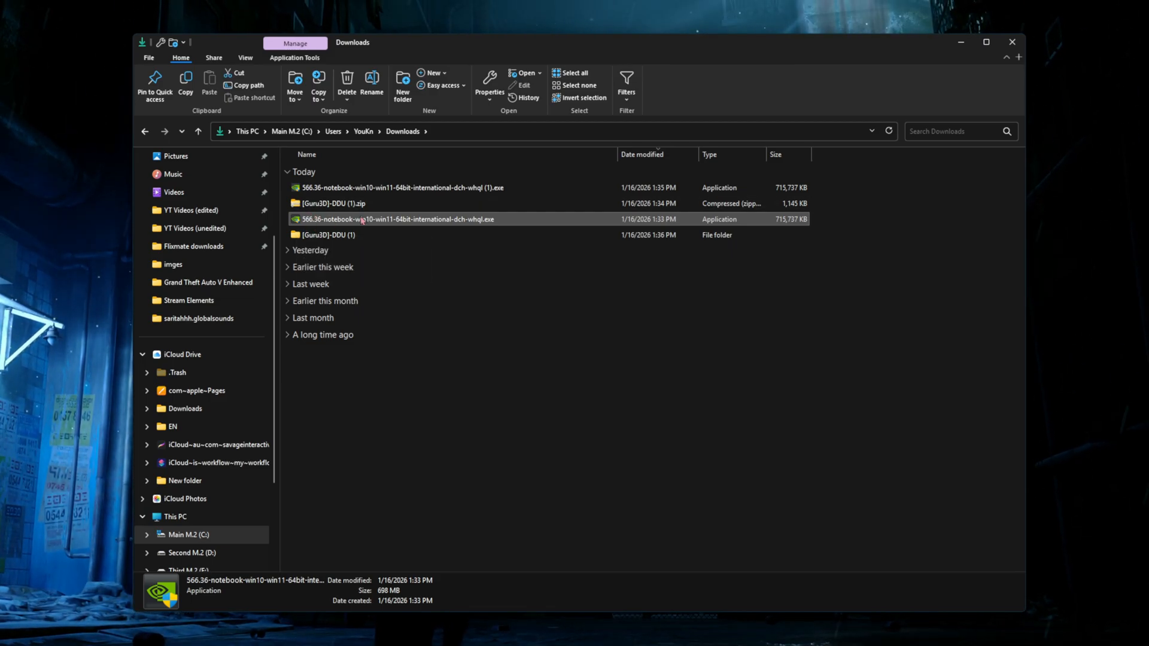
mouse_move(394, 219)
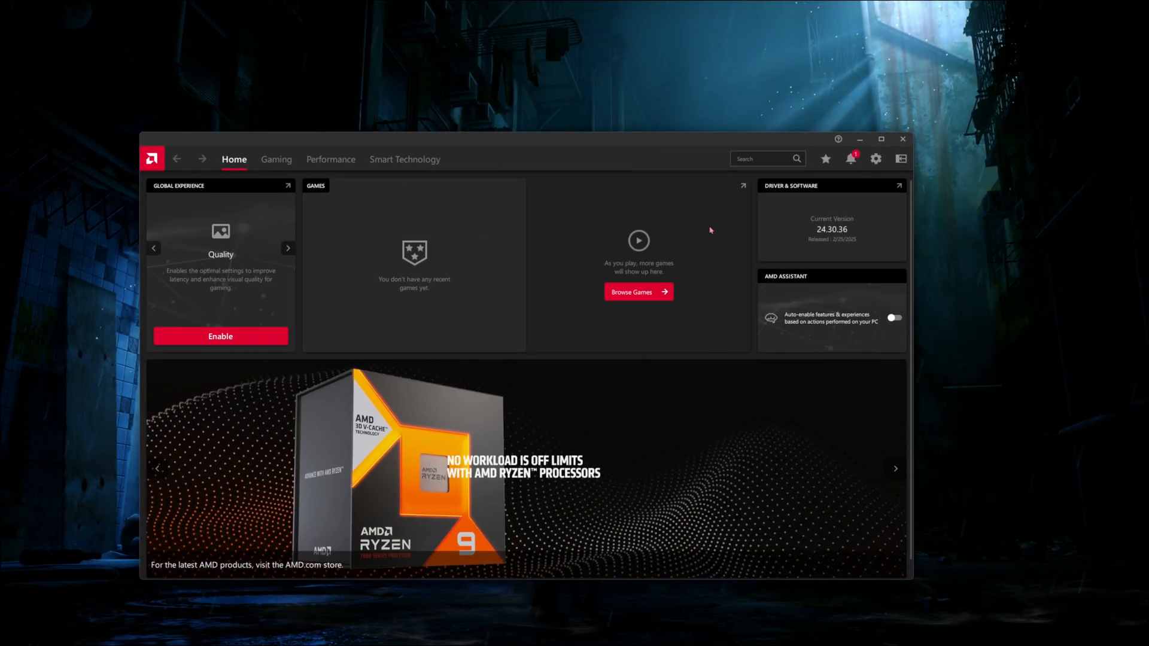
mouse_move(679, 279)
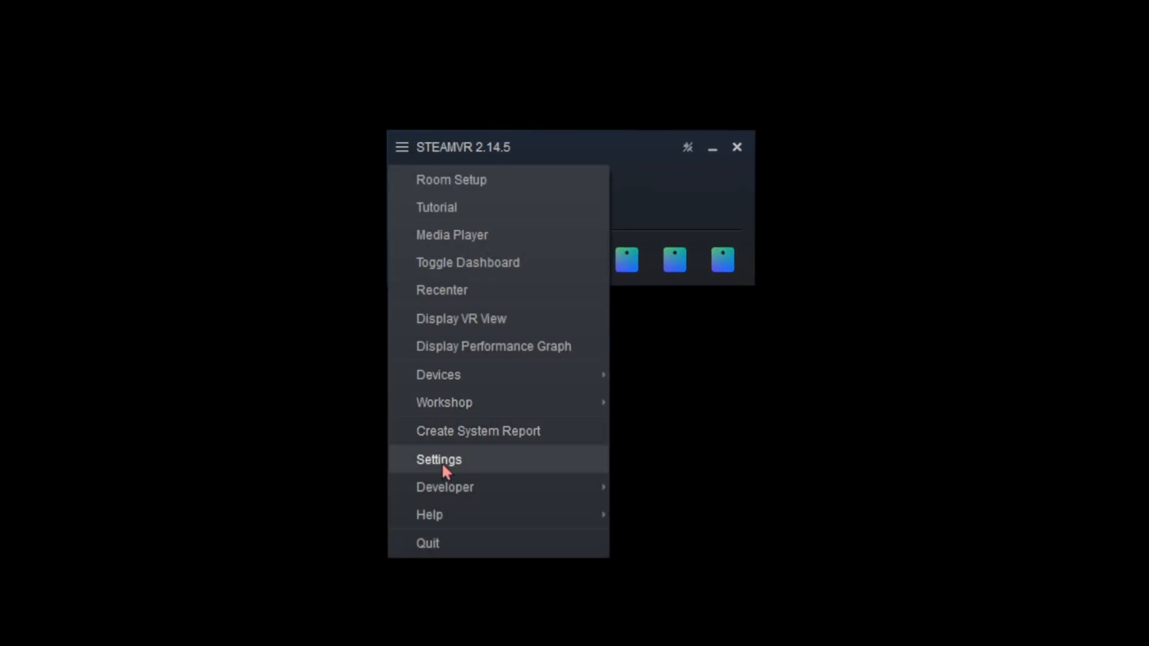
Step: Set SteamVR Video overlay render quality to Low, leaving supersample filtering off
left_click(439, 460)
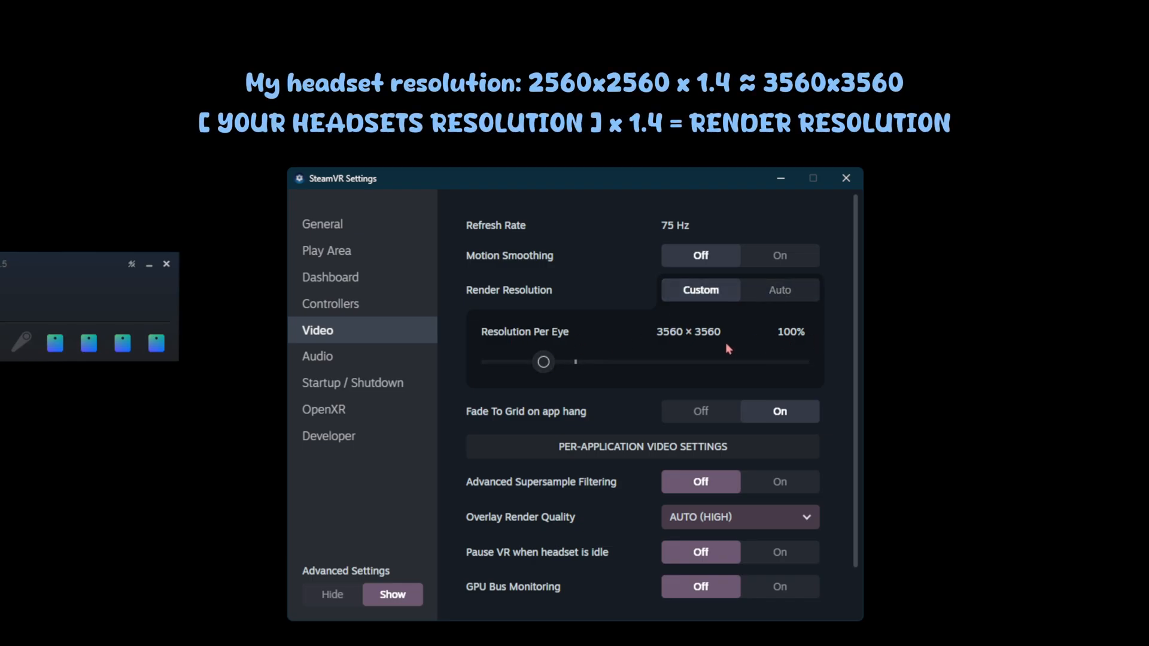
mouse_move(692, 337)
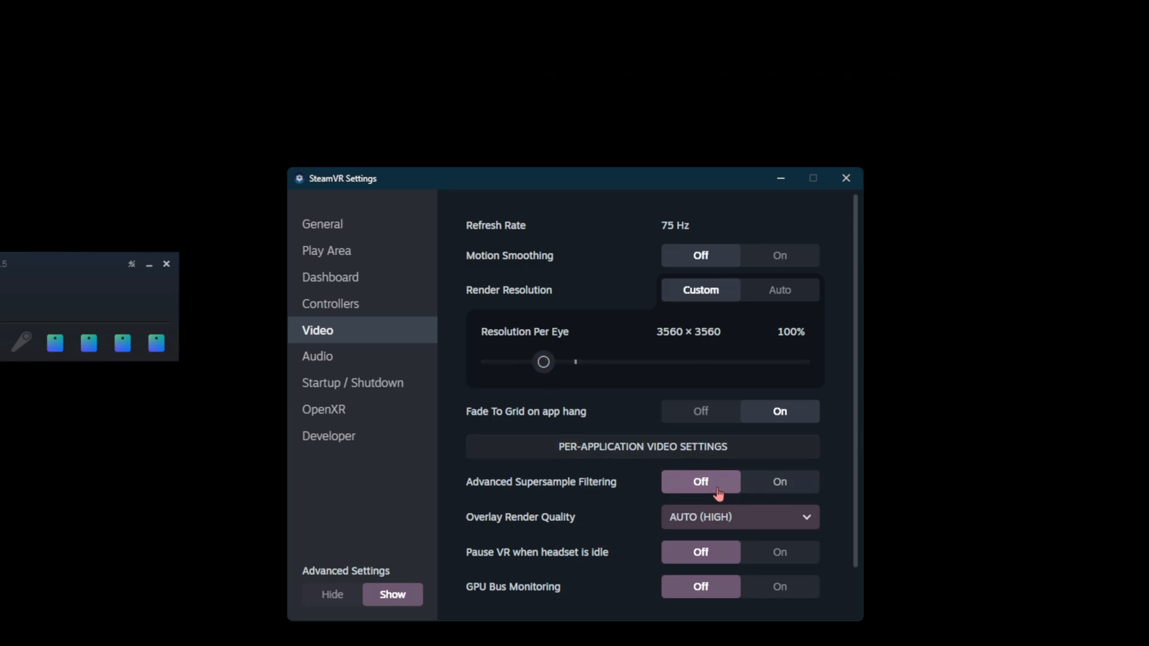
mouse_move(740, 500)
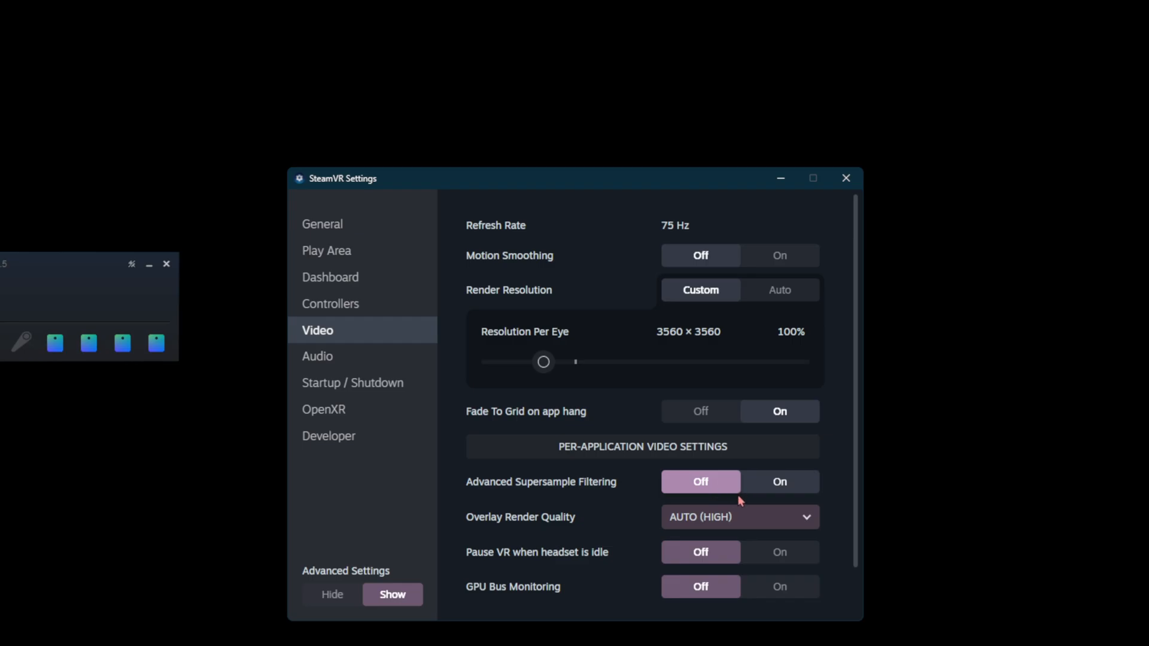
mouse_move(692, 497)
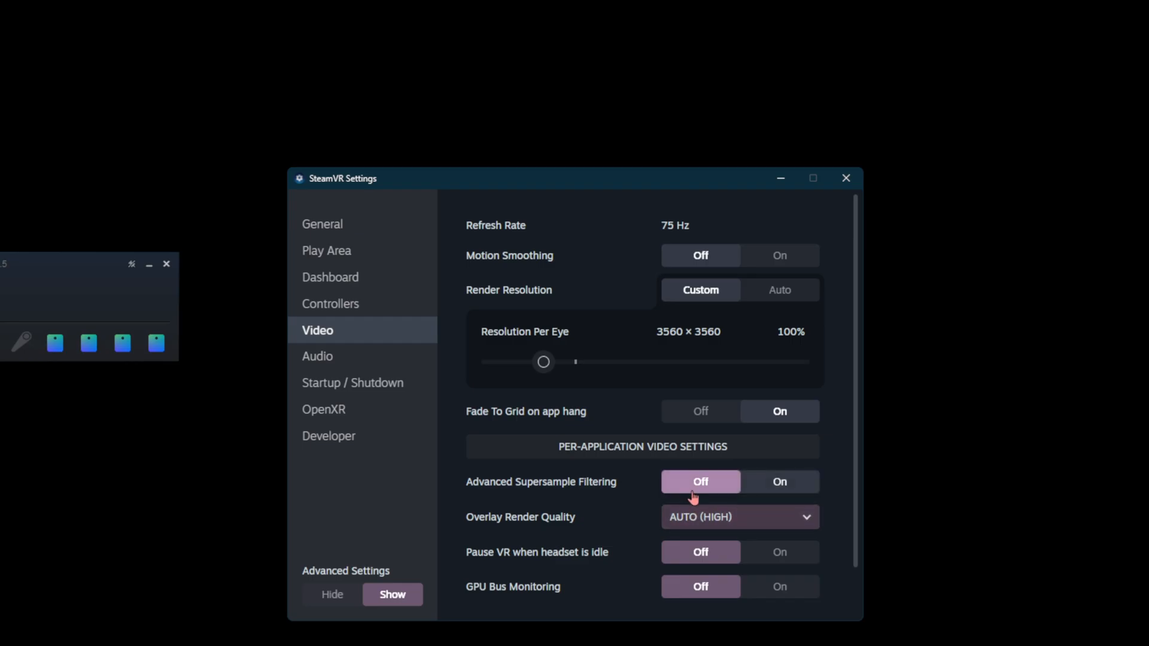
mouse_move(590, 494)
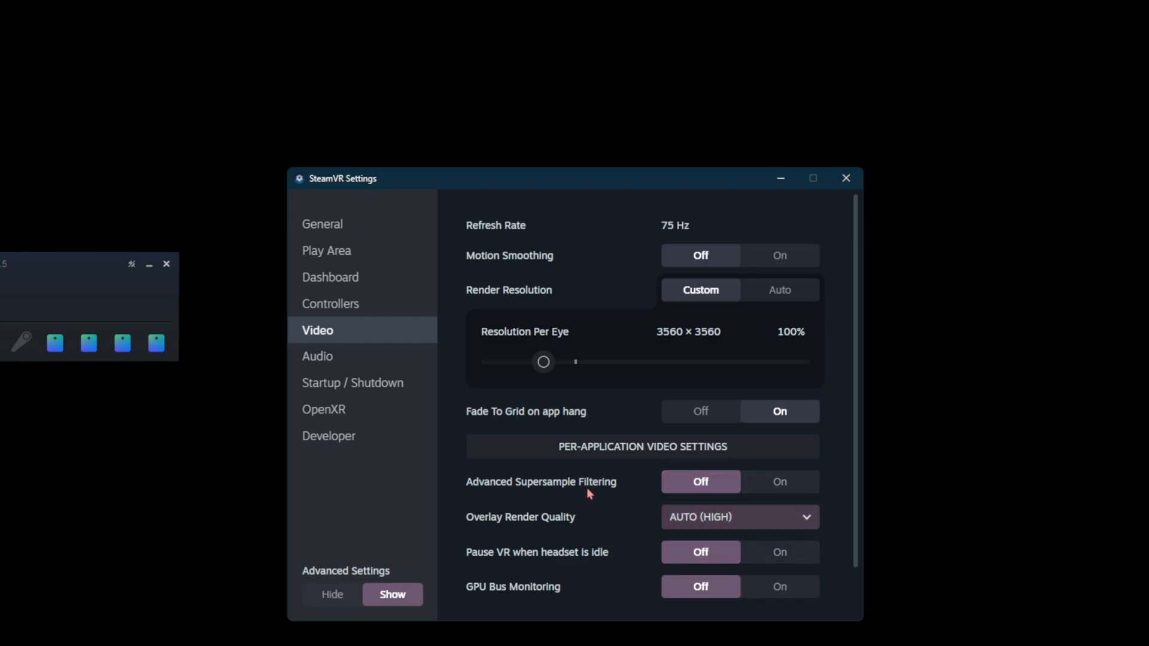
mouse_move(605, 495)
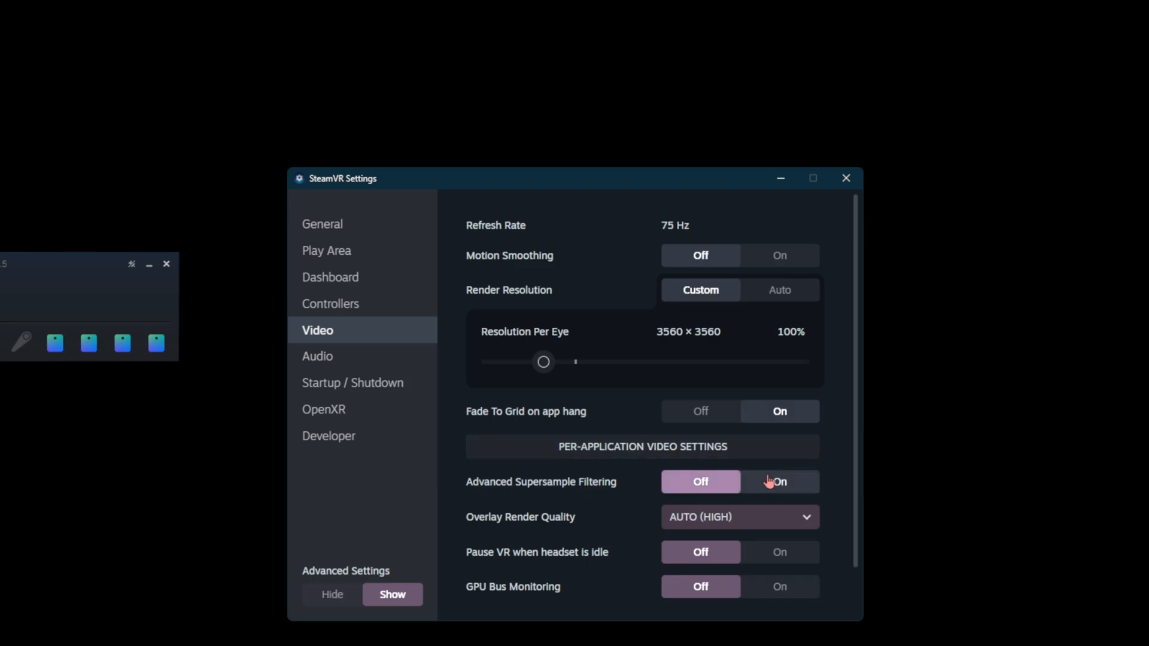
mouse_move(760, 494)
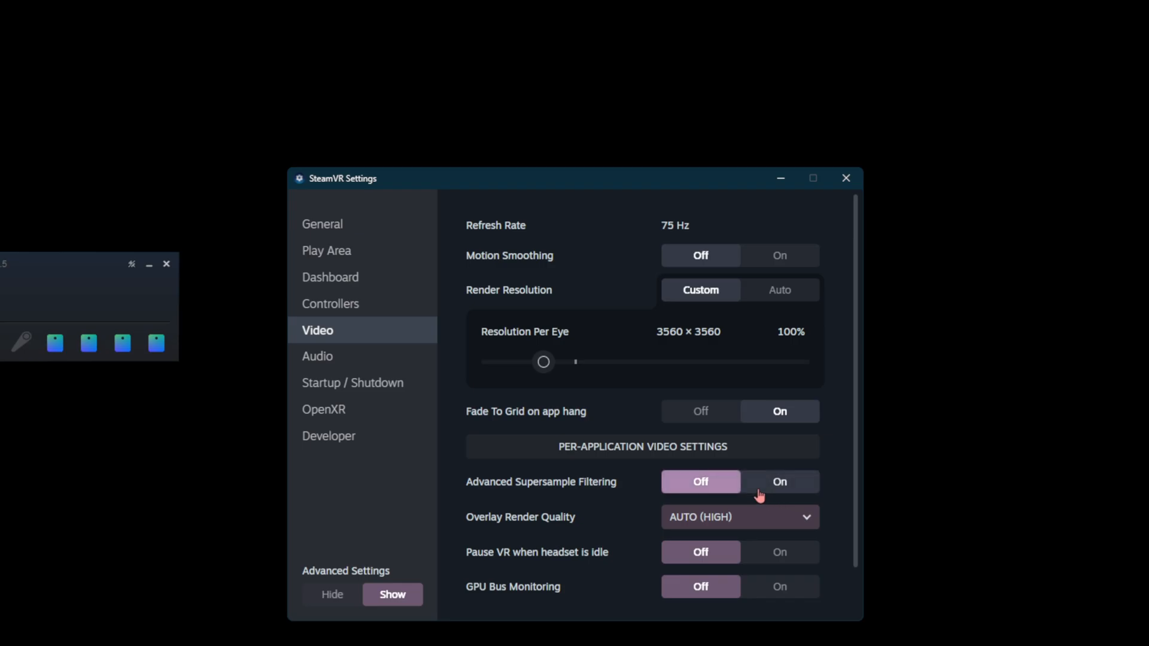
mouse_move(632, 507)
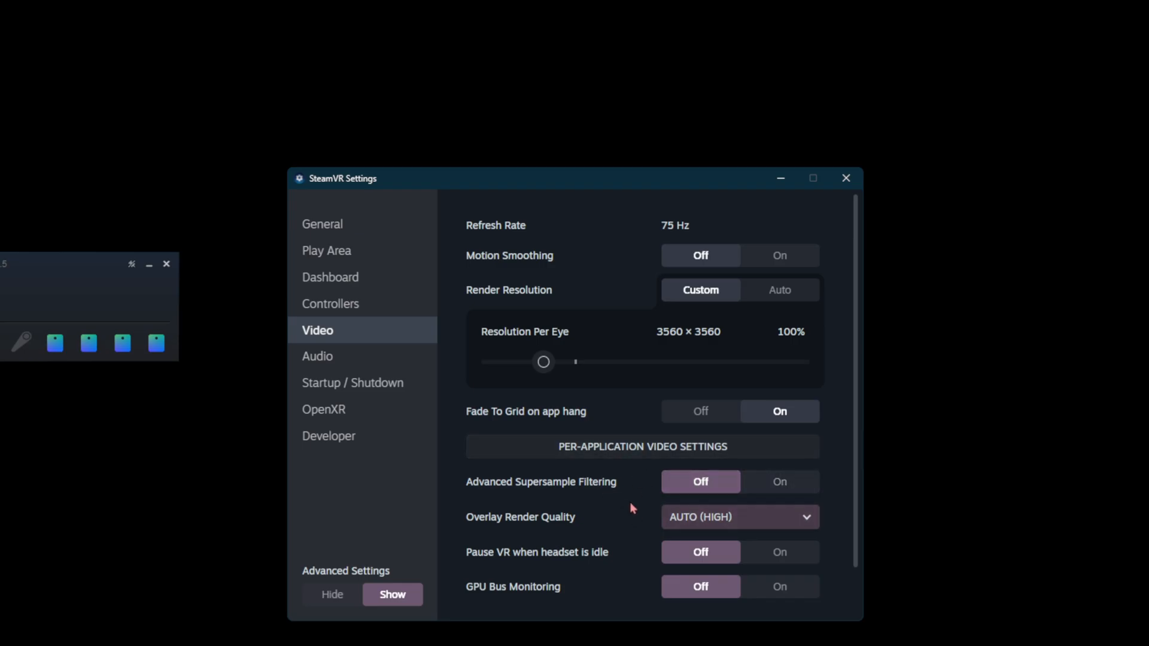
mouse_move(559, 536)
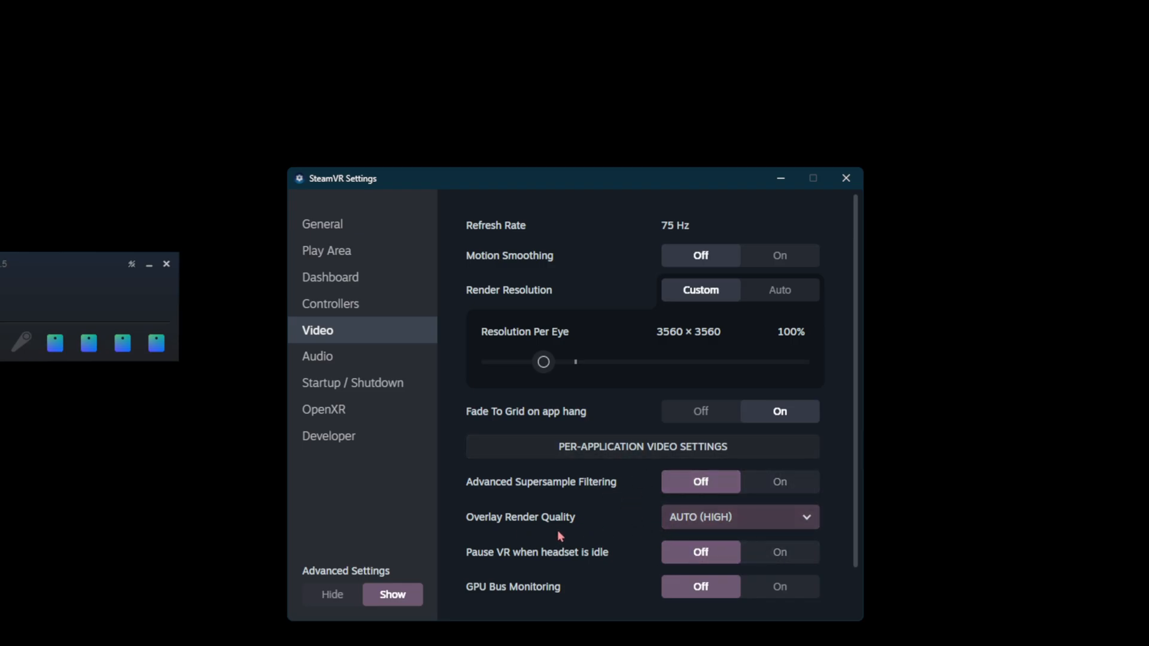
left_click(739, 517)
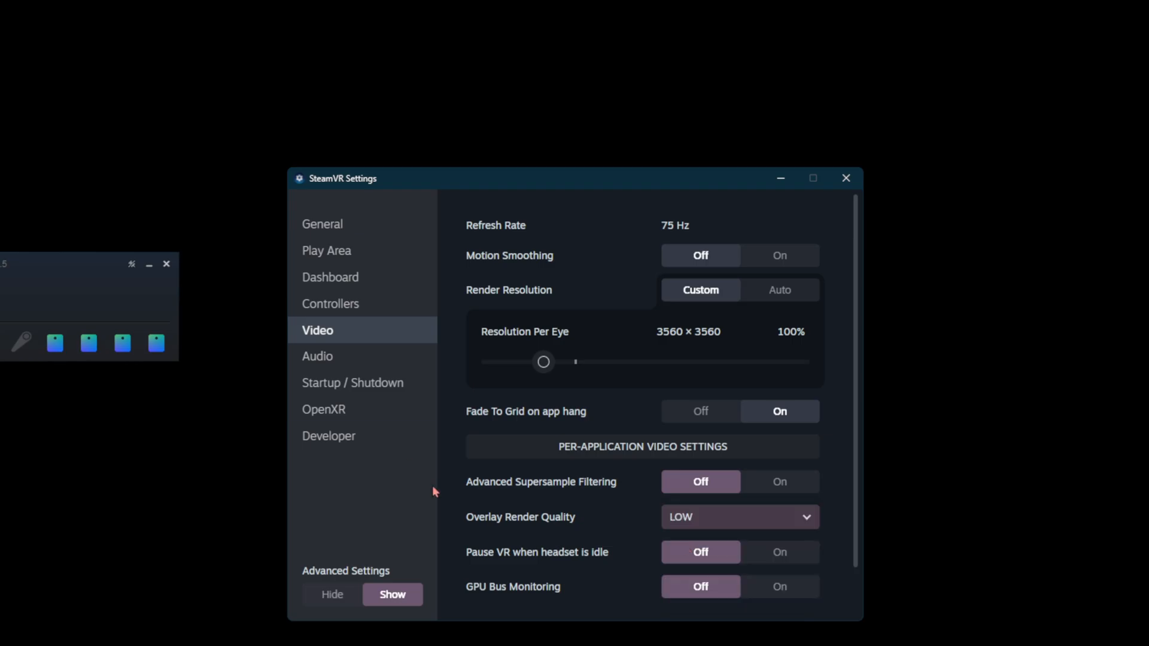
mouse_move(469, 494)
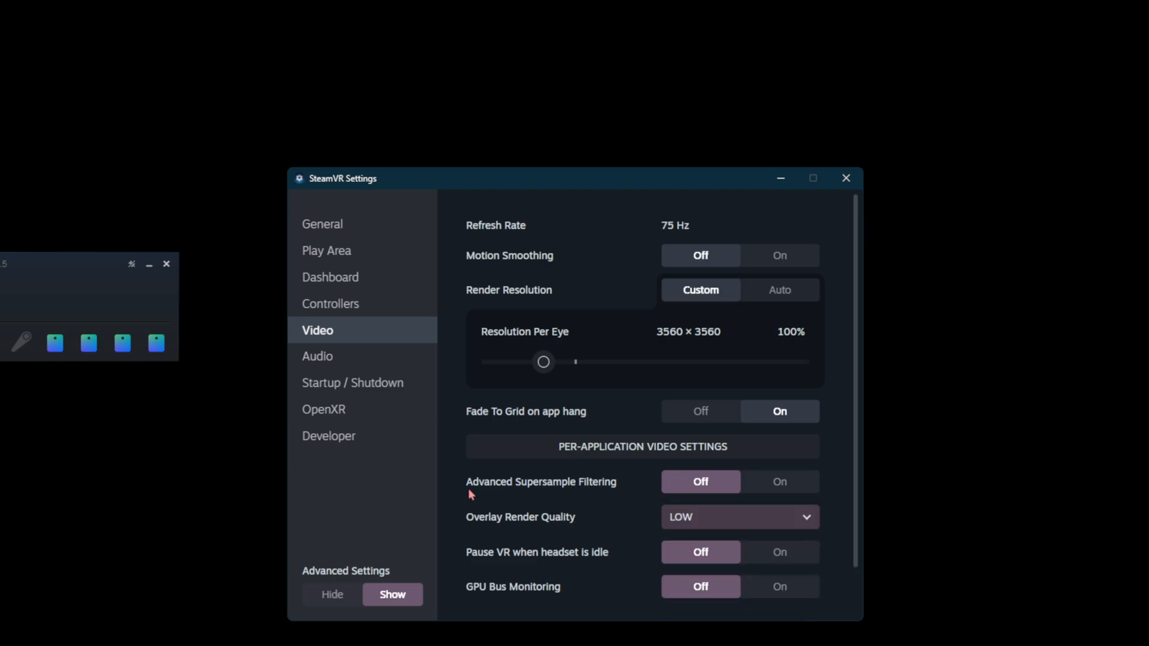
mouse_move(310, 579)
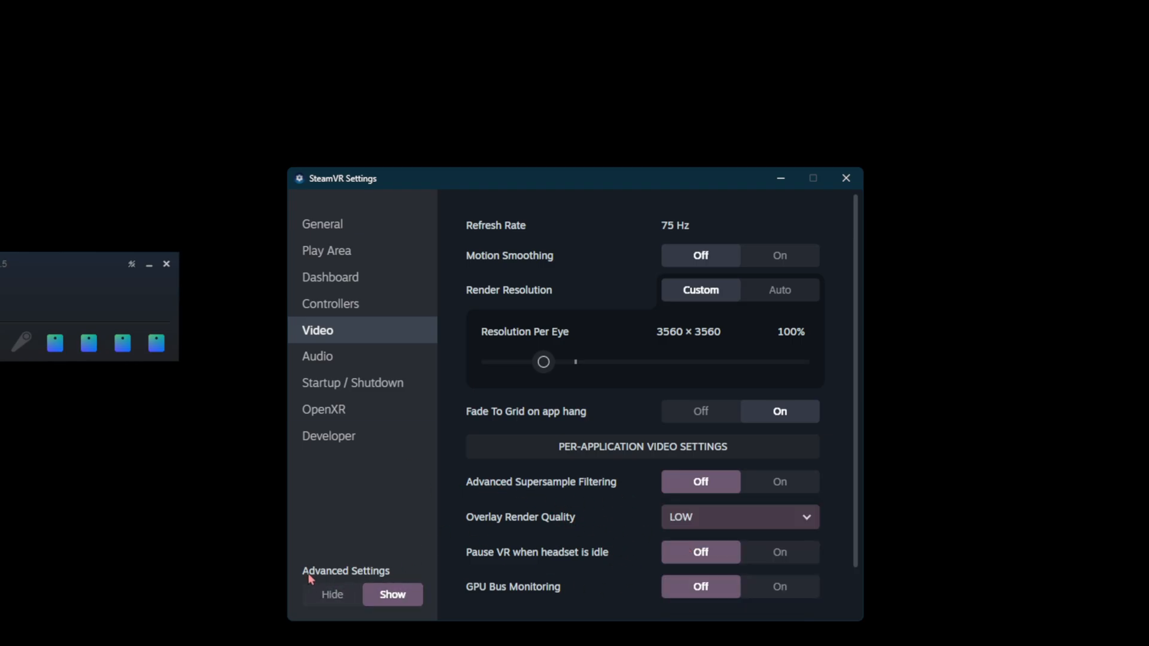
left_click(322, 224)
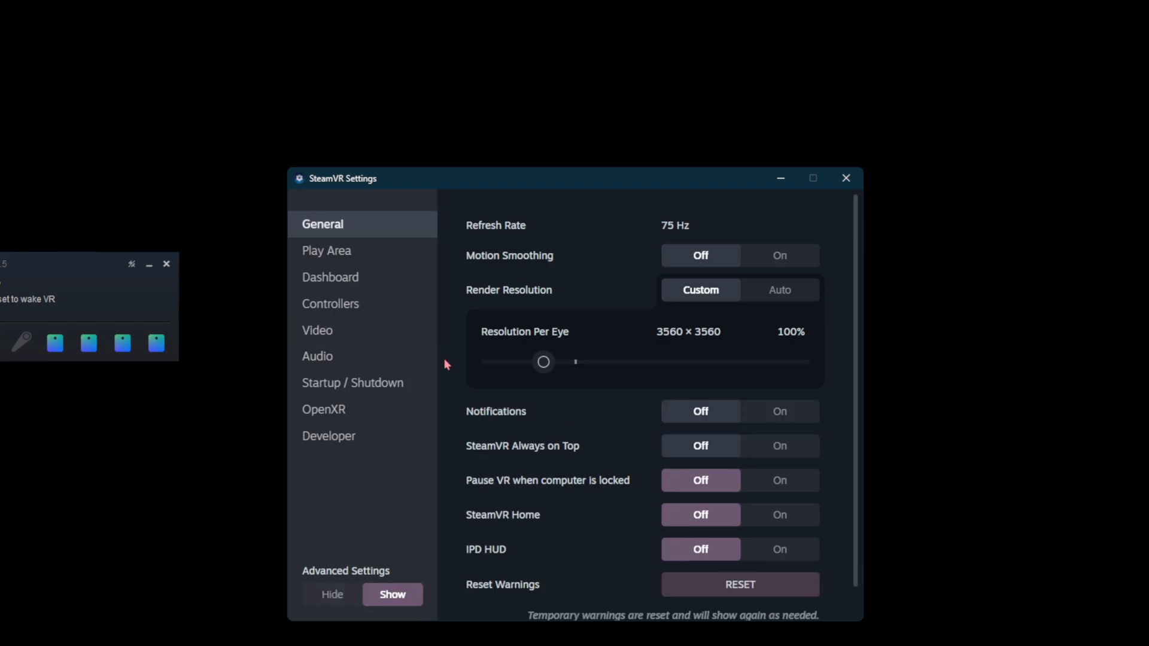
mouse_move(491, 201)
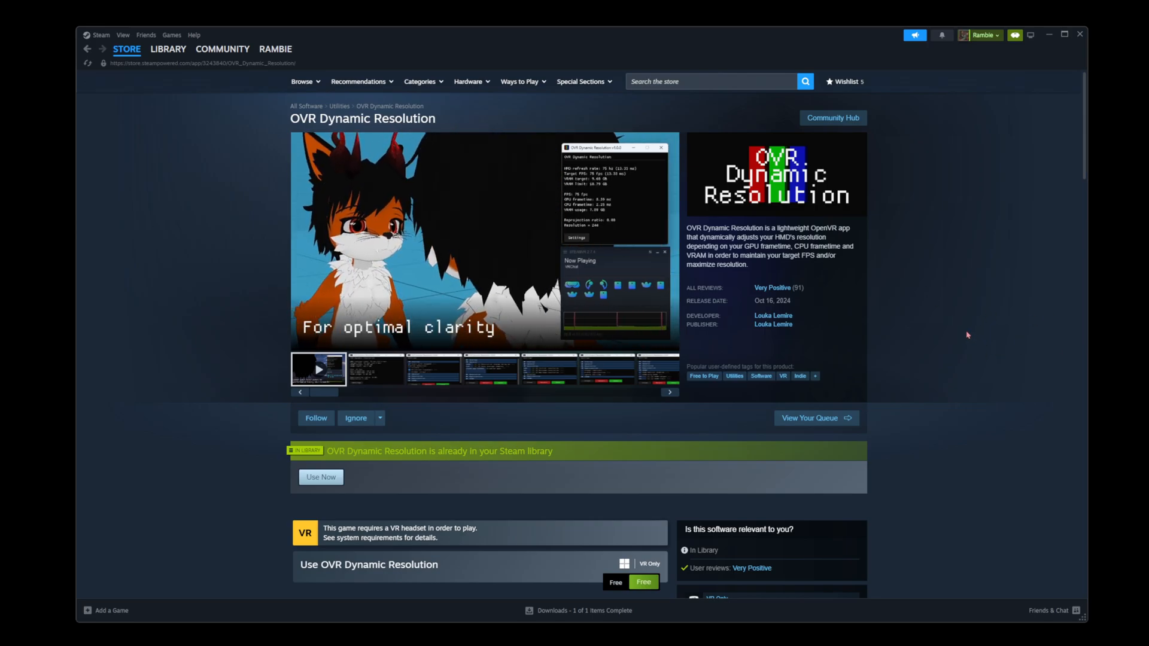
Step: Scroll through OVR Dynamic Resolution's About and Compatibility sections on its store page
scroll("down", 3)
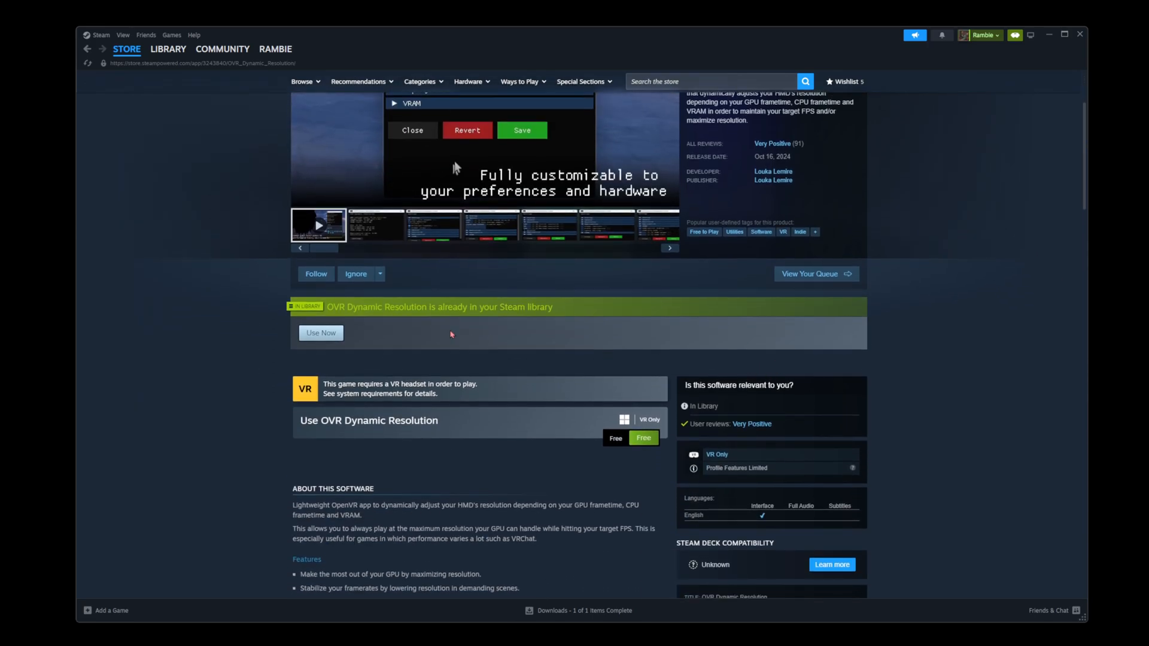
scroll("down", 3)
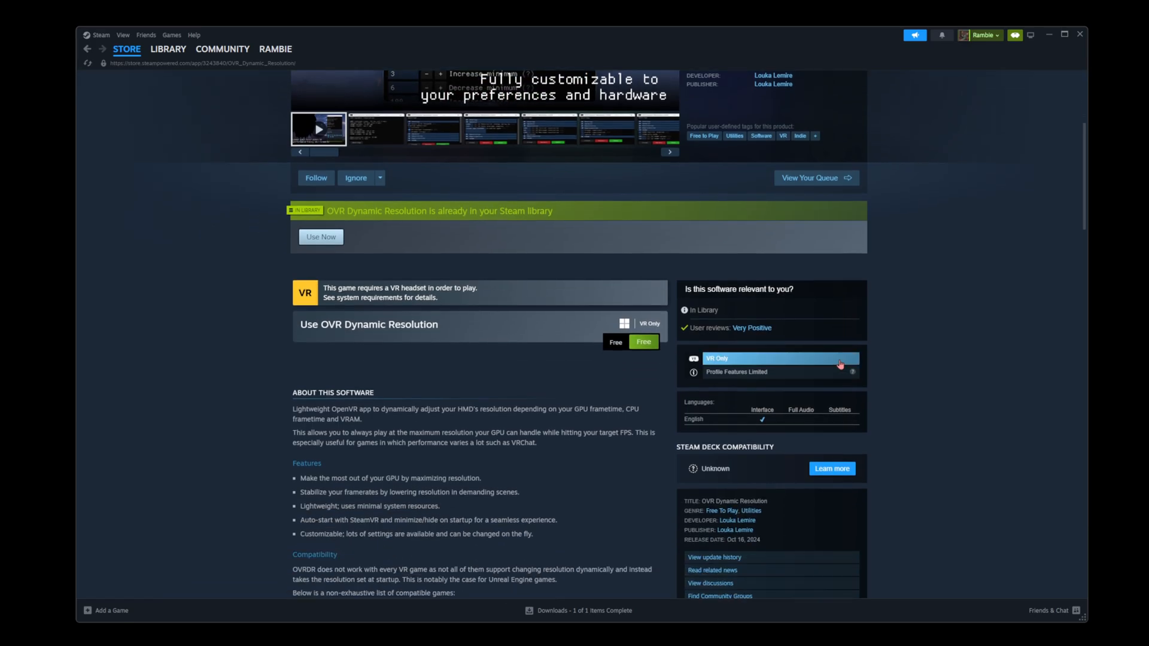
scroll("down", 3)
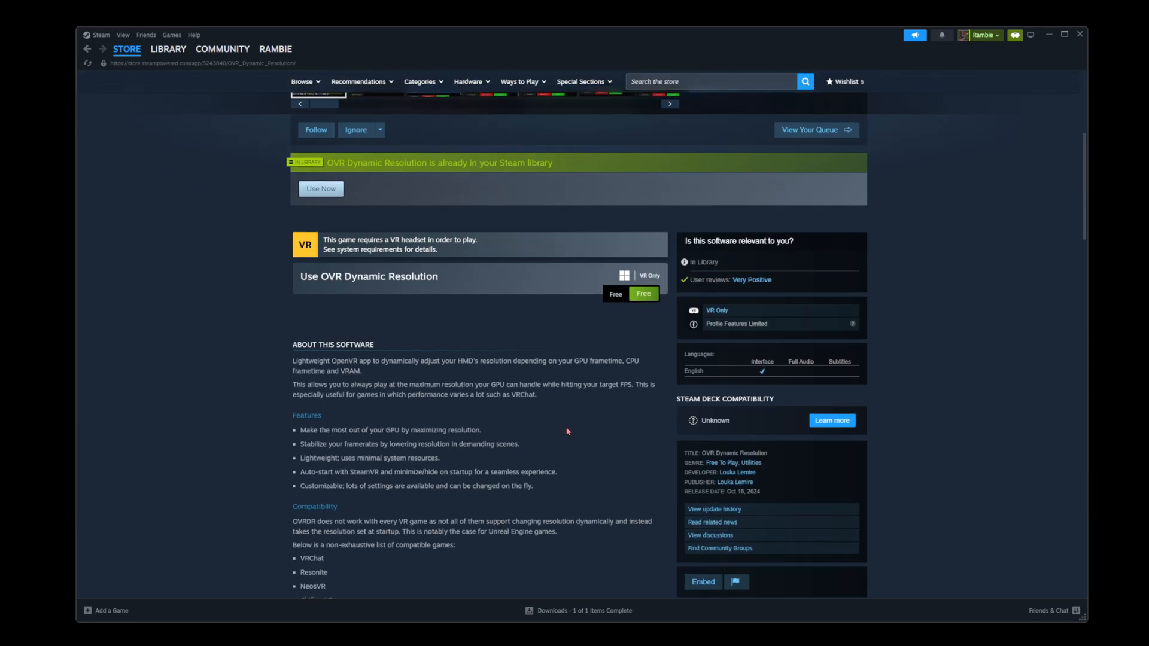
scroll("up", 3)
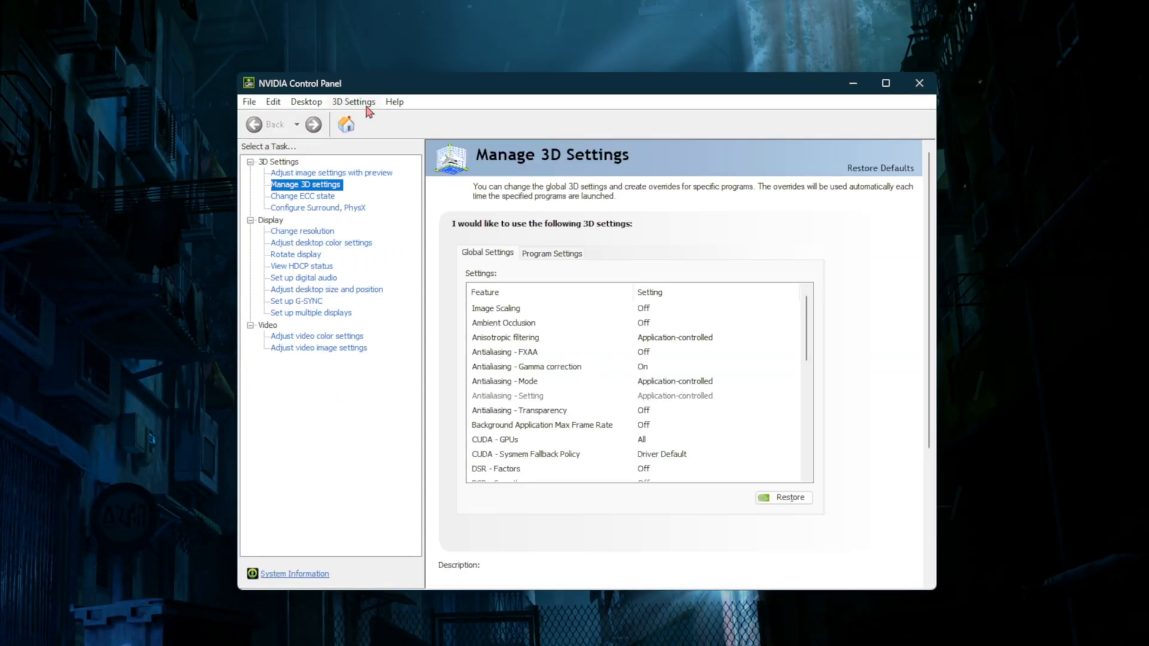
mouse_move(414, 256)
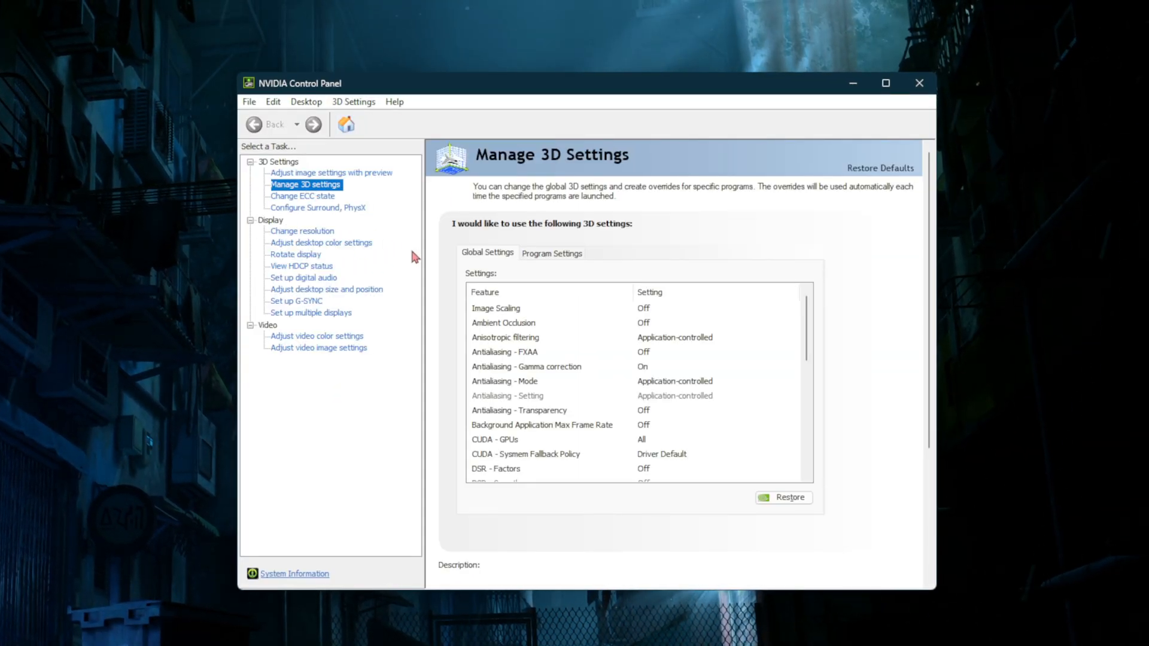
Step: Set NVIDIA power management to Prefer maximum performance and texture filtering quality to High performance
scroll("down", 3)
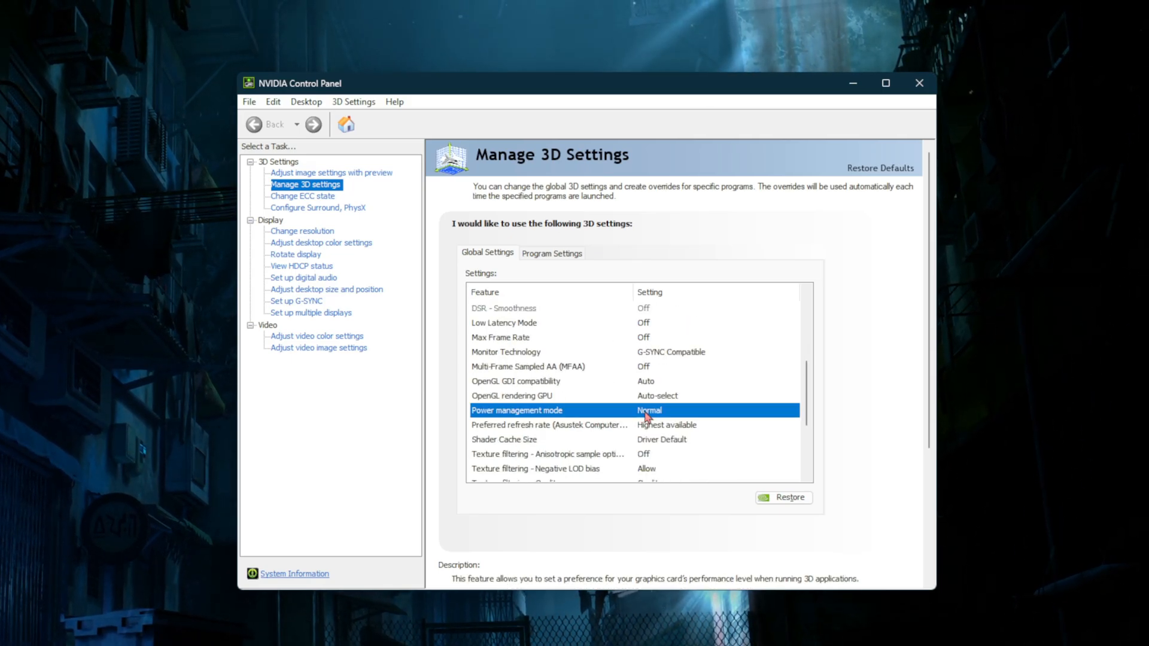
left_click(793, 409)
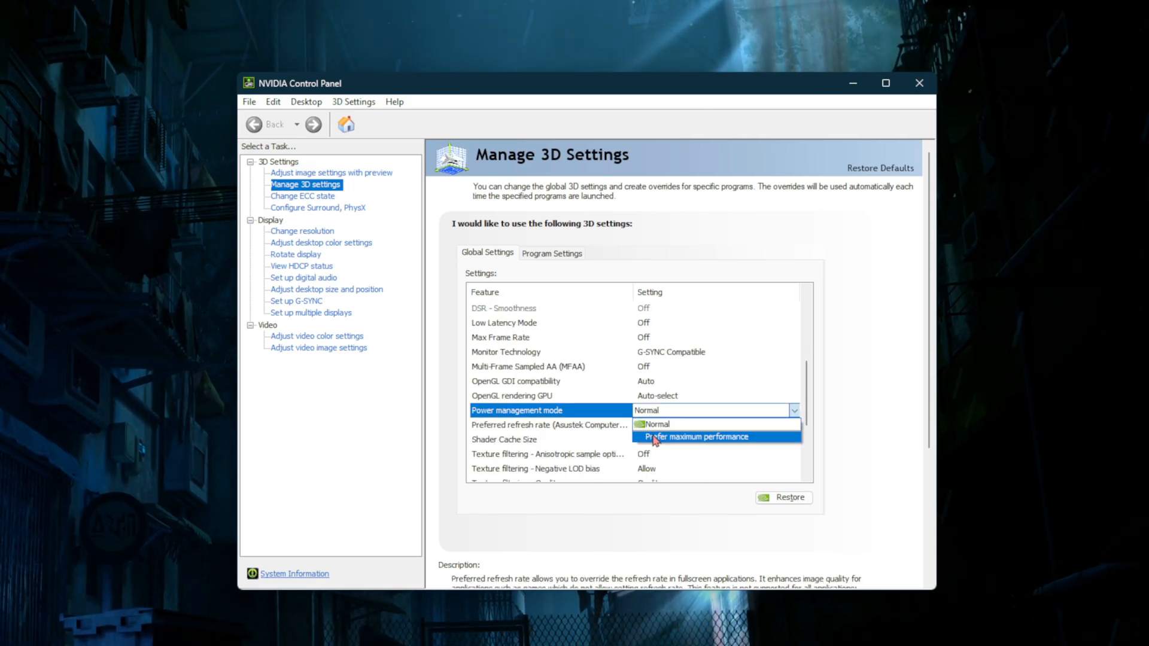
left_click(696, 436)
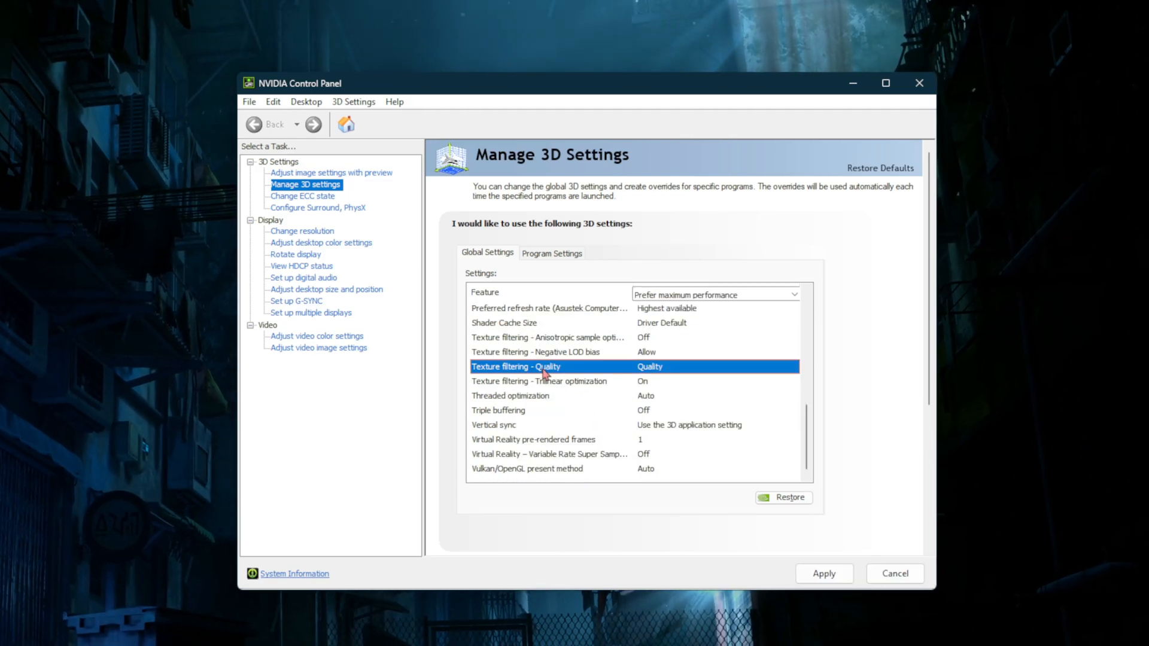
left_click(793, 366)
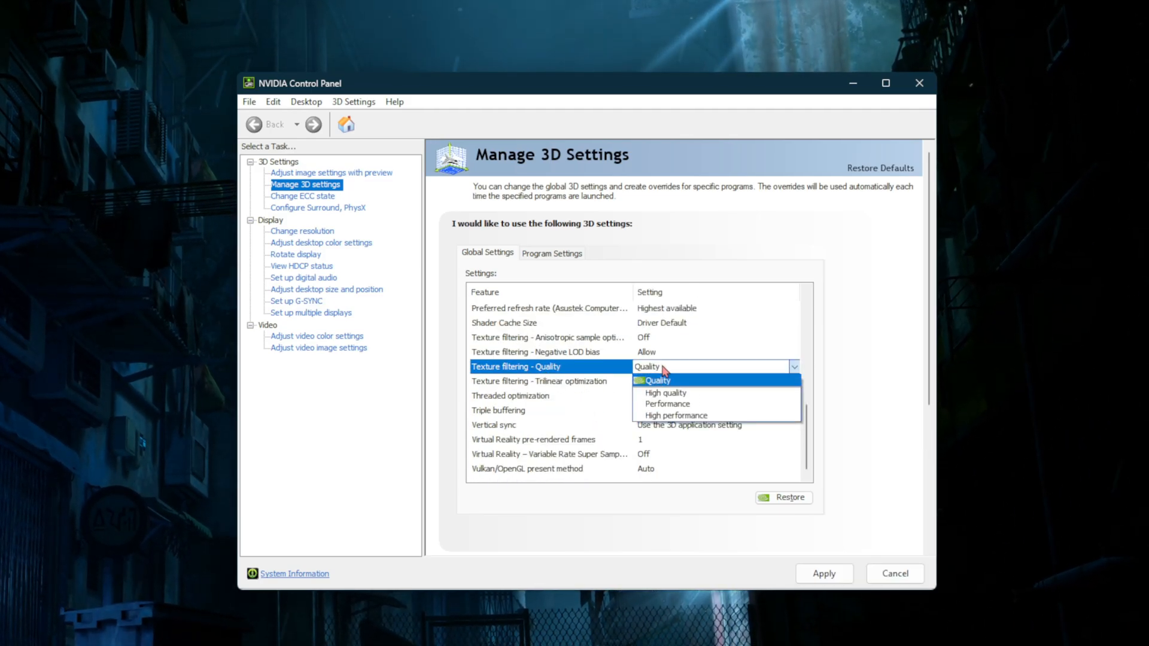
left_click(675, 415)
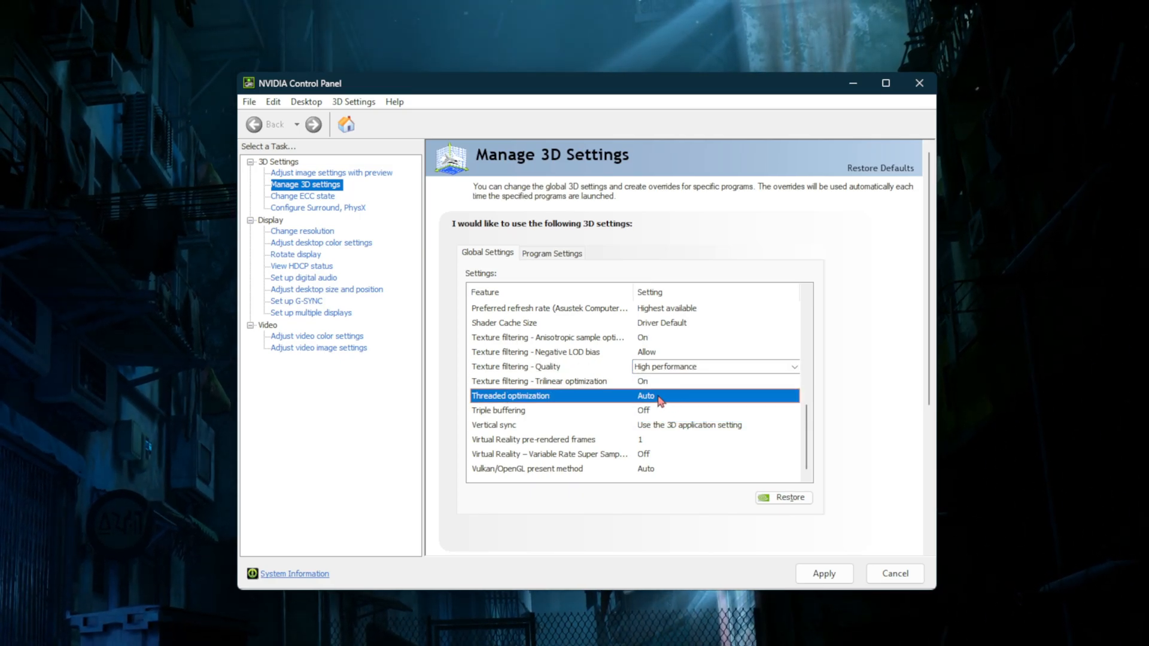
Step: Turn threaded optimization and triple buffering On, then close NVIDIA Control Panel
left_click(792, 396)
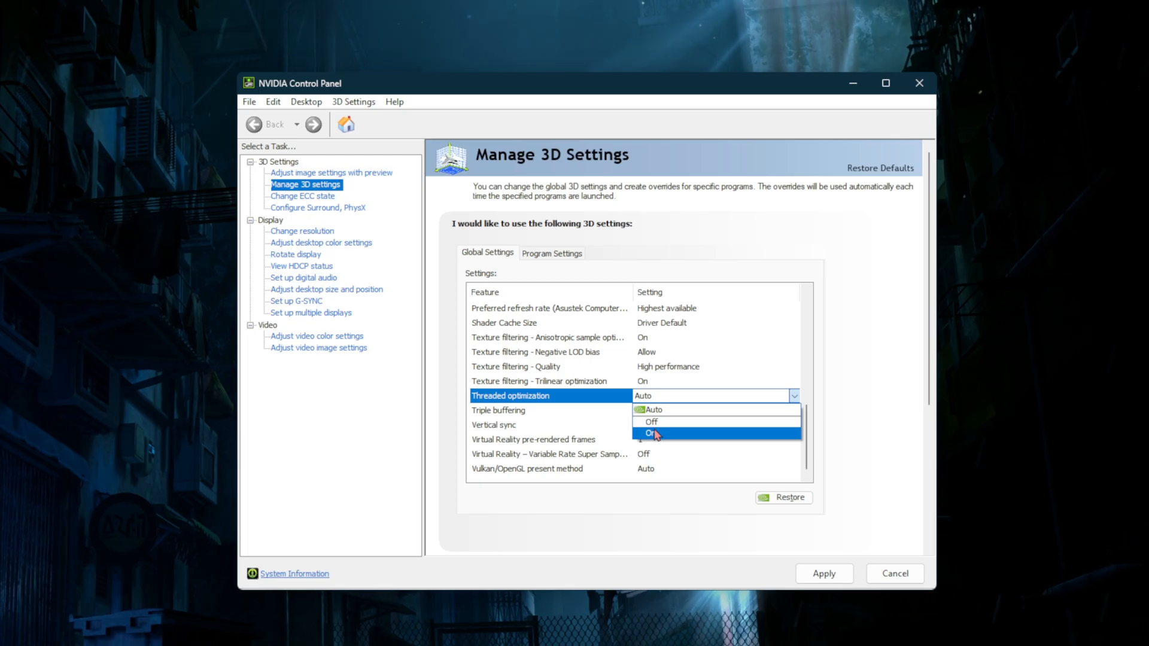
left_click(651, 433)
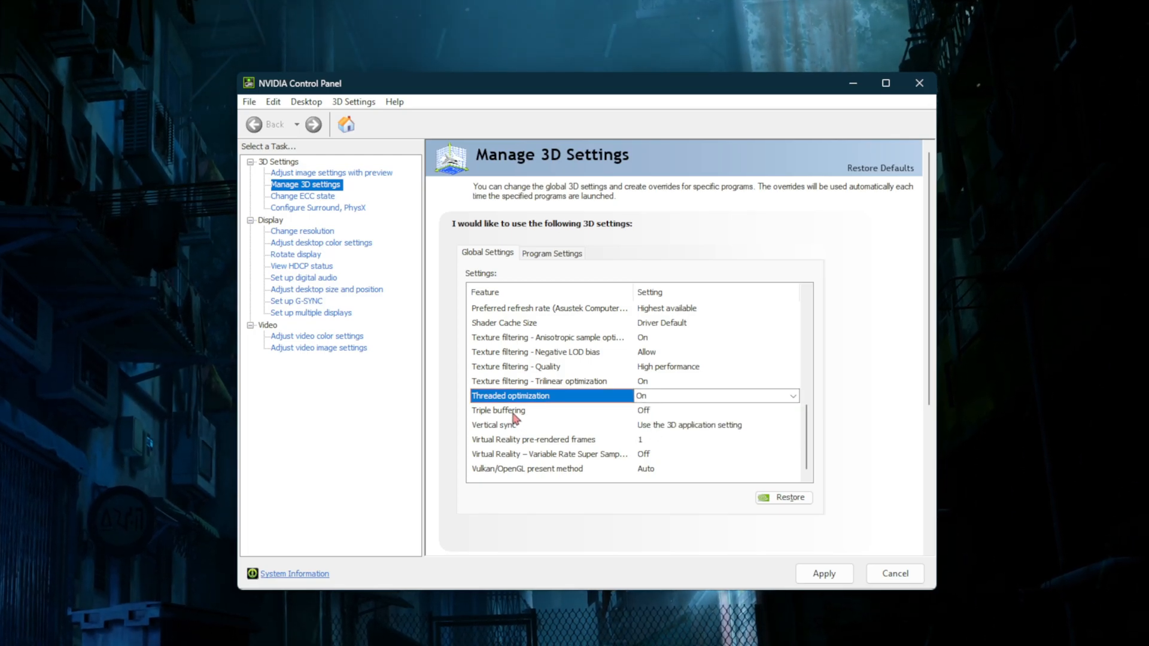
left_click(514, 410)
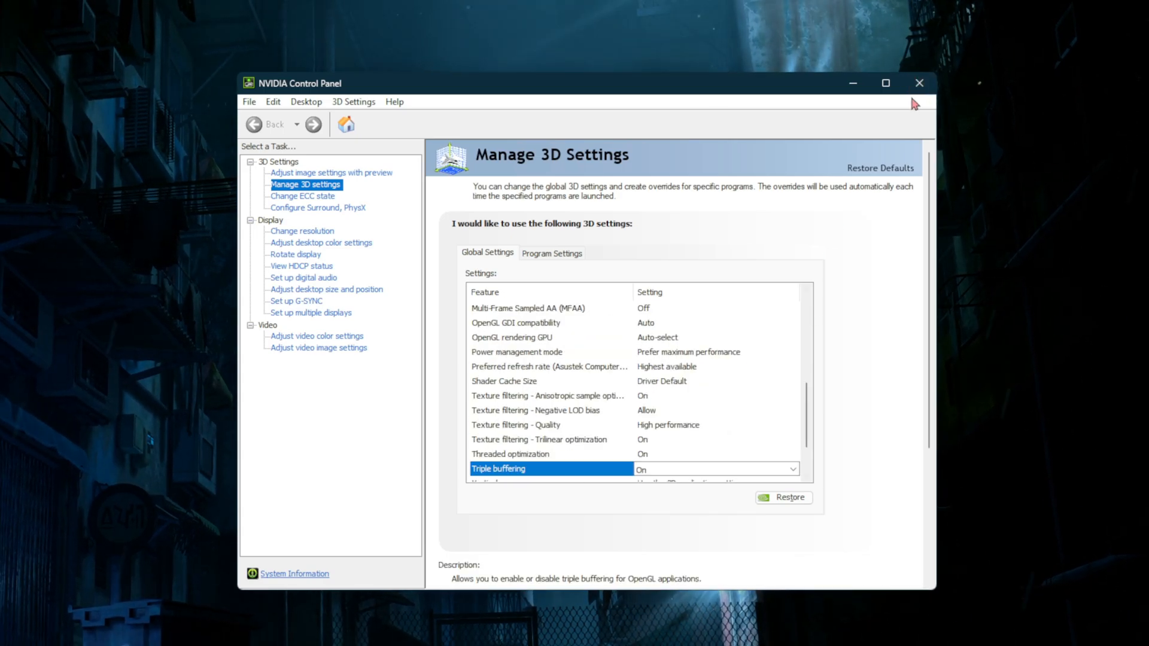
left_click(13, 625)
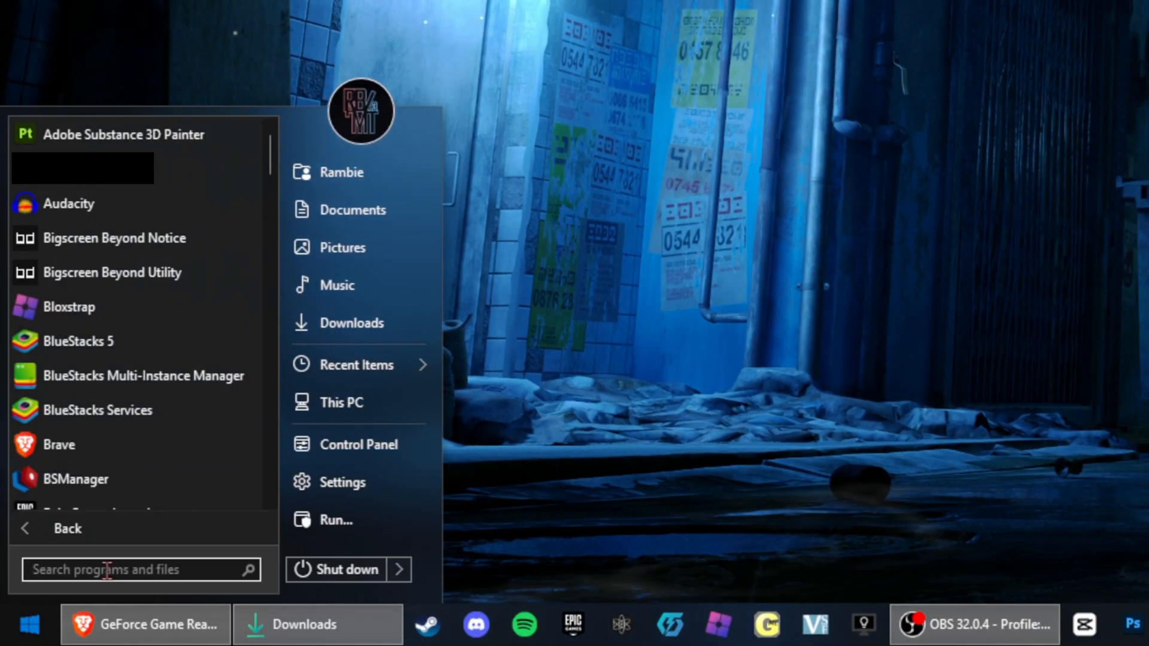
Step: Search 'power plan' and open Edit power plan for the Balanced plan
type("power")
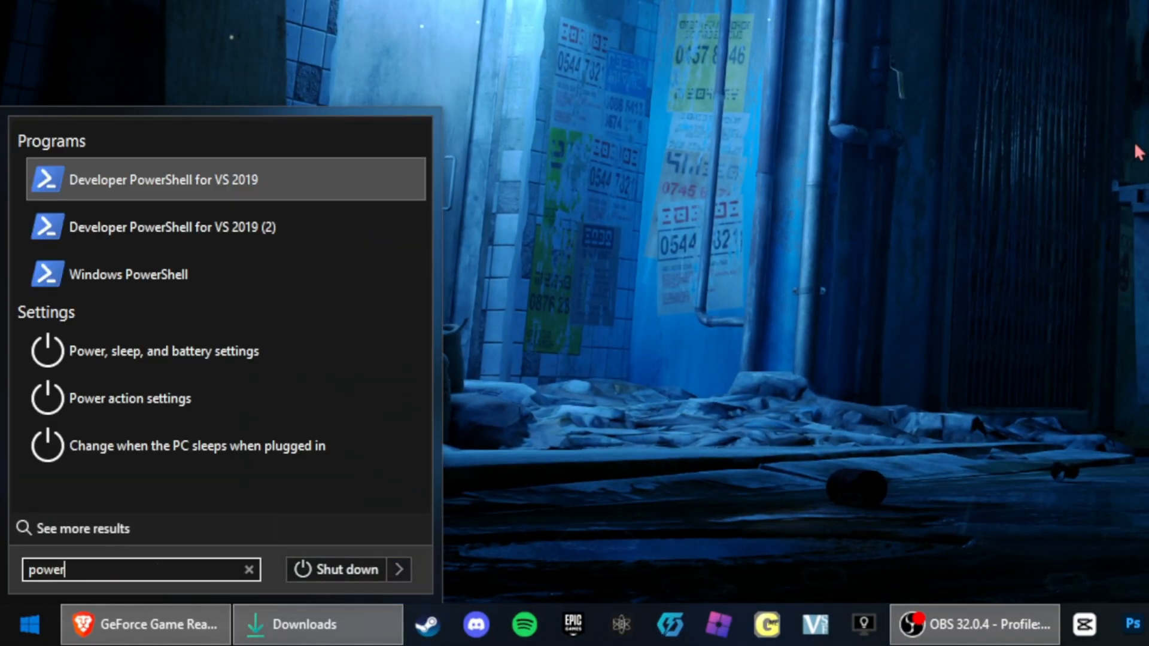
type("plan")
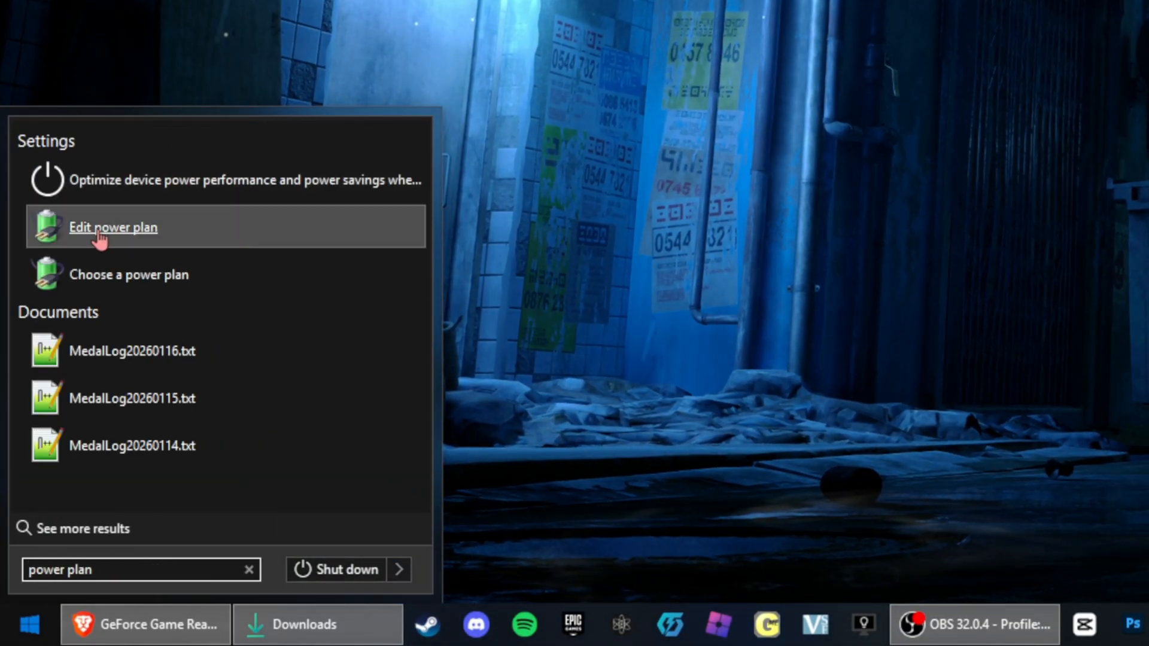
left_click(113, 228)
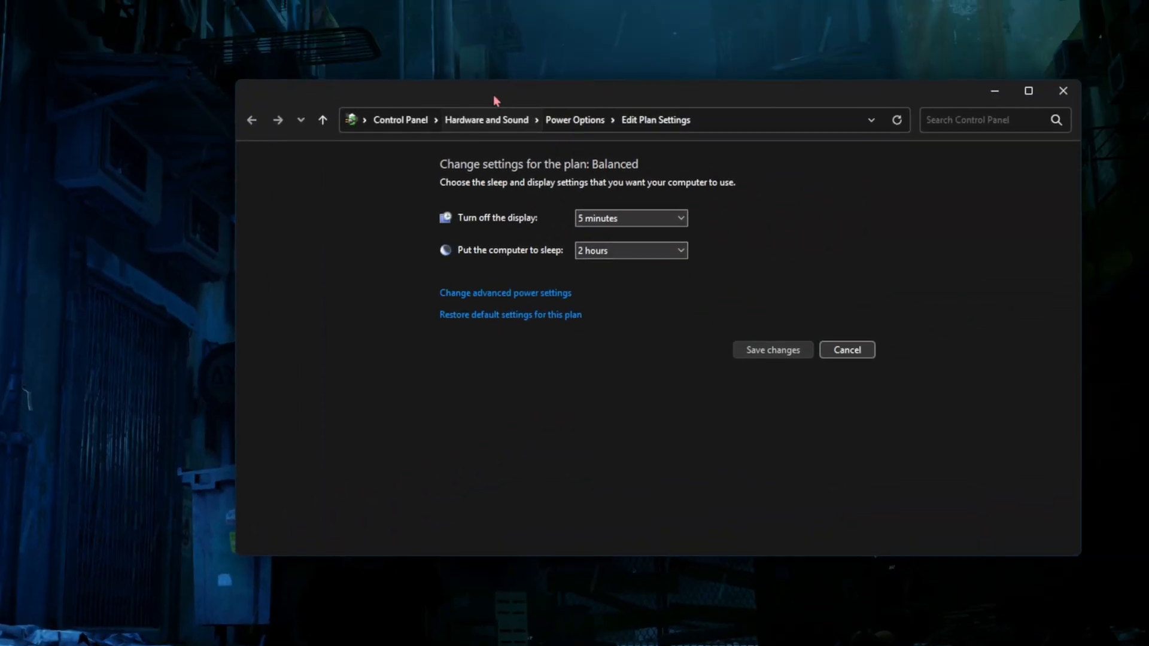
Step: Return to the Power Options overview, leaving Balanced (recommended) selected
left_click(251, 120)
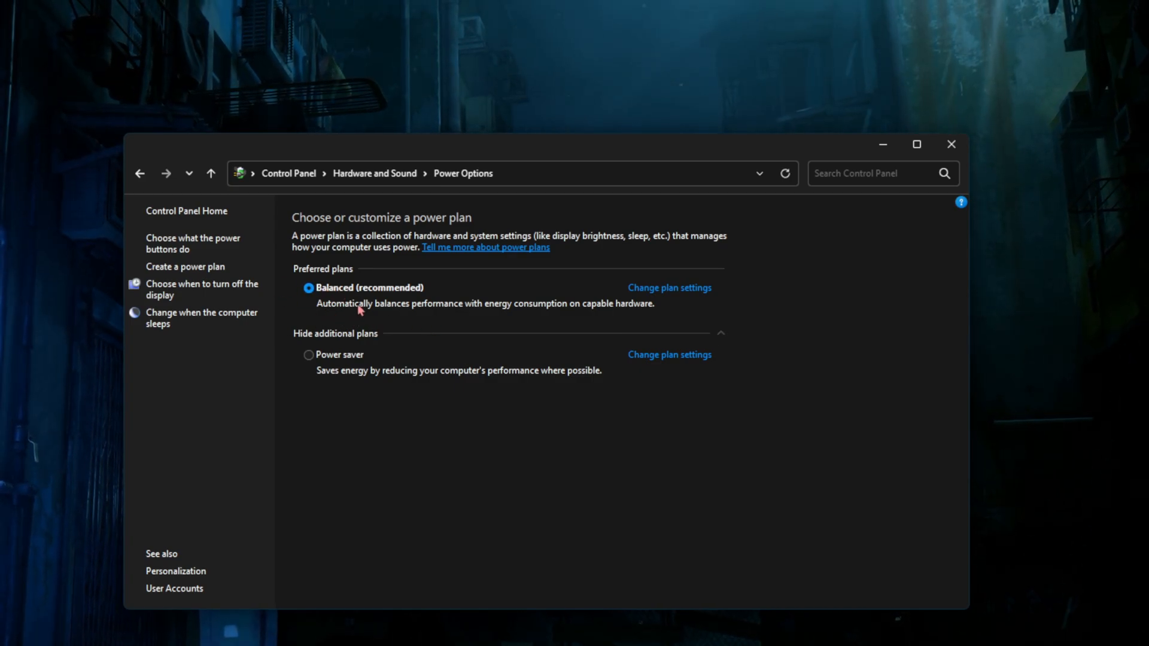
mouse_move(456, 303)
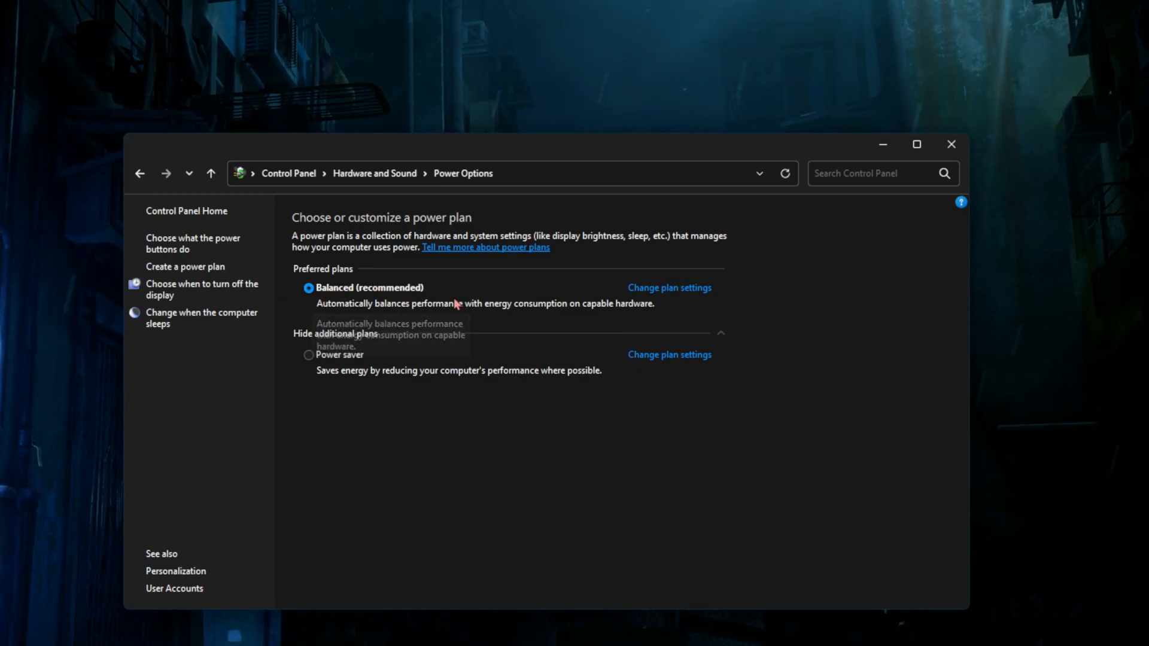
mouse_move(400, 325)
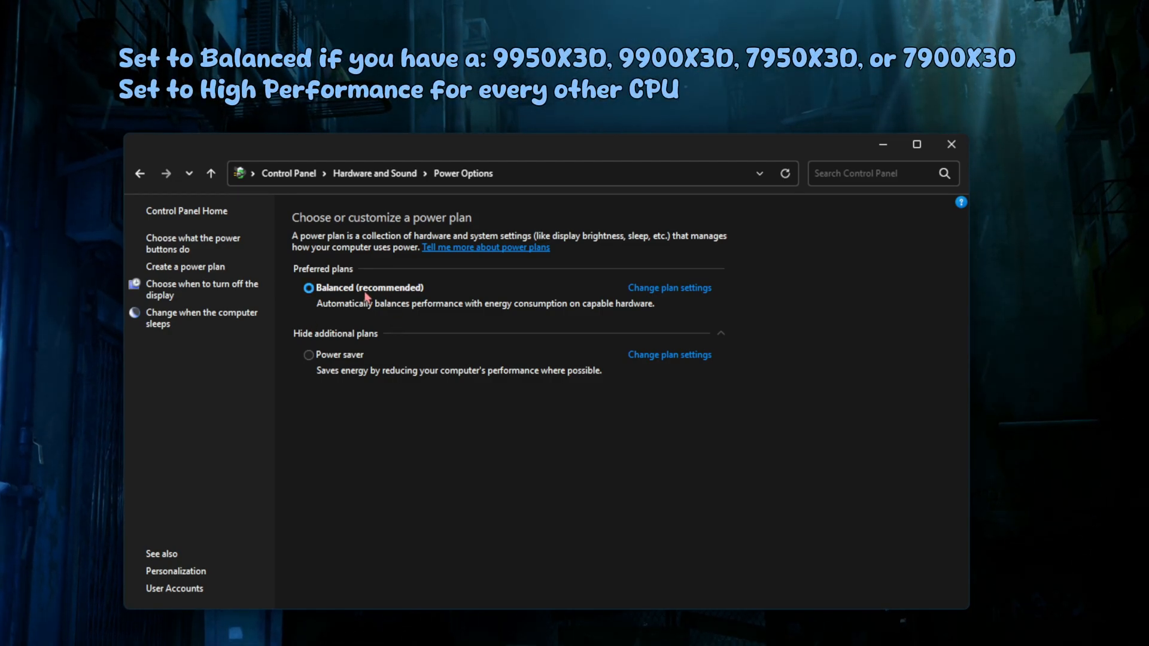
mouse_move(578, 360)
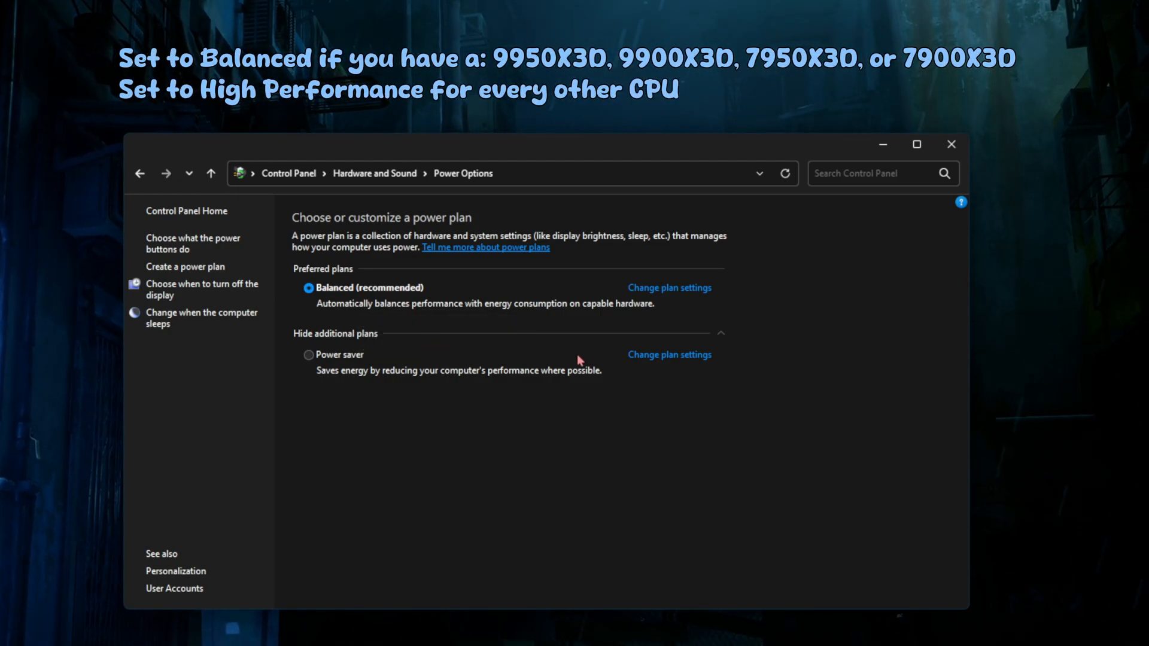
mouse_move(645, 344)
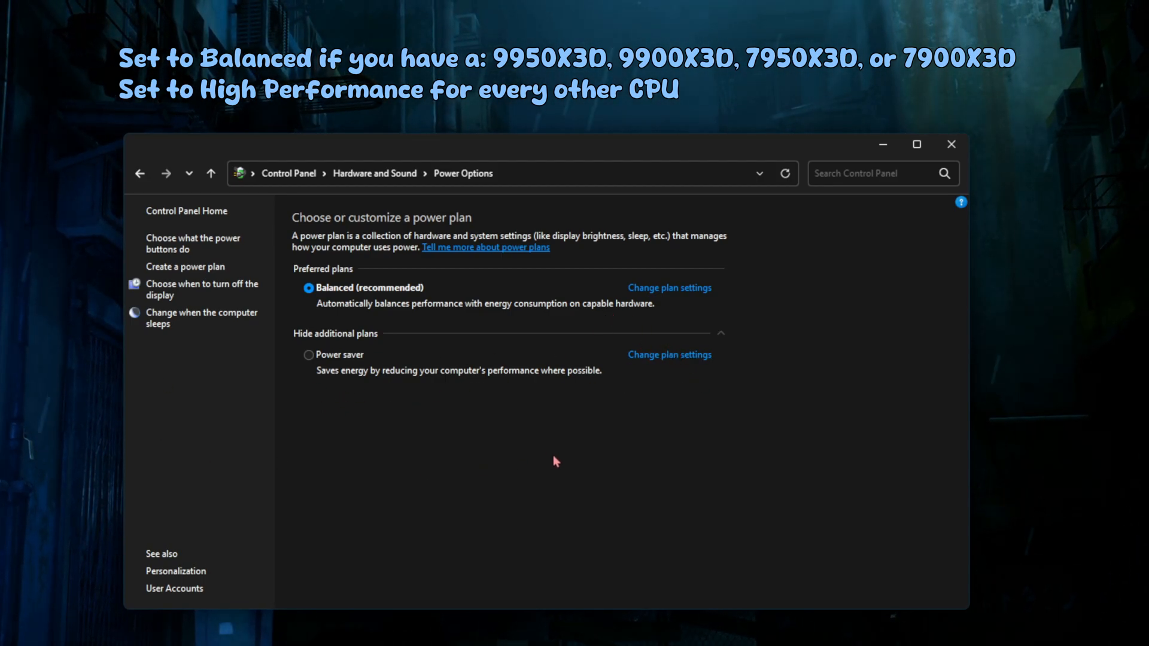
mouse_move(677, 423)
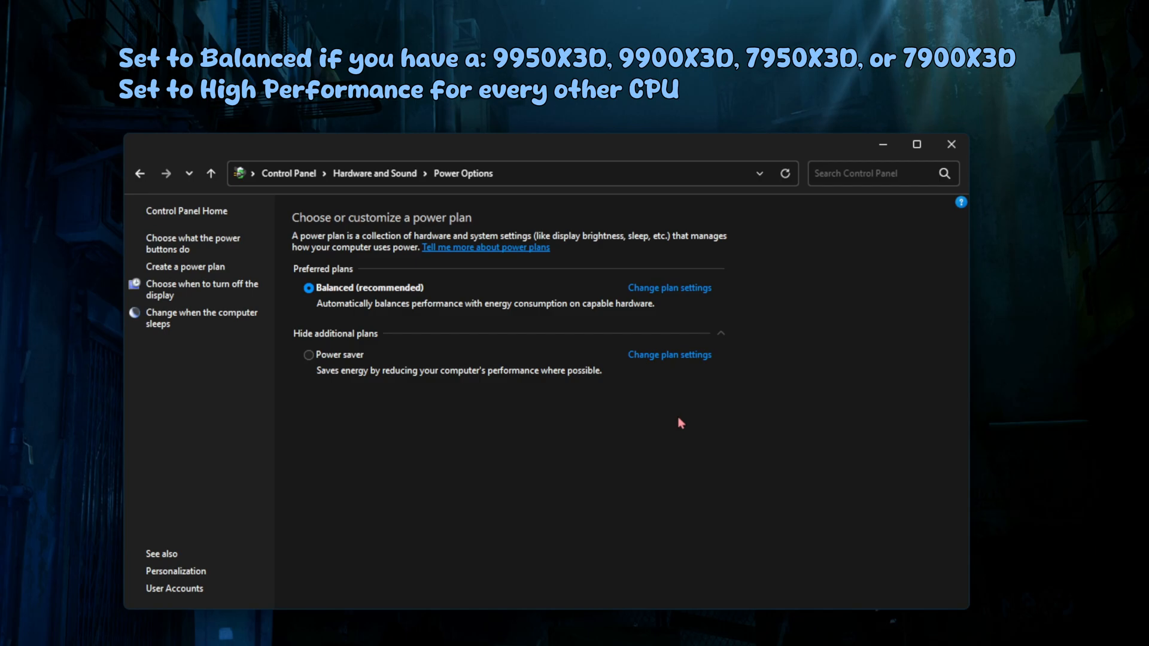
mouse_move(963, 363)
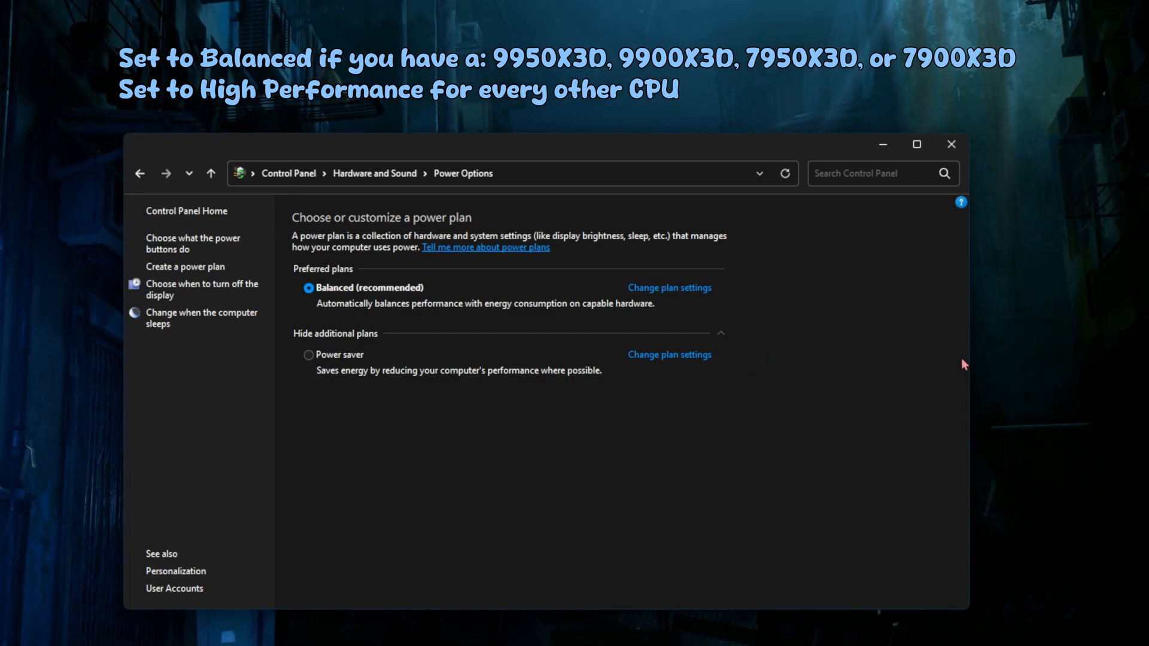
mouse_move(380, 323)
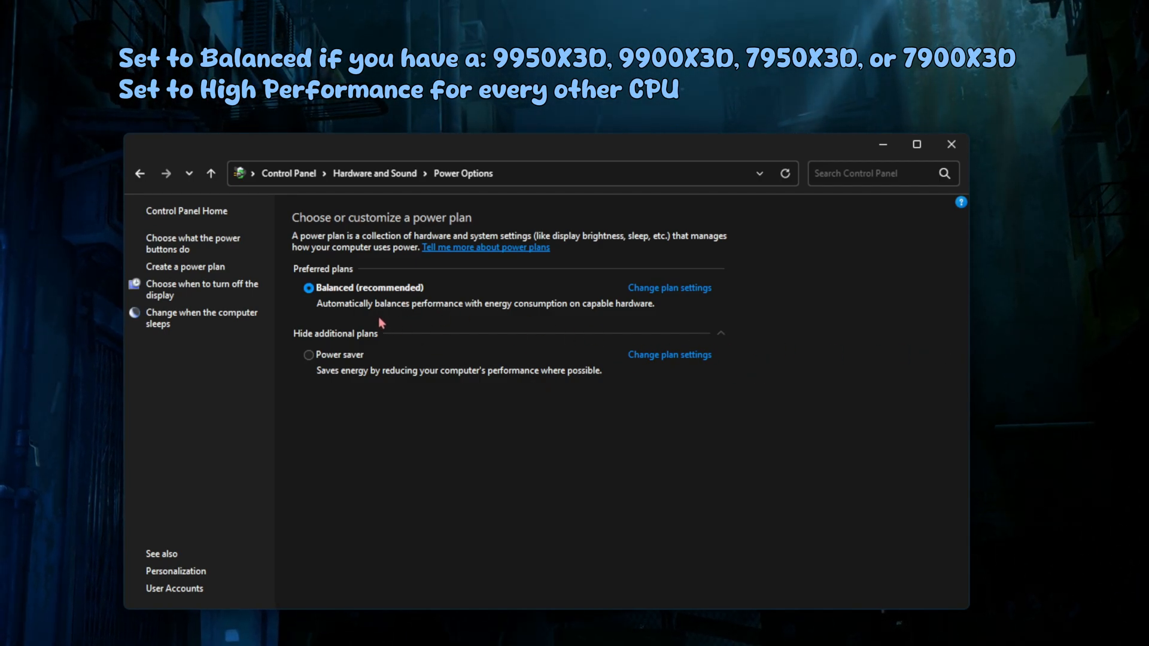
mouse_move(354, 324)
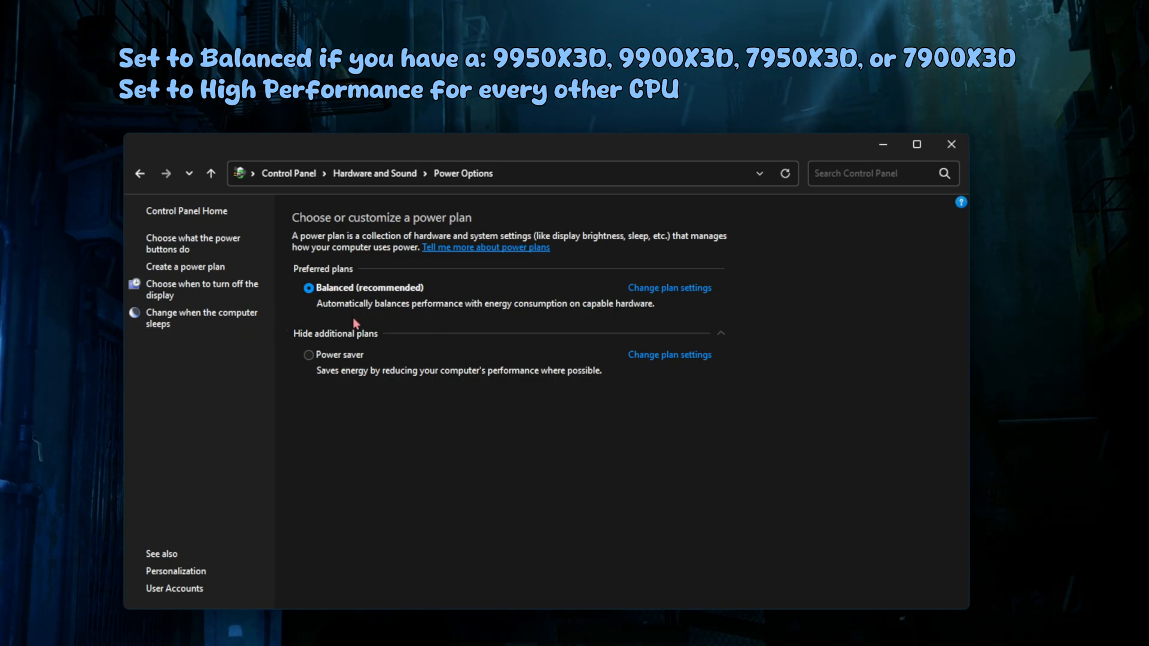
mouse_move(360, 315)
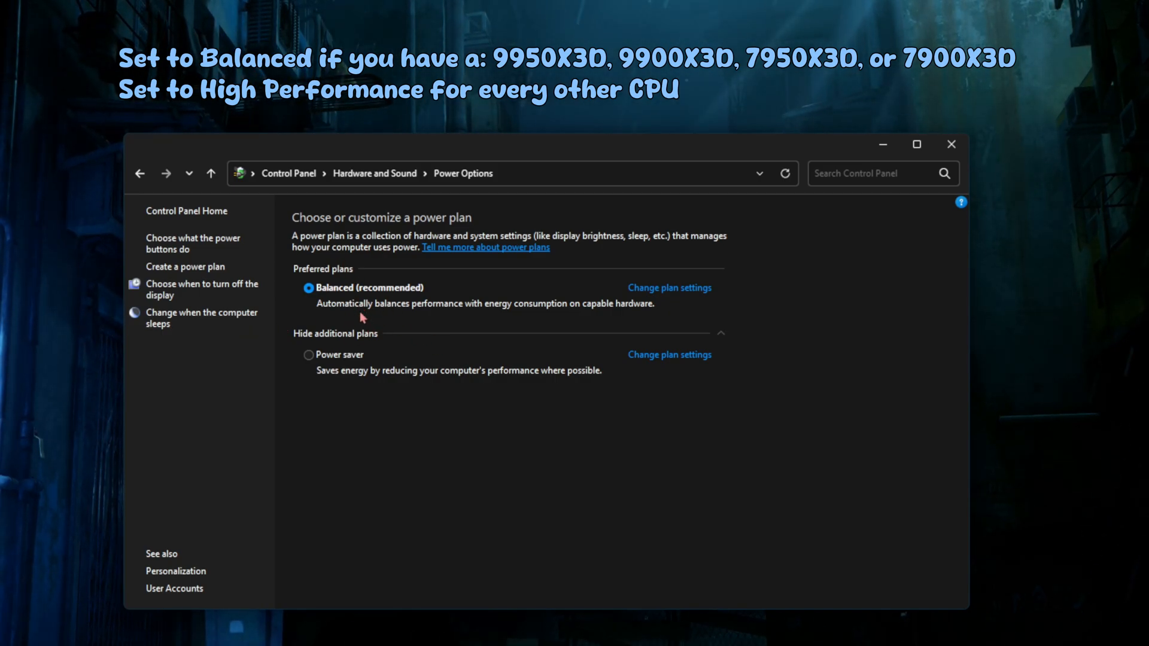
mouse_move(343, 322)
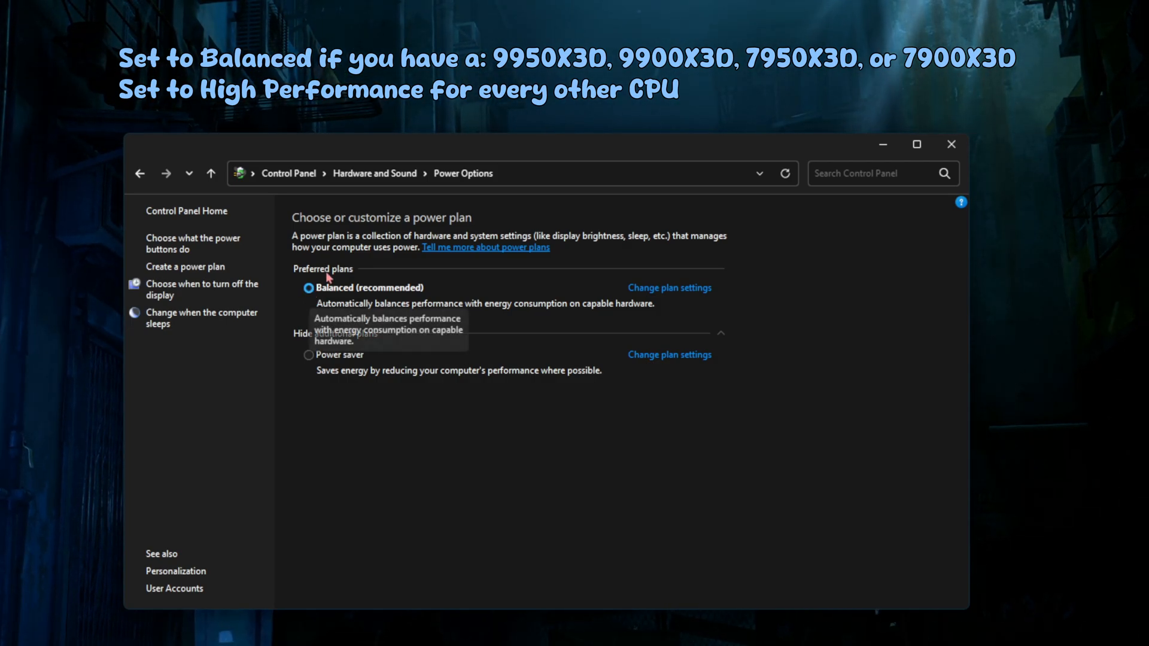
mouse_move(330, 317)
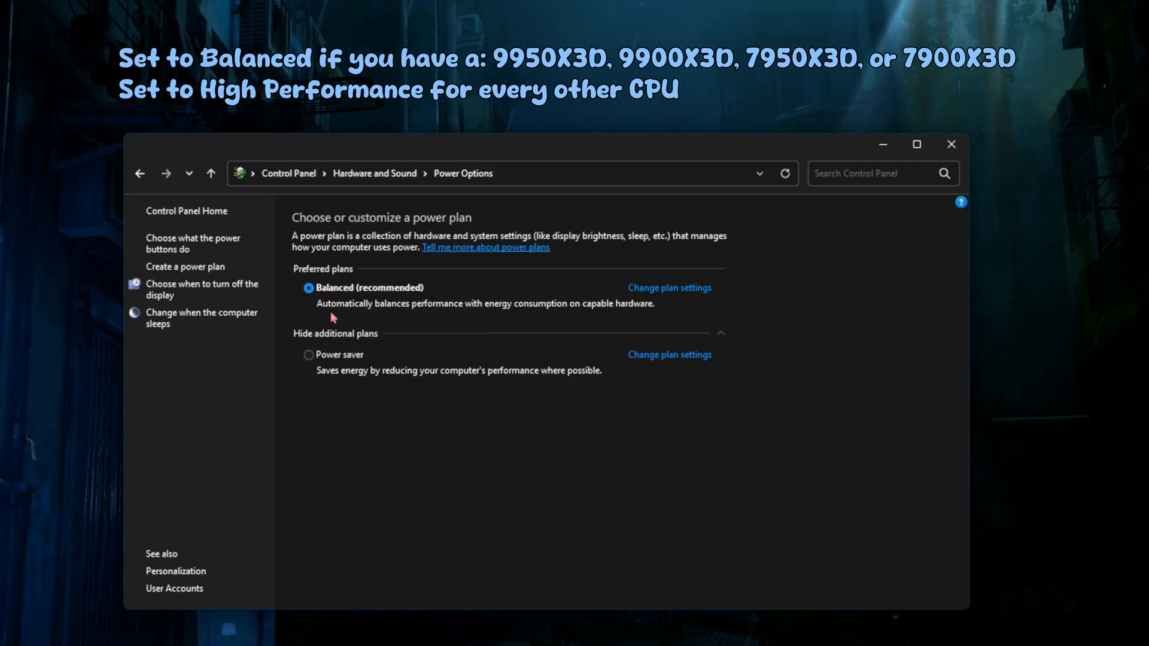
mouse_move(387, 332)
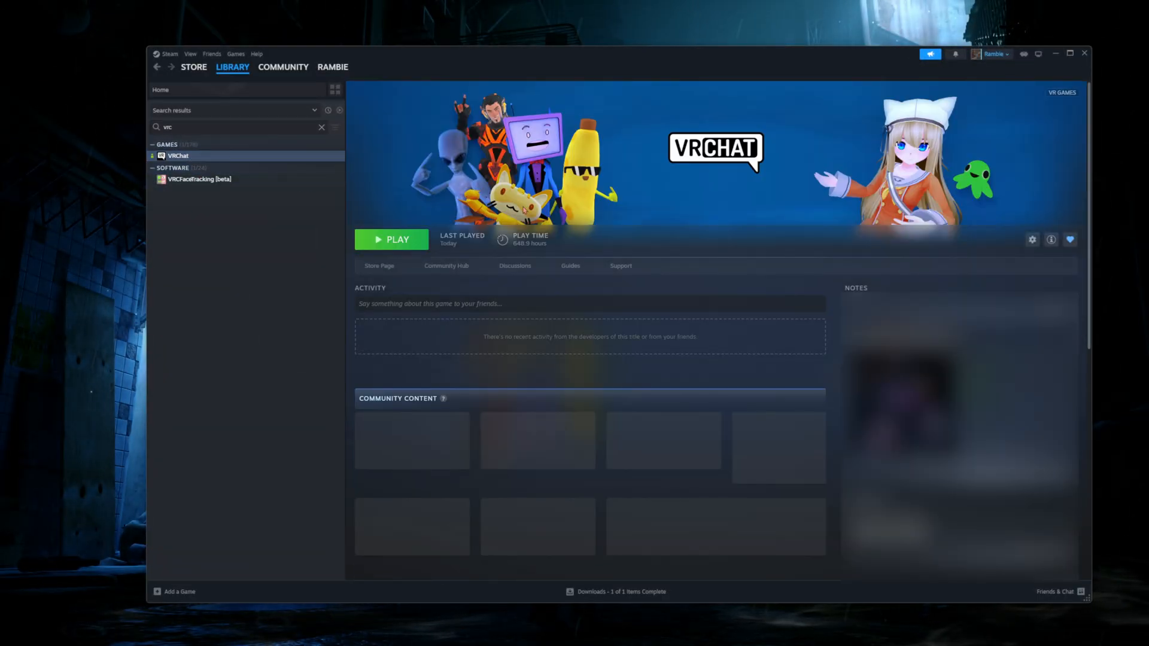
Step: Bring up VRChat's Properties on the General page from its library gear menu
left_click(1031, 240)
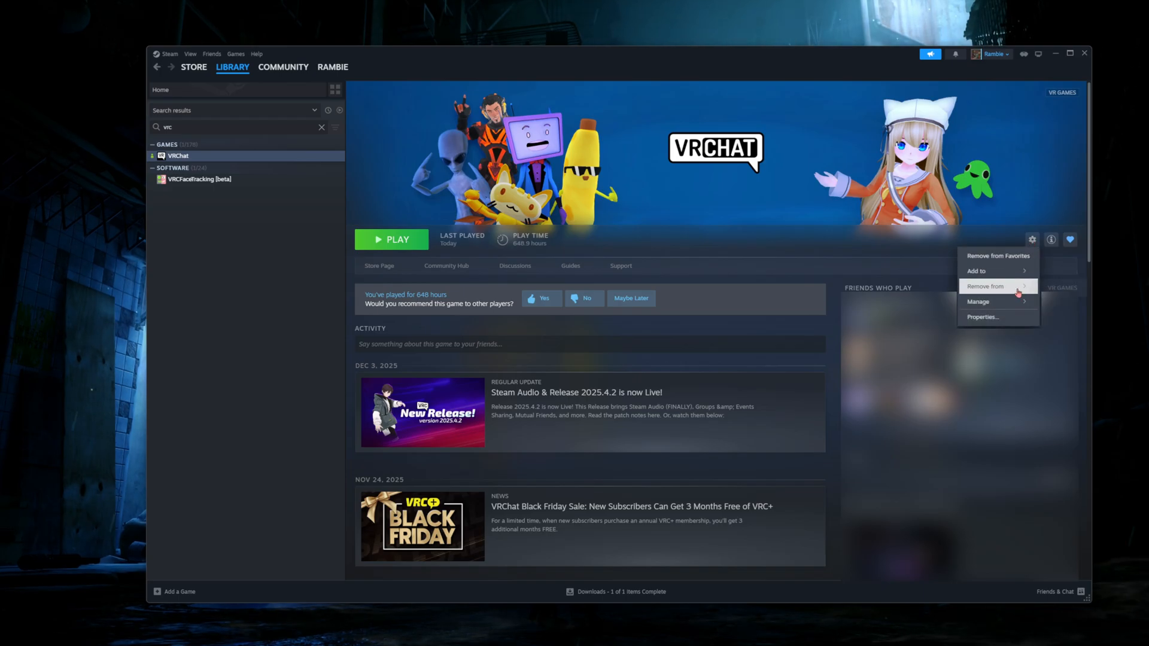
left_click(982, 316)
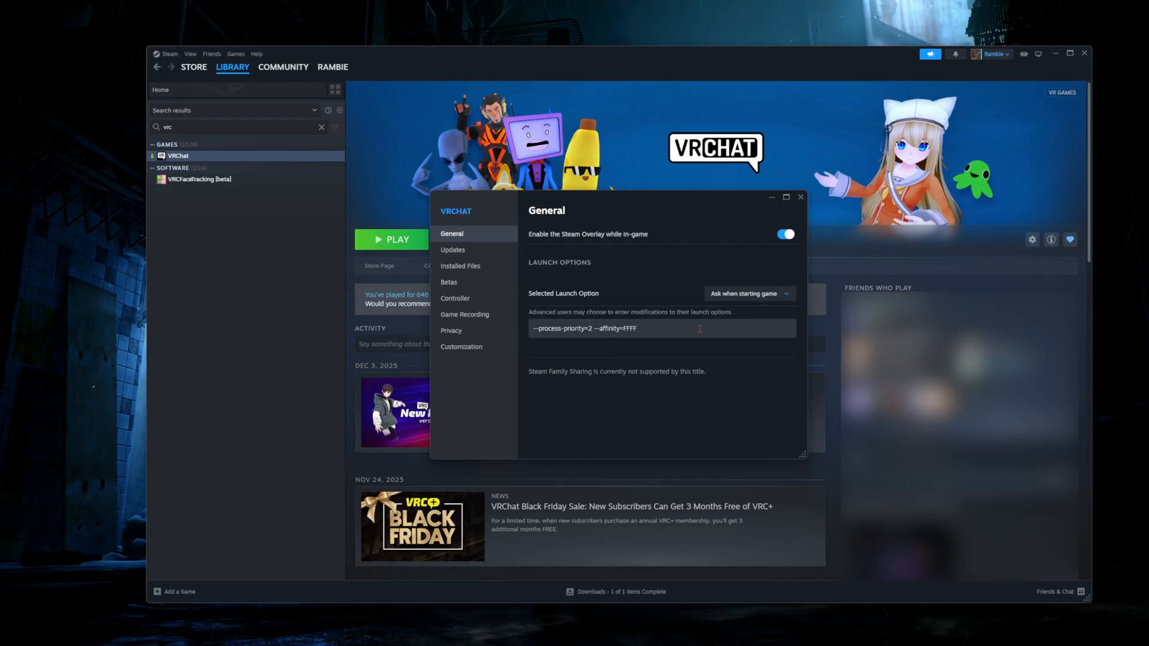
Step: Replace VRChat's launch options with --process-priority=2
triple_click(583, 328)
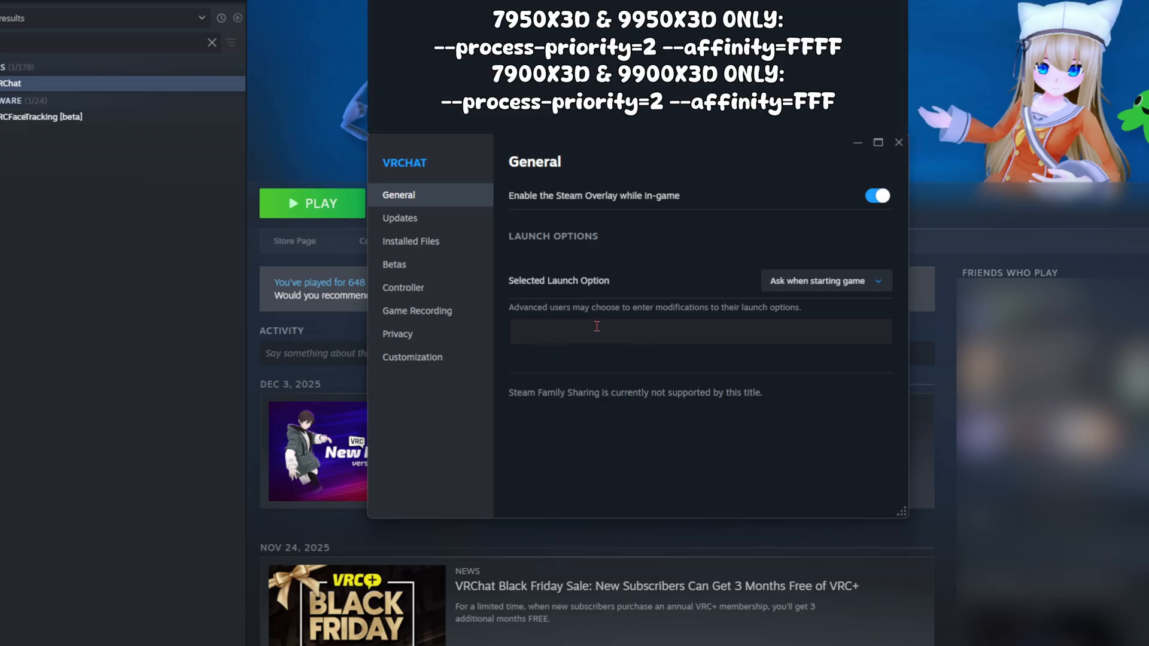
type("--pr")
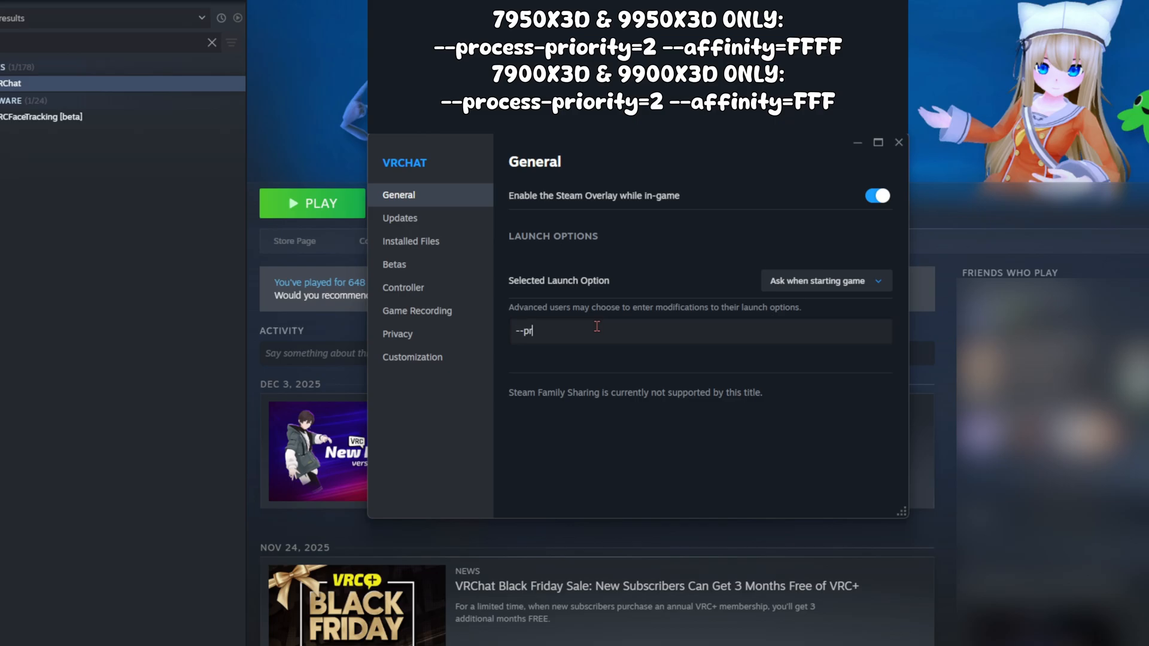
type("ocess-p")
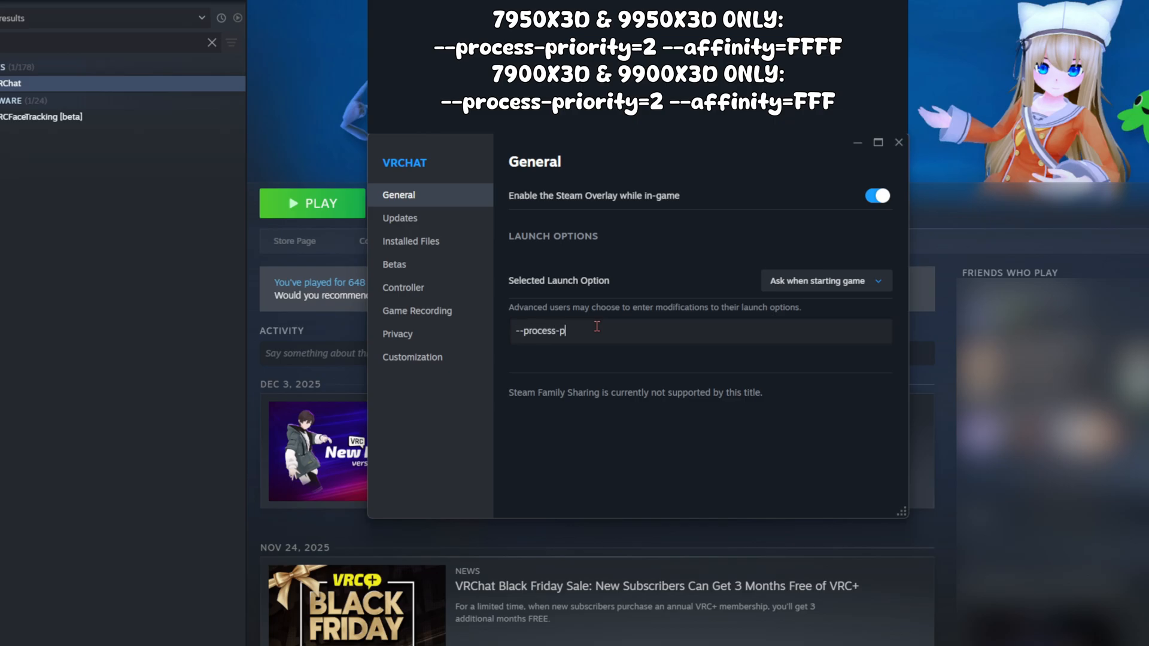
type("riority=")
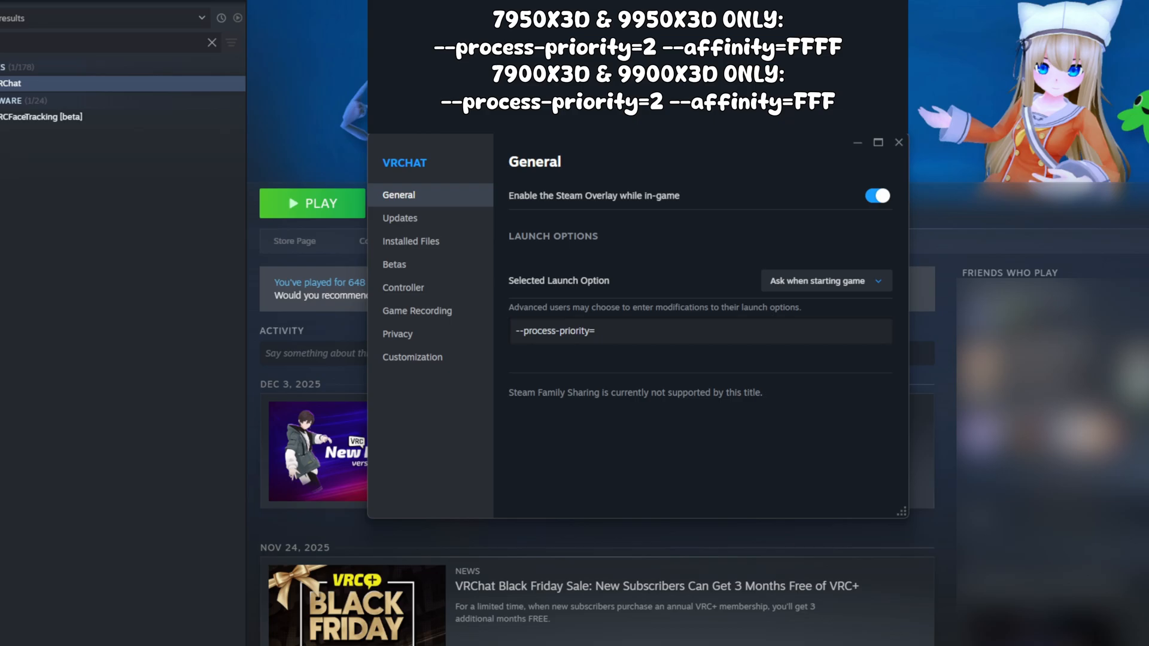
type("2")
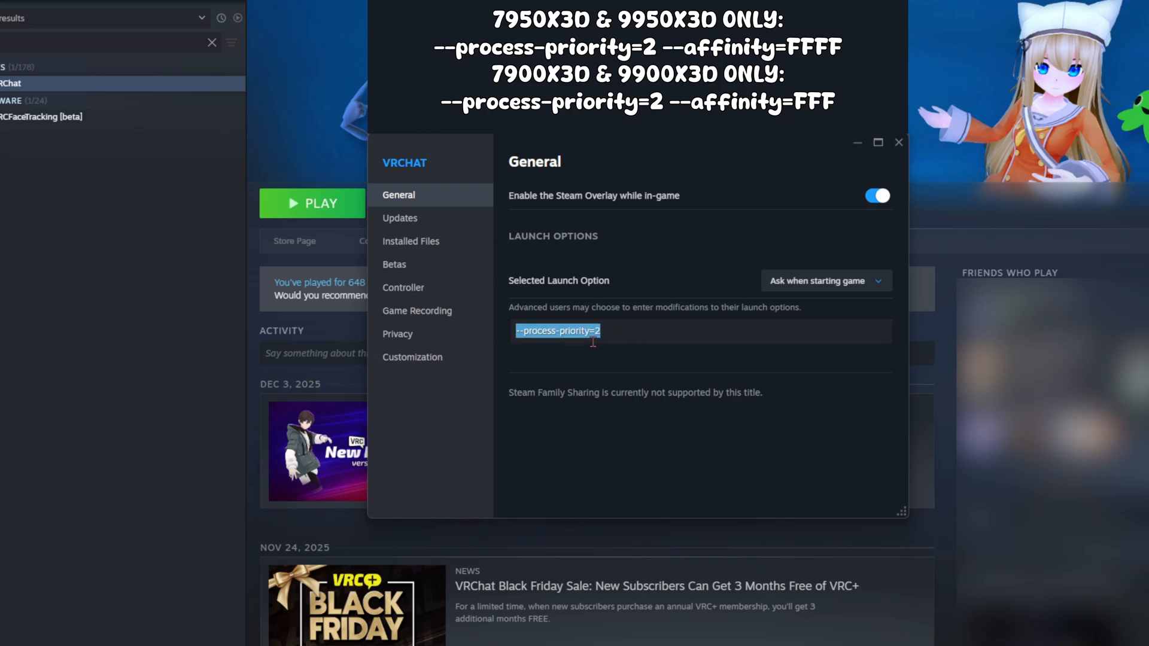
left_click(611, 331)
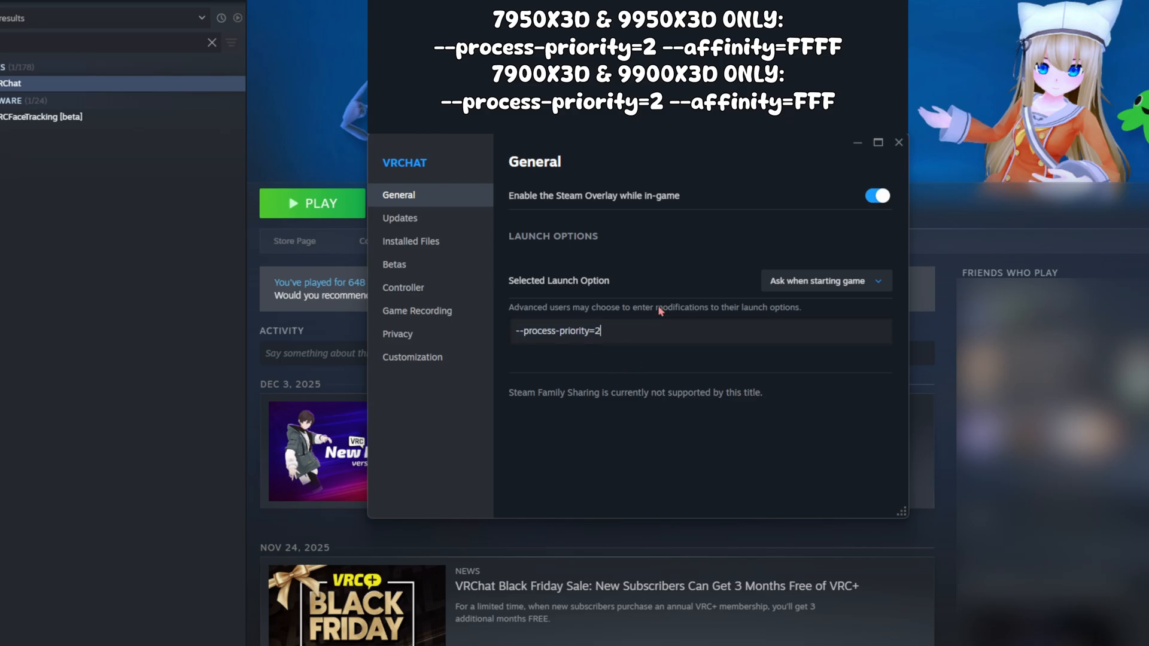
mouse_move(658, 311)
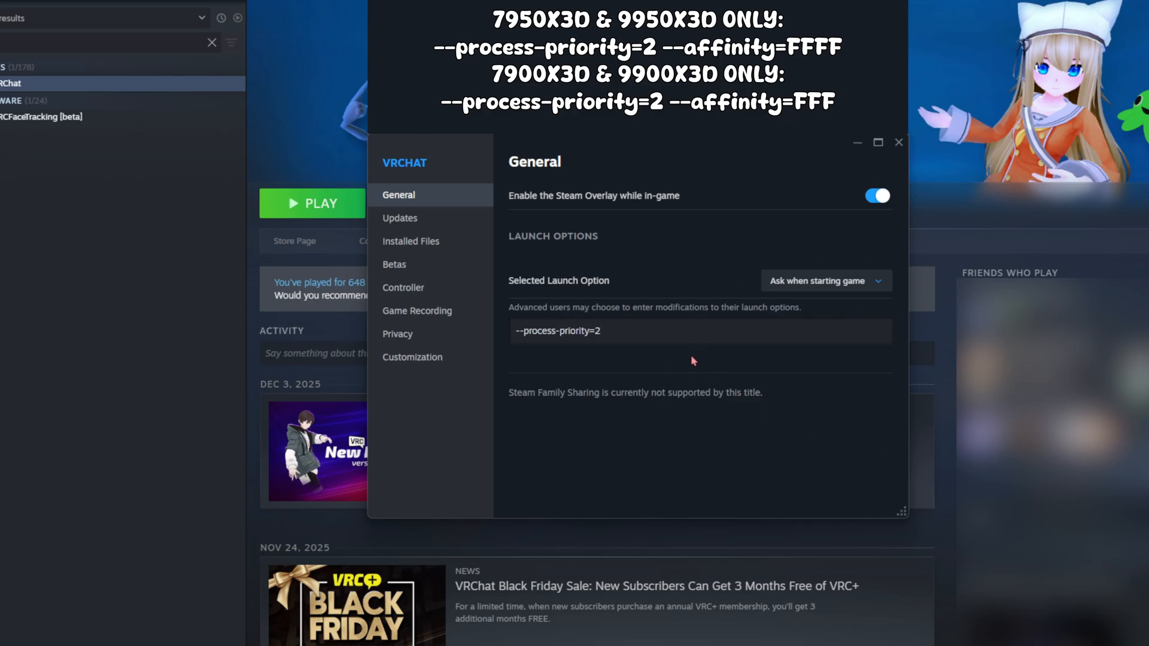
Step: Append --affinity=FFFF so launch options read --process-priority=2 --affinity=FFFF
type("--")
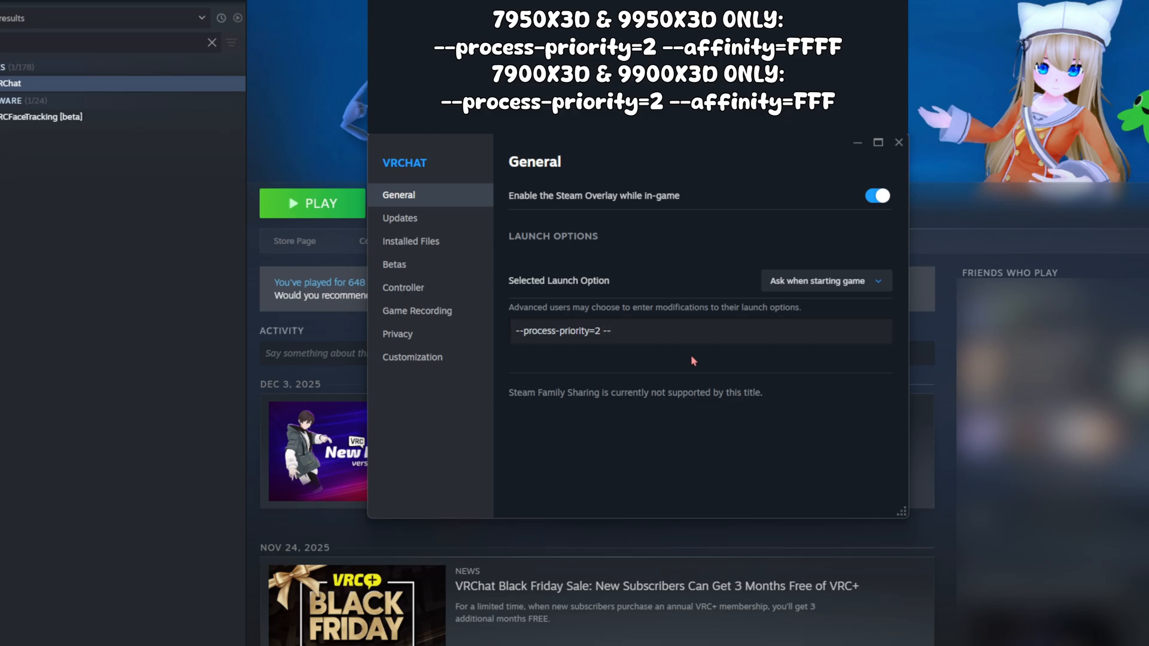
type("affinity")
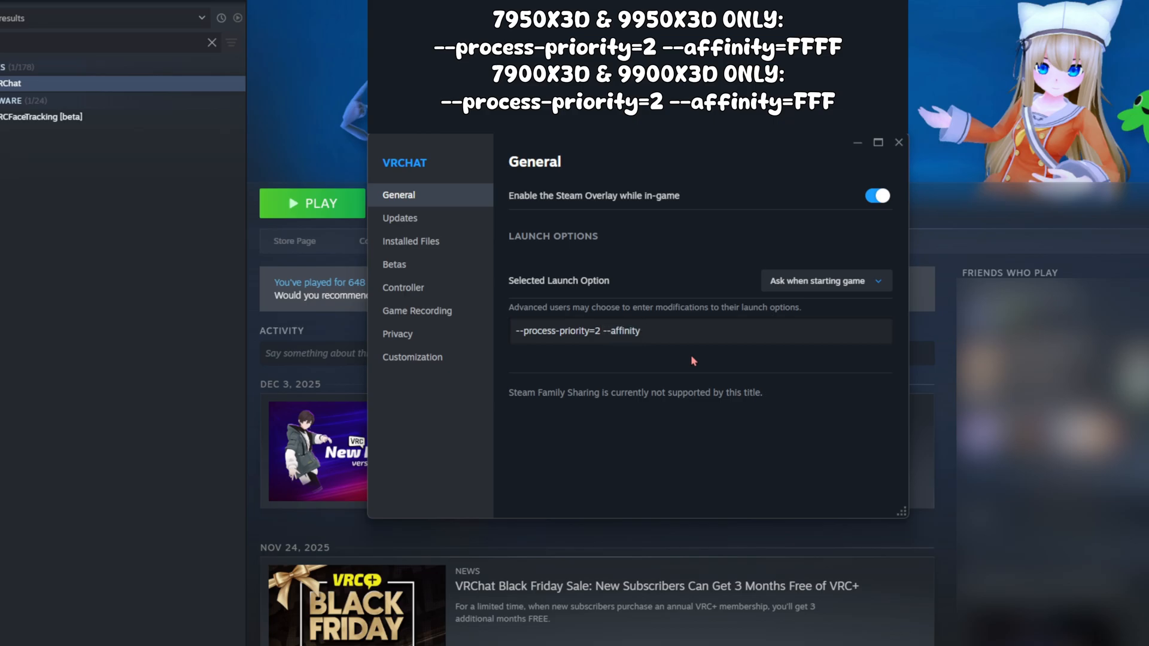
type("=")
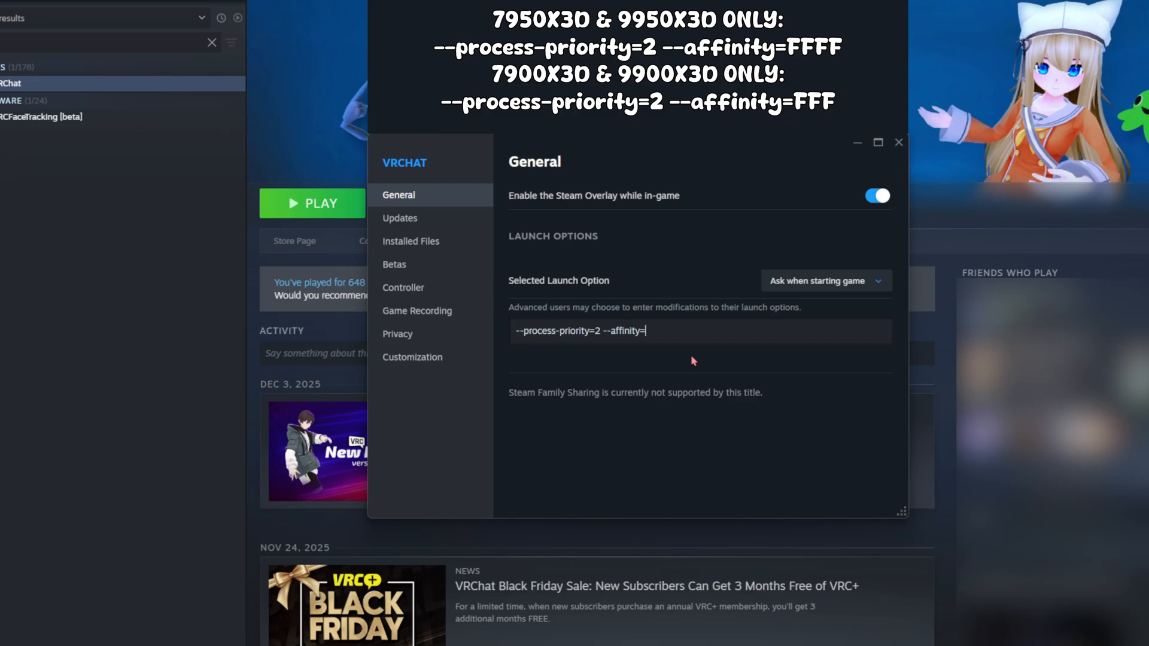
type("FFFF")
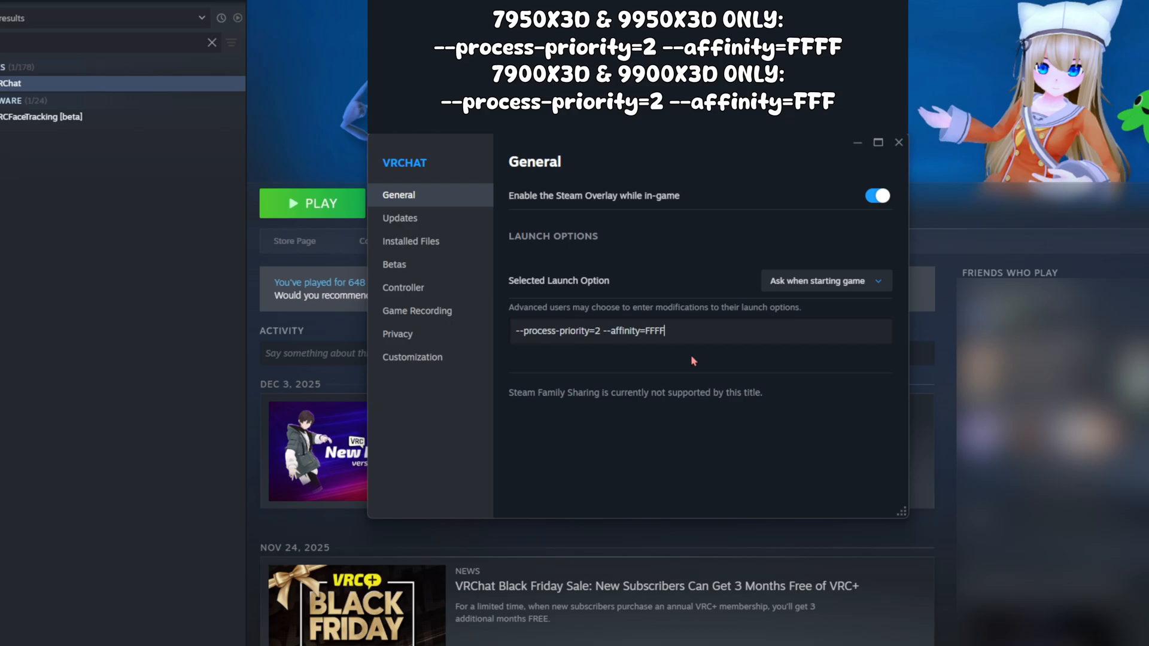
mouse_move(762, 361)
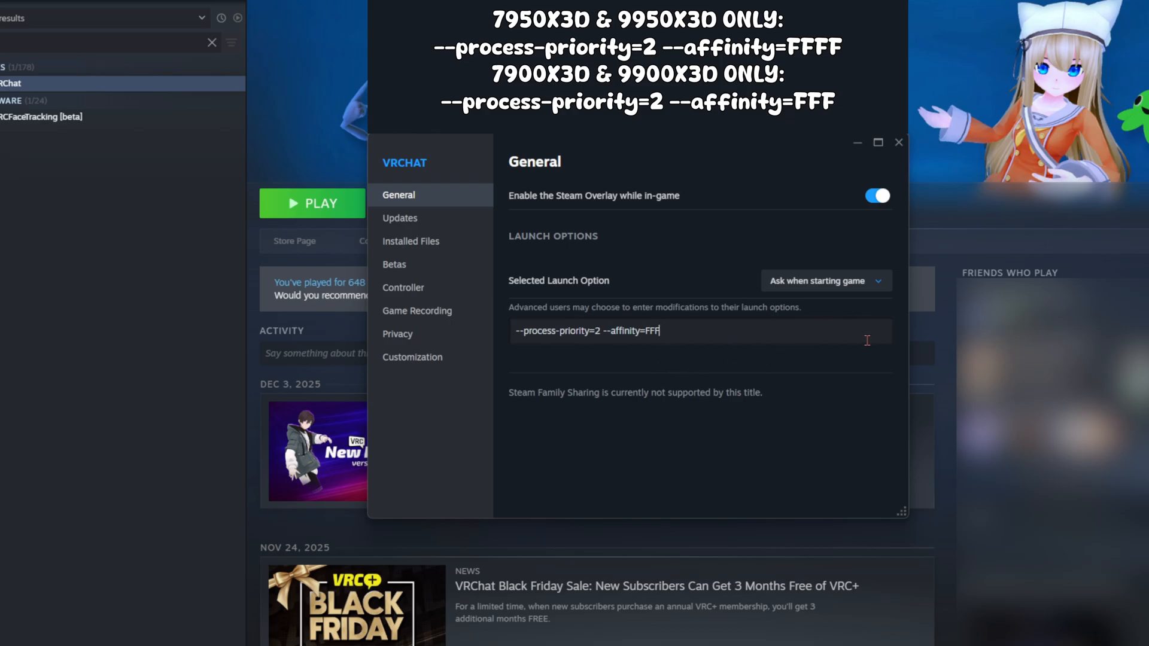
type("F")
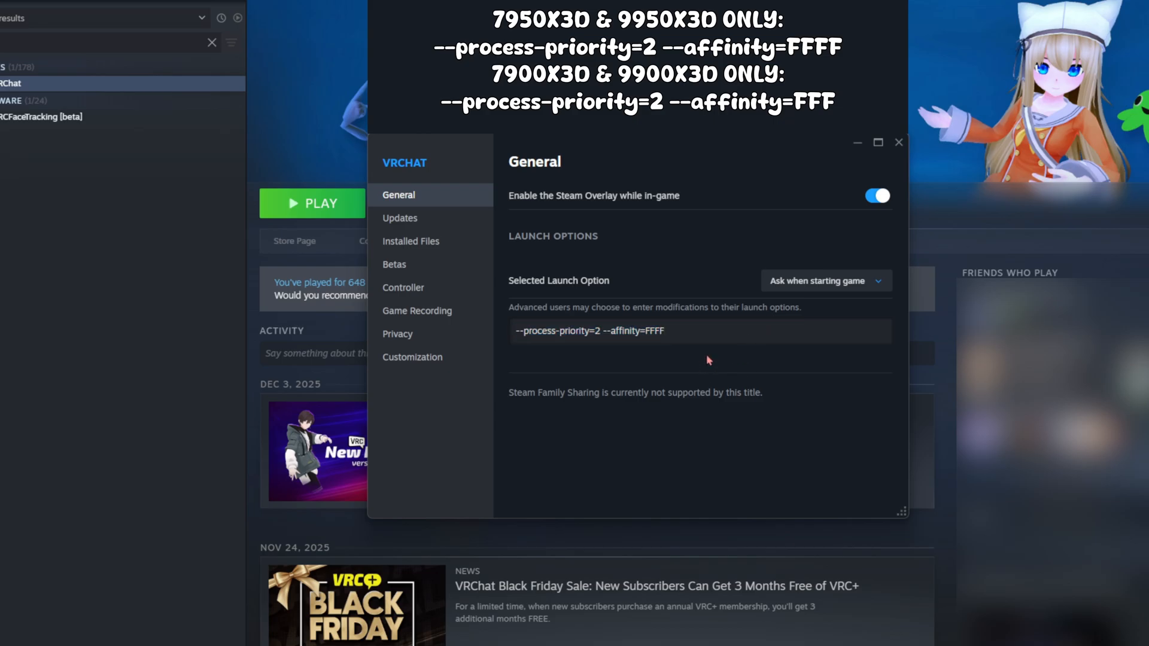
triple_click(590, 330)
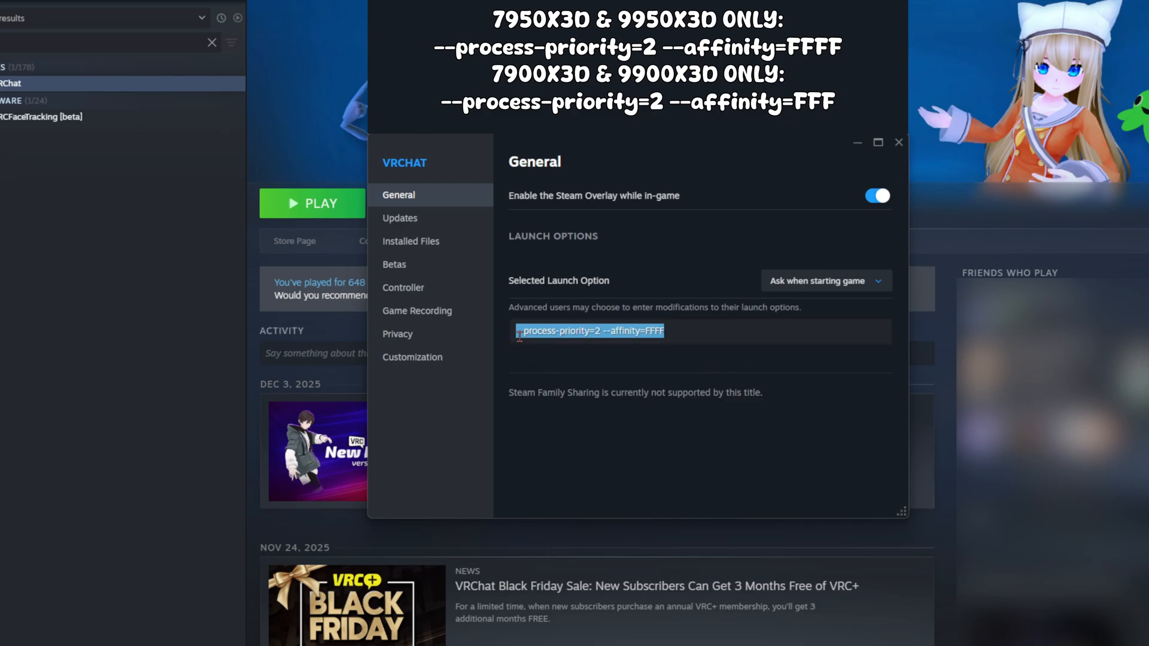
mouse_move(676, 330)
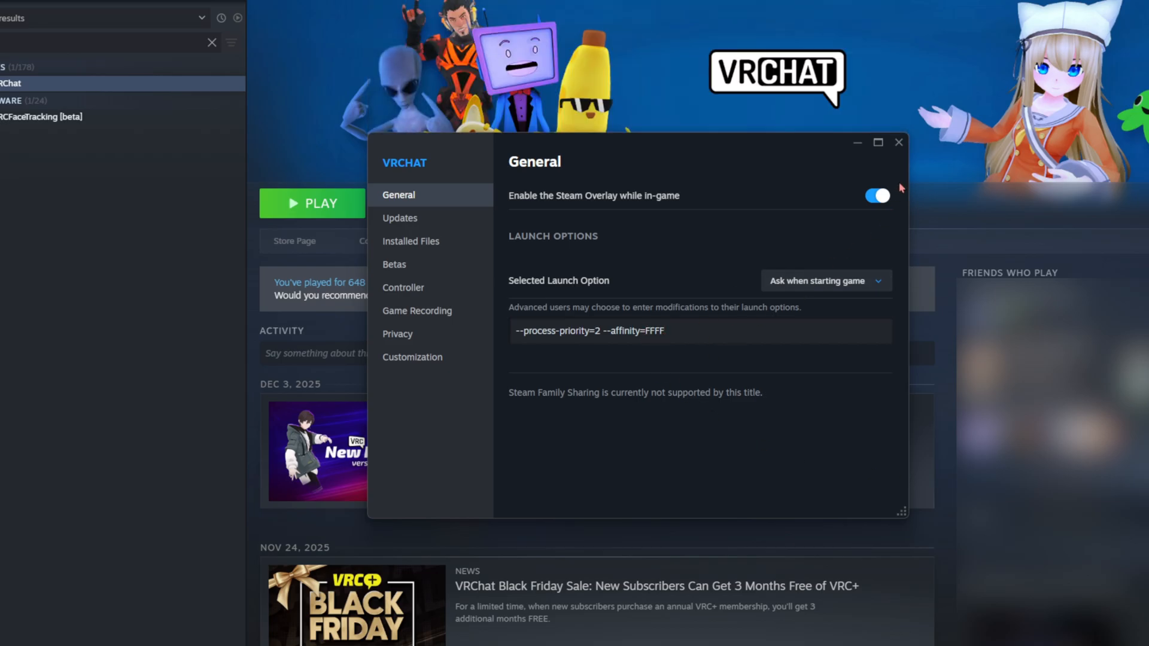
Step: Launch VRChat from the Steam library and bring up its quick menu Settings page
left_click(896, 142)
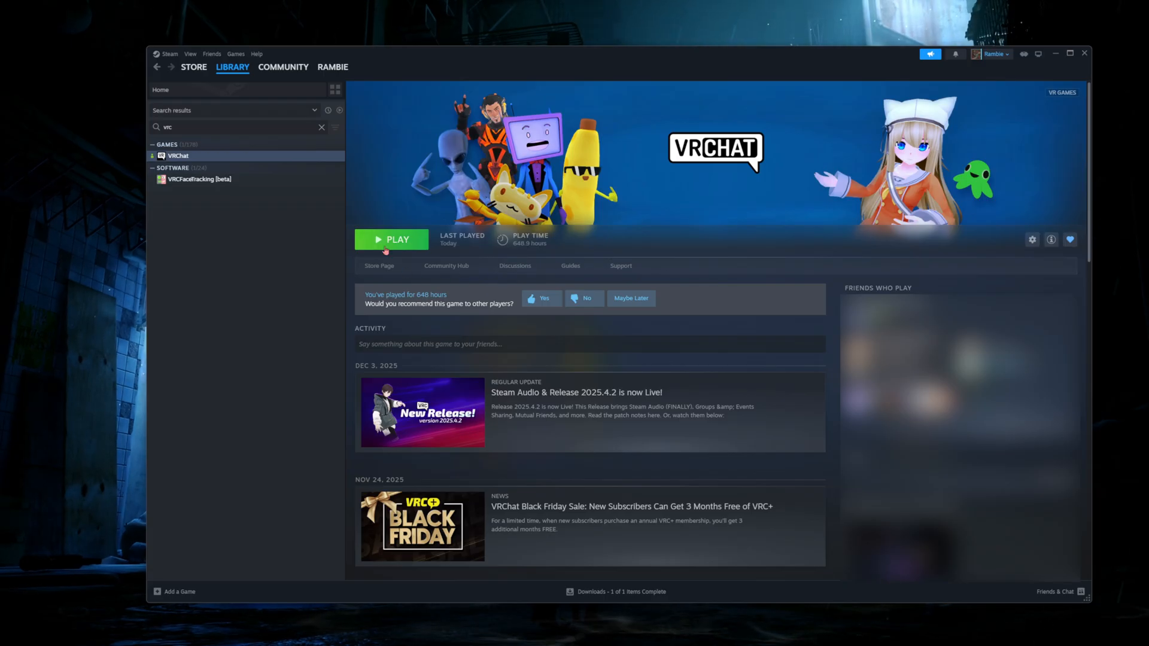
left_click(392, 239)
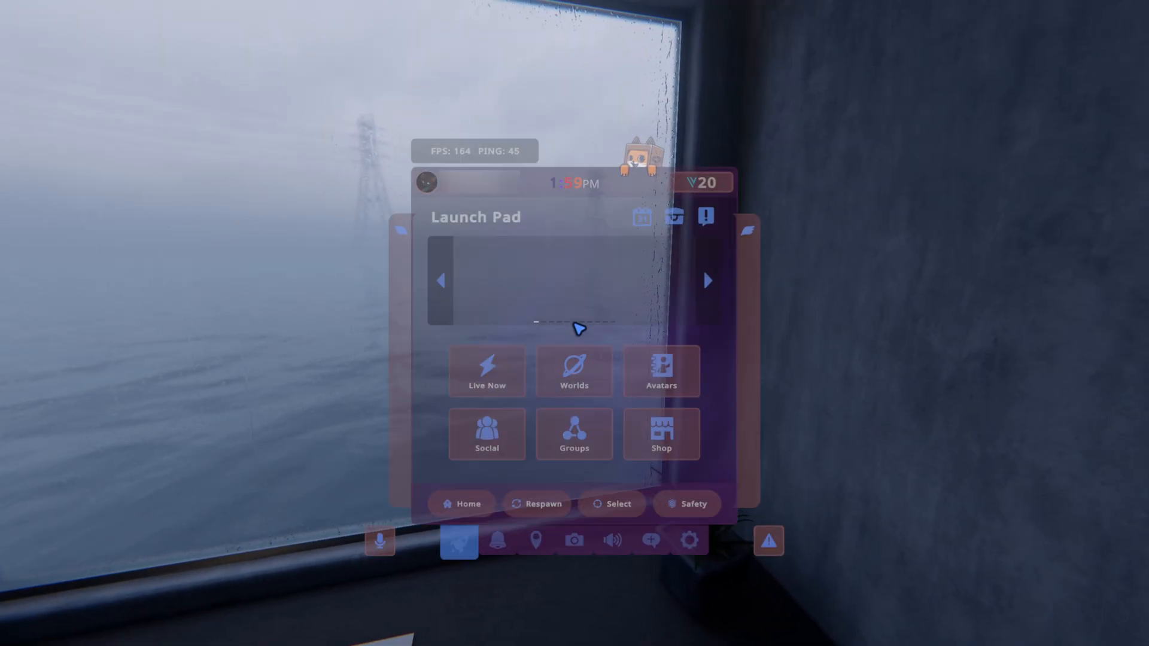
left_click(688, 541)
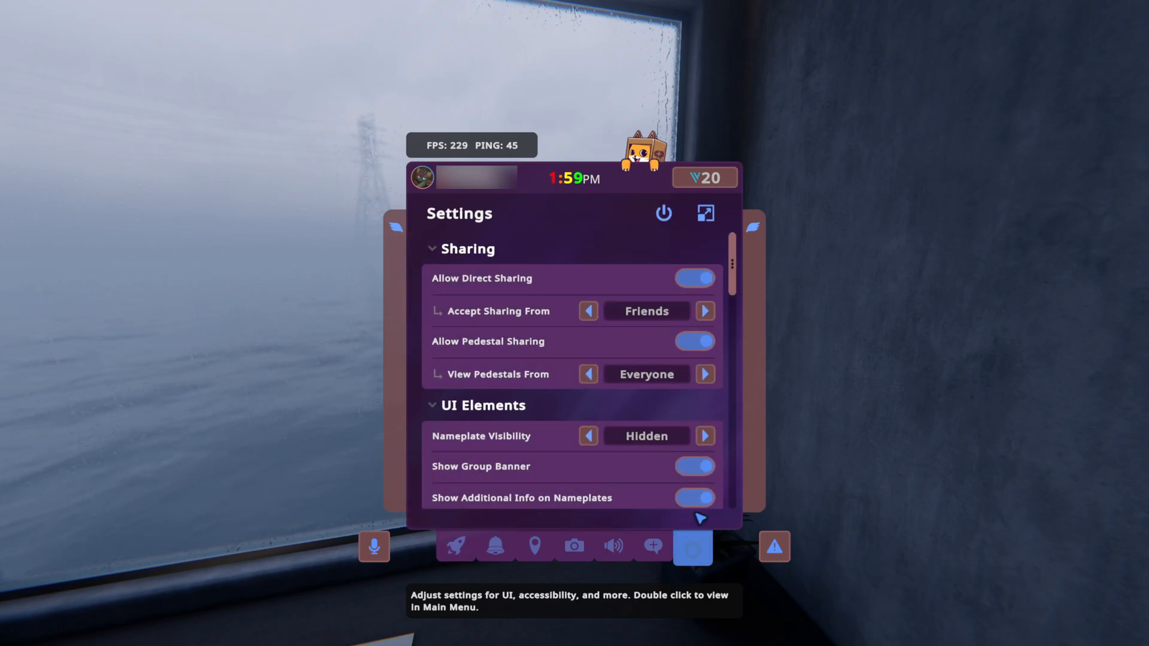
Step: In the main menu Graphics page, raise Anti-Aliasing to X8, then return it to Disabled
double_click(690, 547)
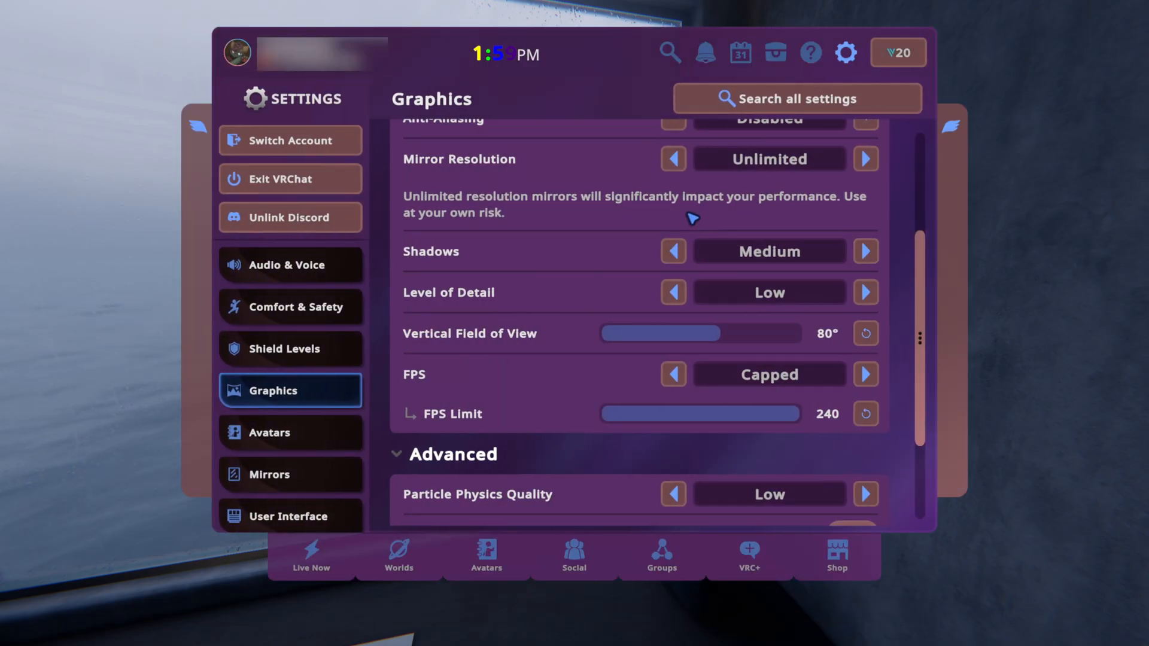
mouse_move(278, 407)
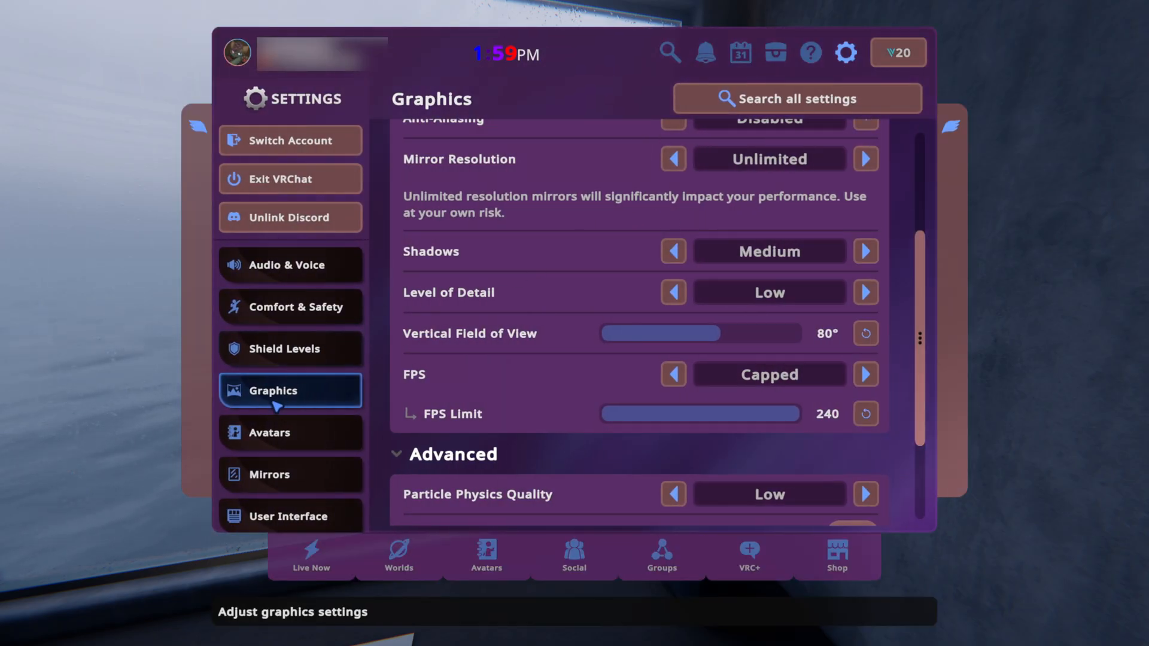
mouse_move(493, 349)
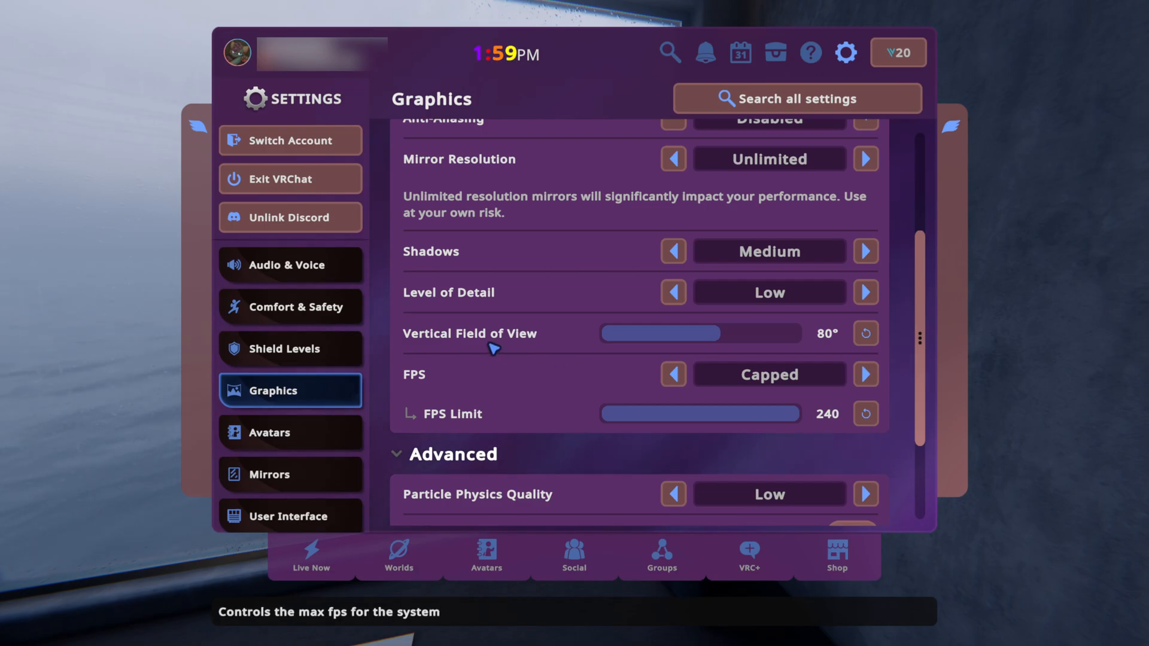
scroll("up", 3)
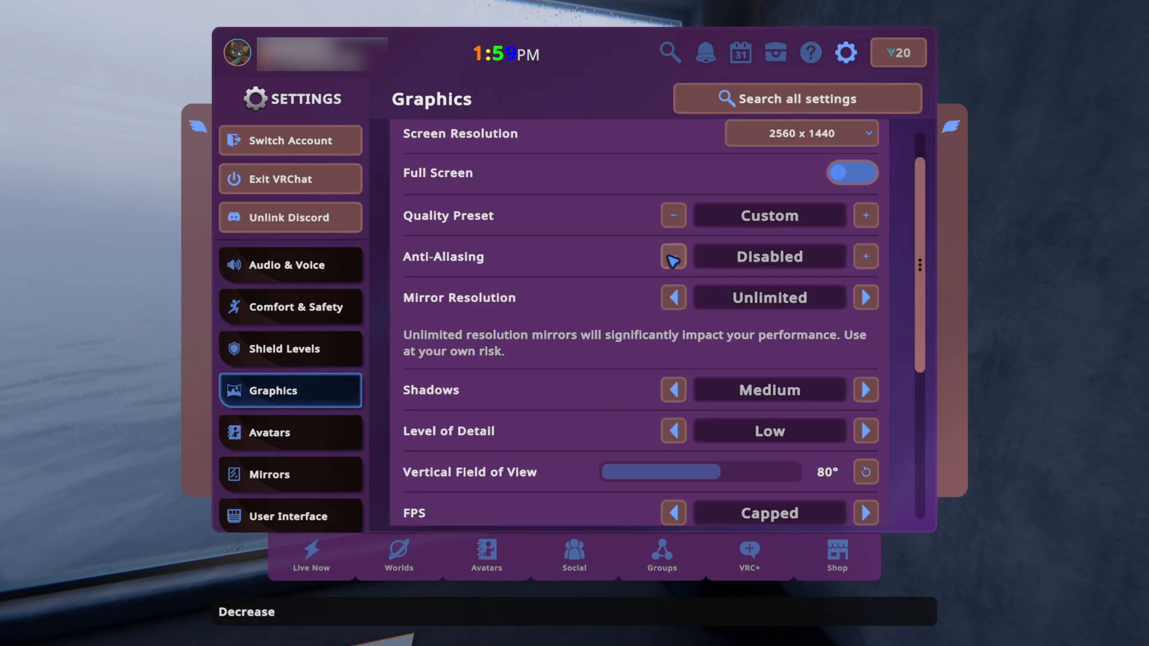
left_click(865, 257)
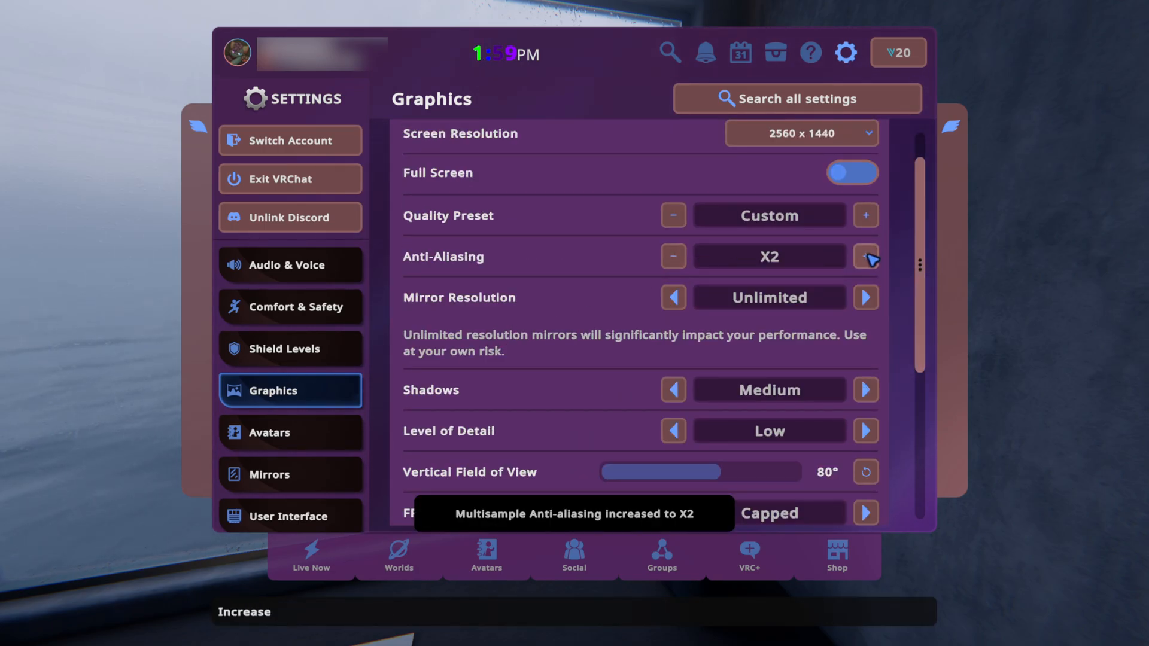
left_click(864, 256)
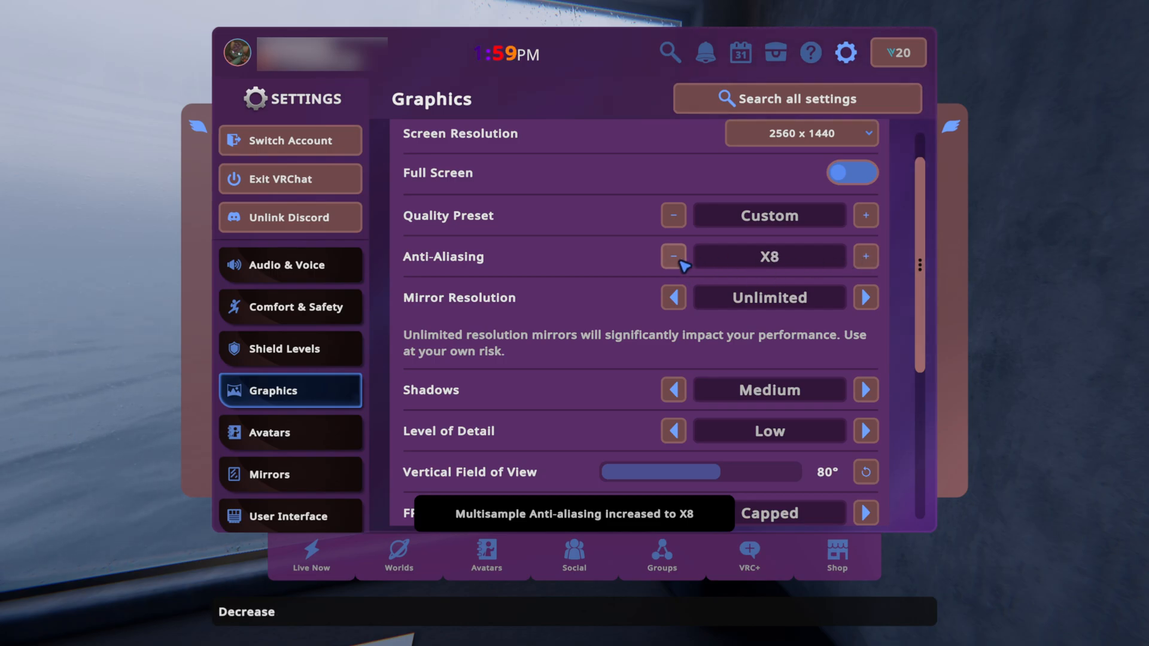
mouse_move(785, 246)
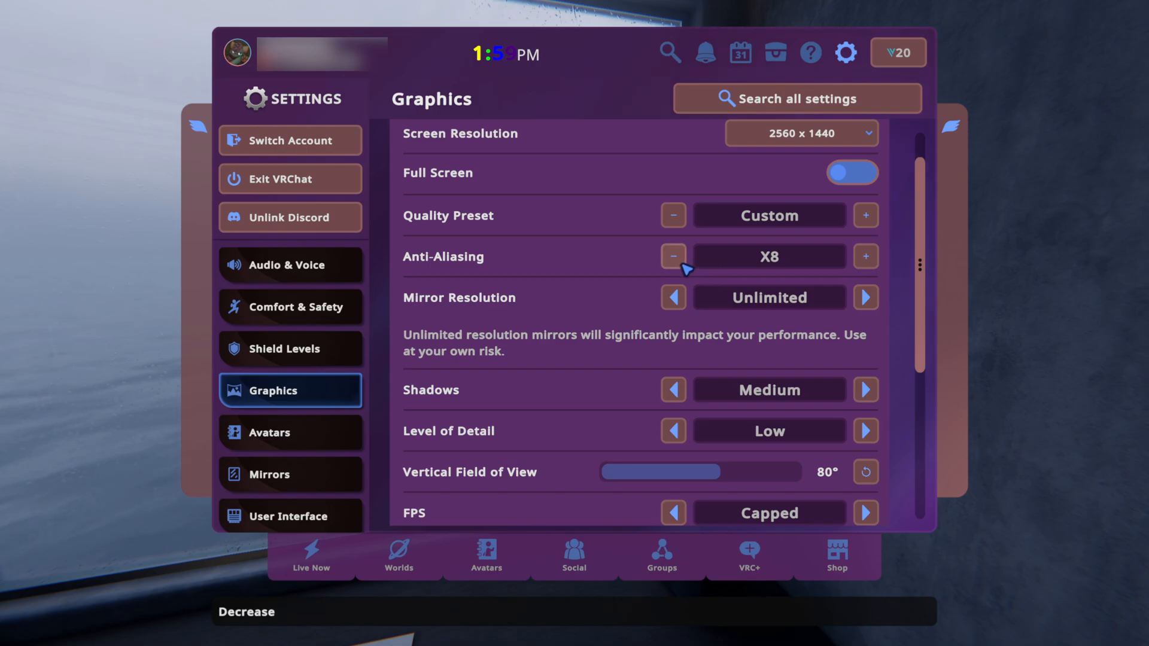
left_click(672, 256)
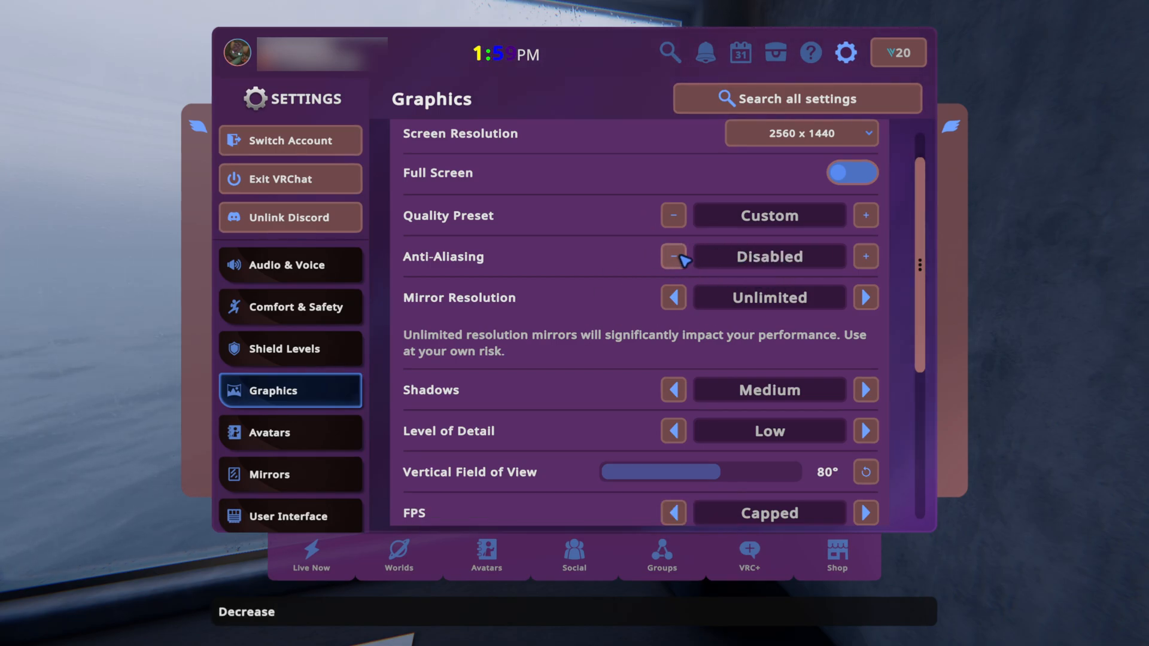
mouse_move(662, 280)
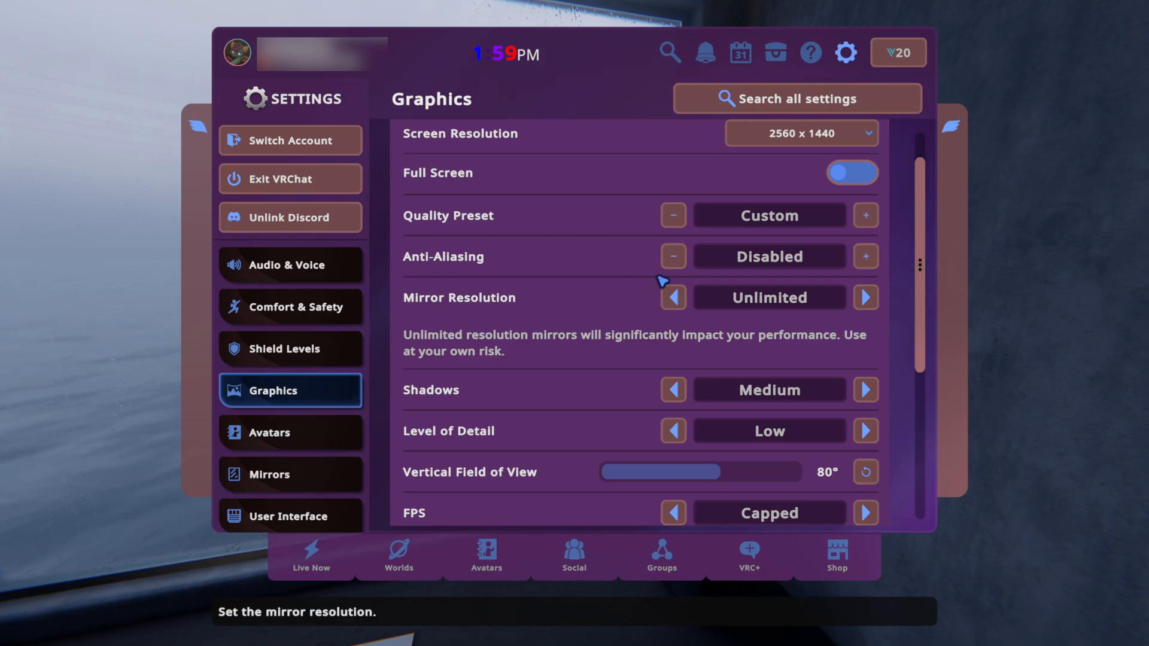
mouse_move(671, 298)
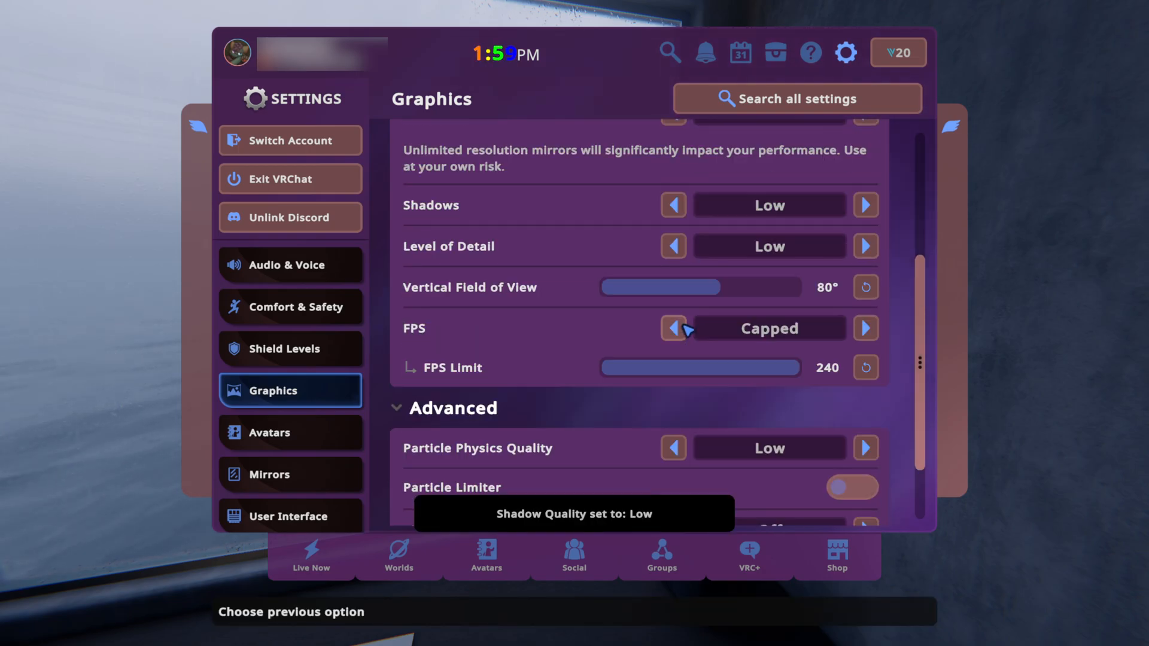
Step: Set Shadows and Particle Physics Quality to Medium, keeping anti-aliasing Disabled and FPS capped at 240
scroll("up", 3)
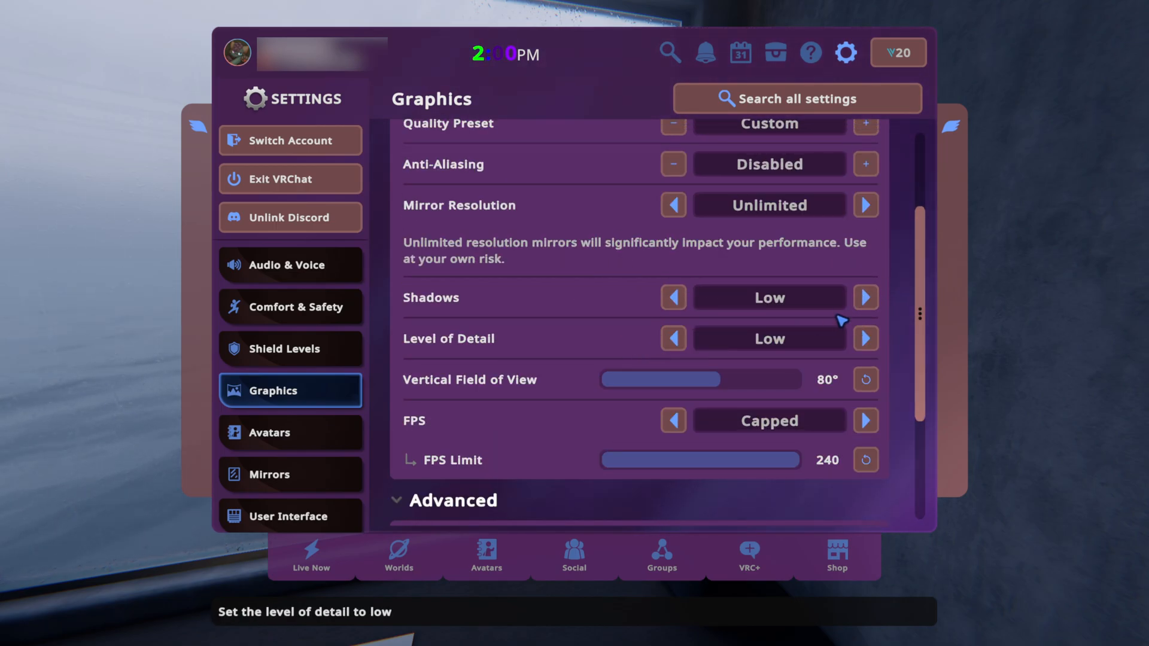
left_click(863, 298)
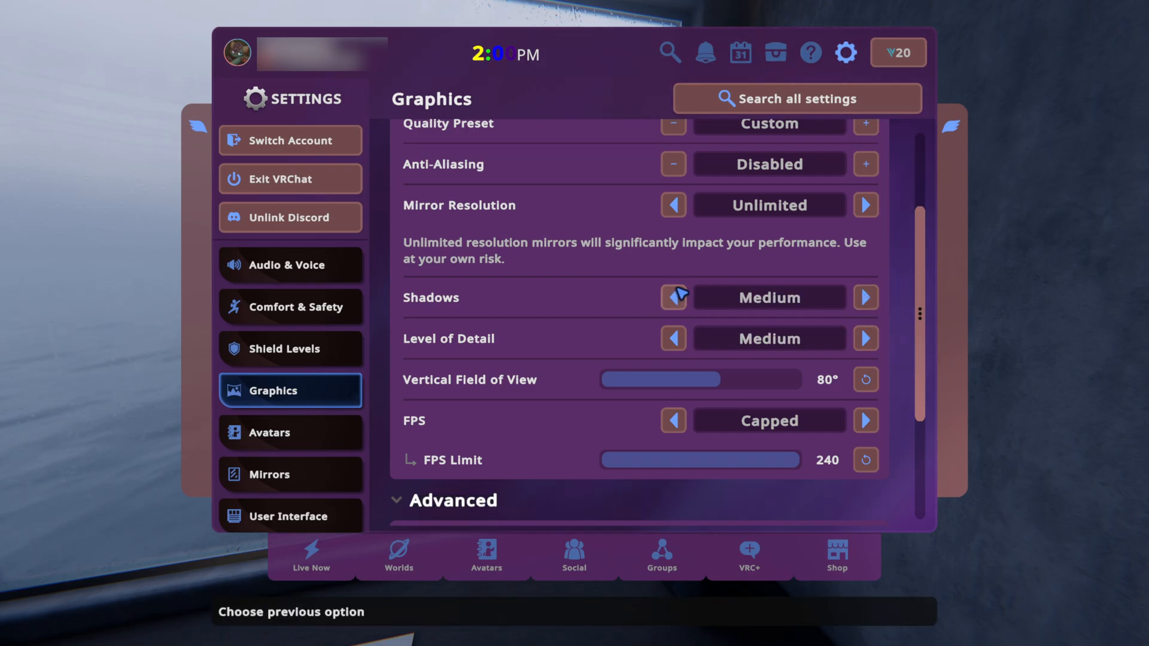
scroll("down", 3)
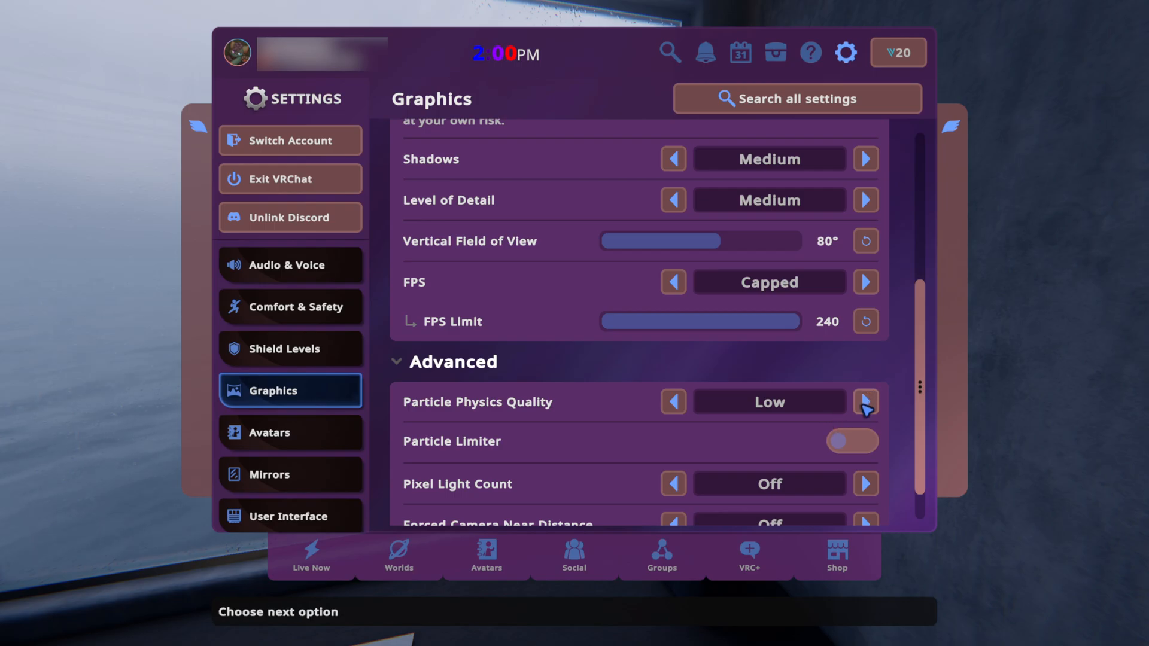
left_click(864, 402)
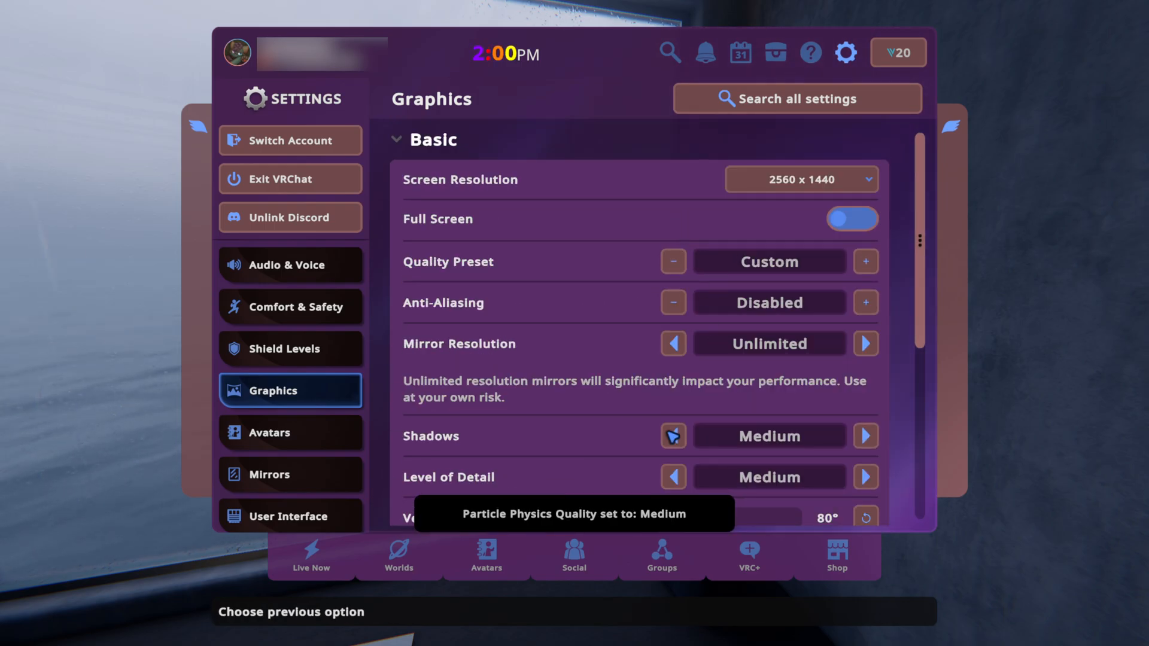
scroll("down", 3)
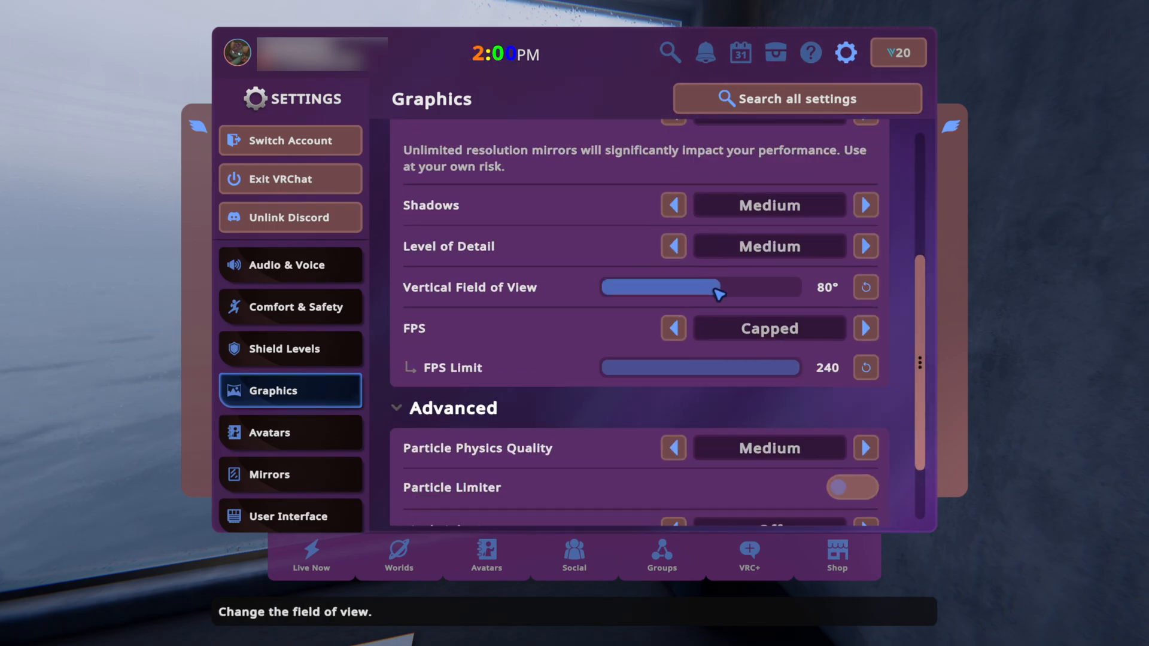
scroll("down", 3)
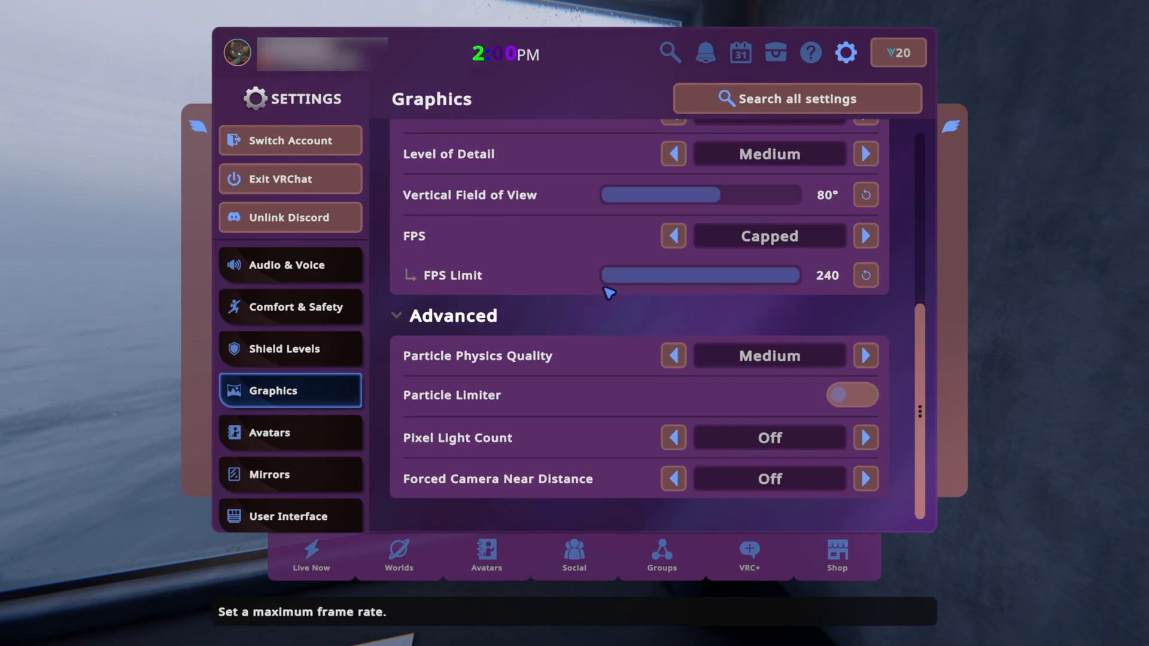
scroll("up", 3)
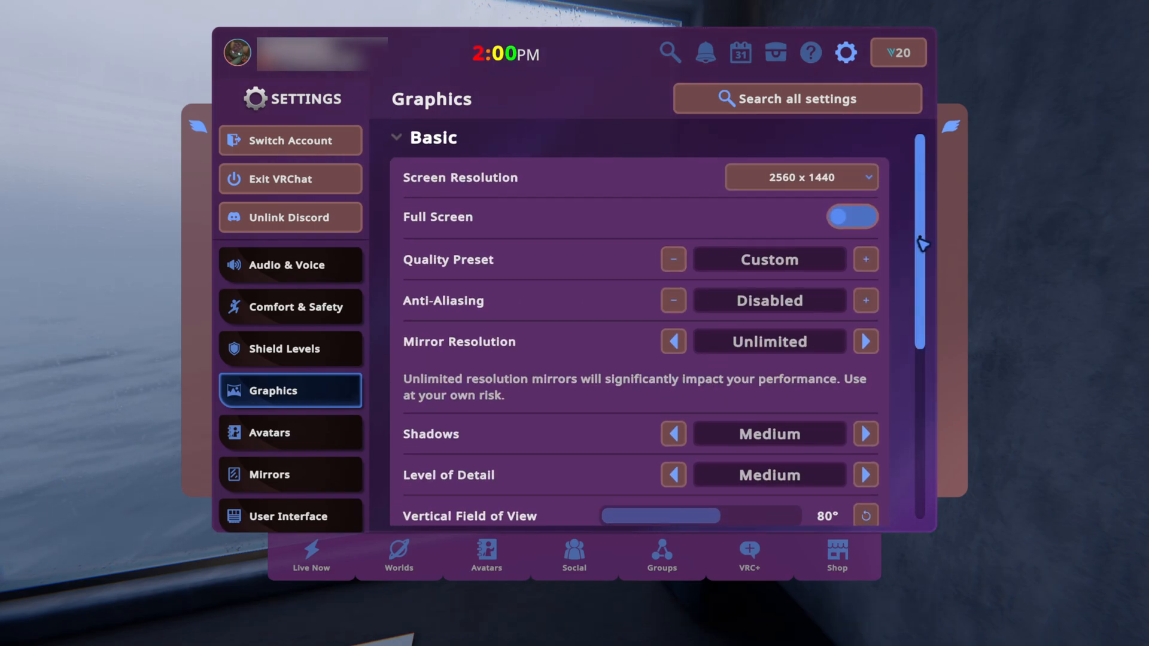
scroll("down", 3)
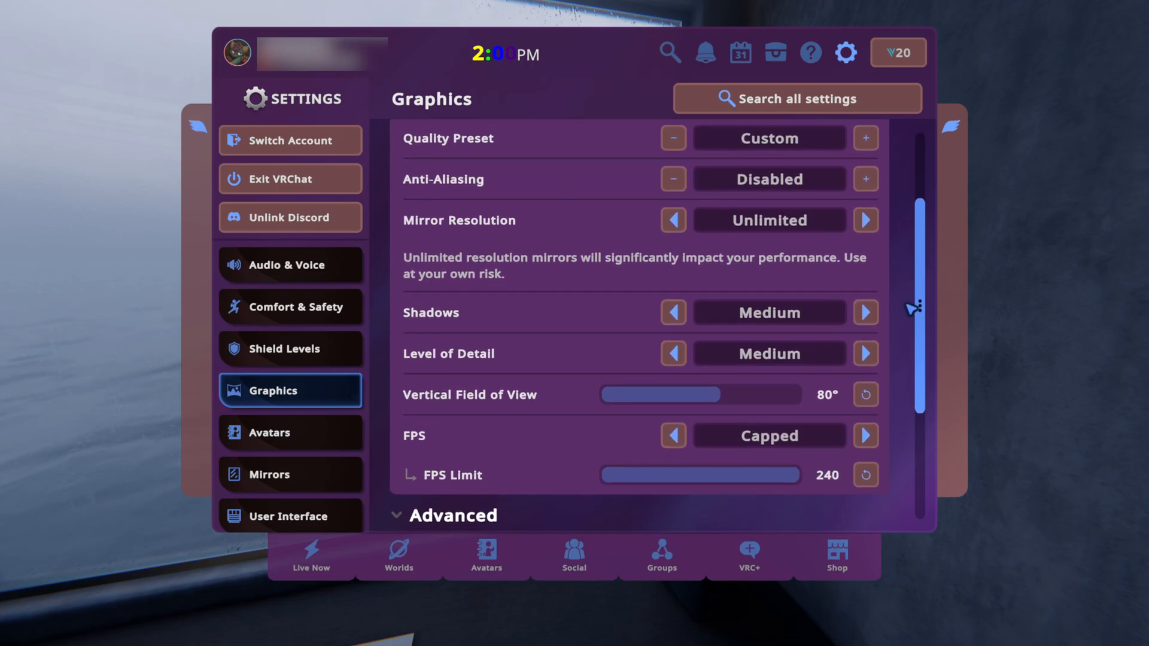
scroll("down", 3)
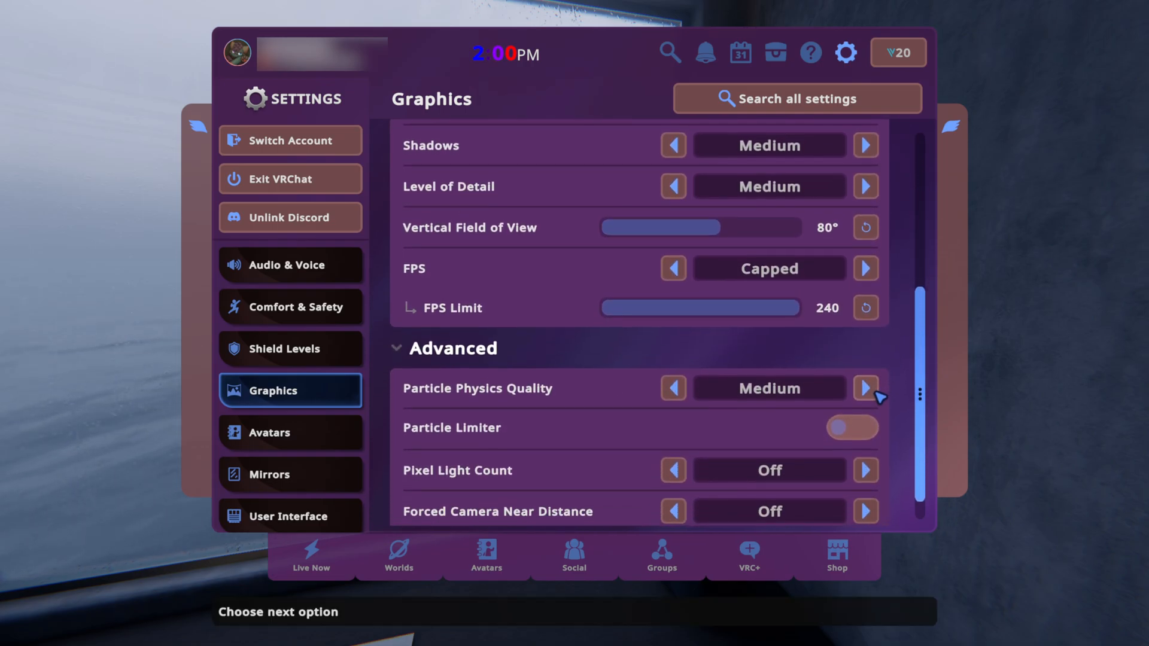
scroll("up", 3)
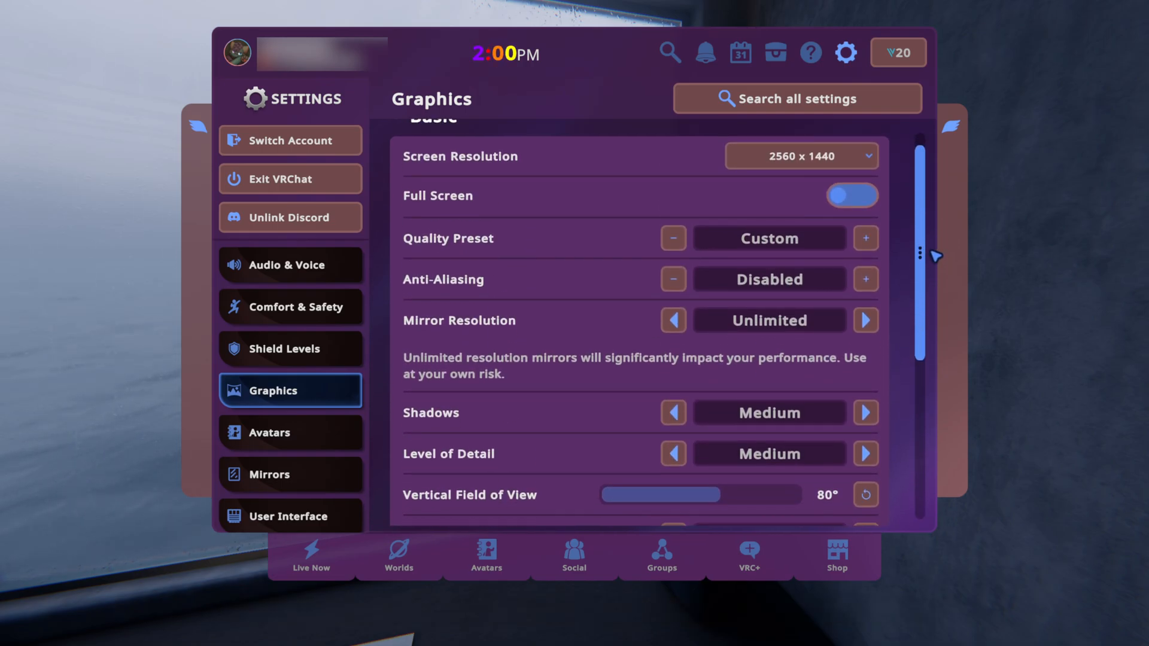
Step: Review Avatar Optimizations, Culling and Download Prioritization by distance at 20m with 200 MB and 500 MB limits
left_click(289, 432)
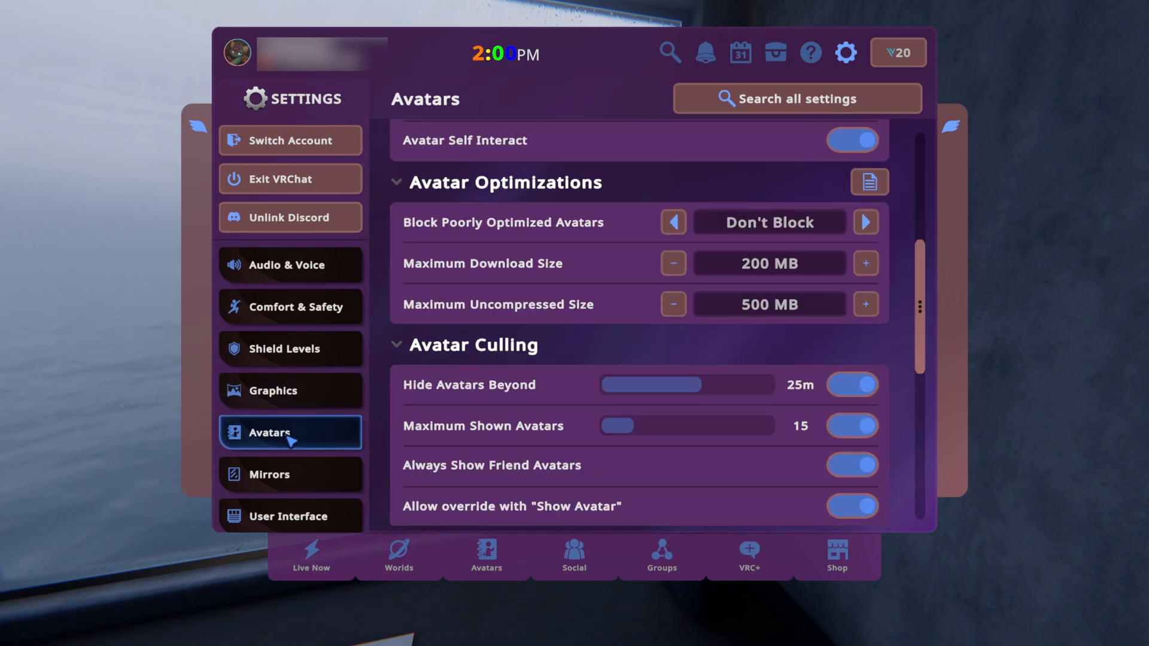
scroll("down", 3)
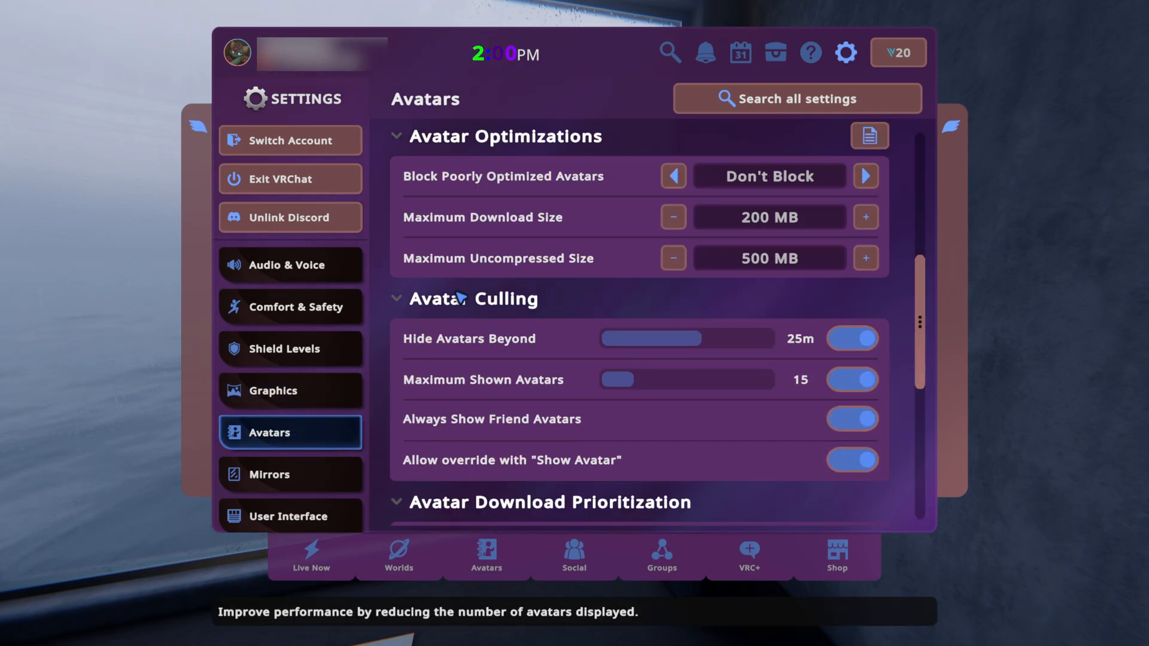
mouse_move(492, 379)
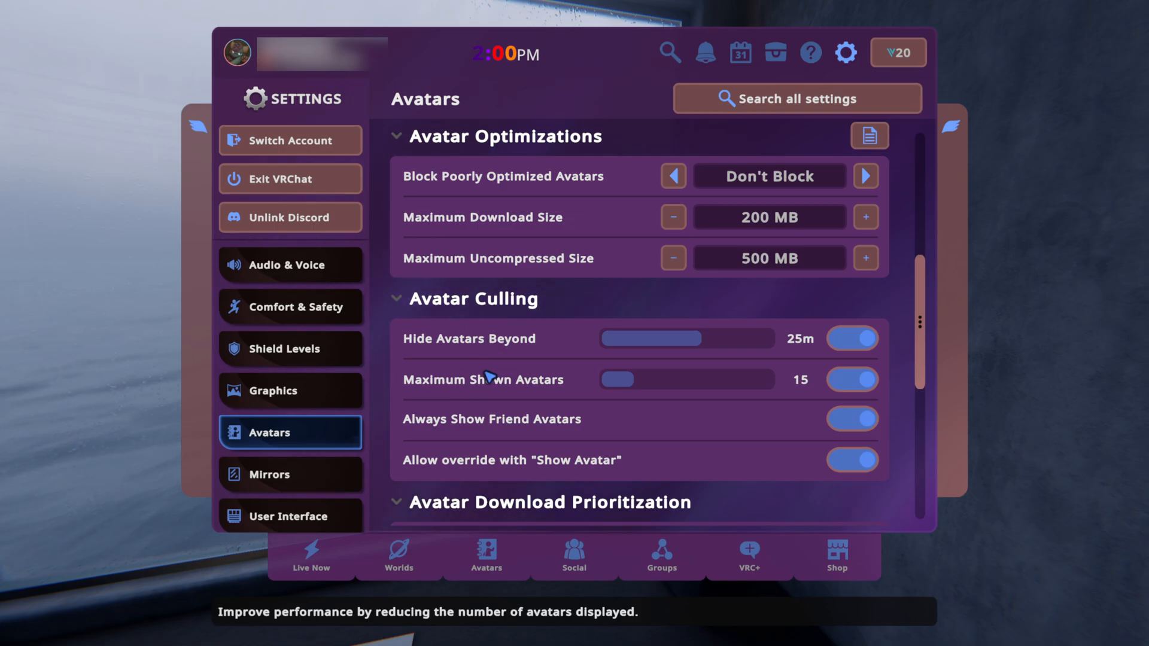
mouse_move(822, 348)
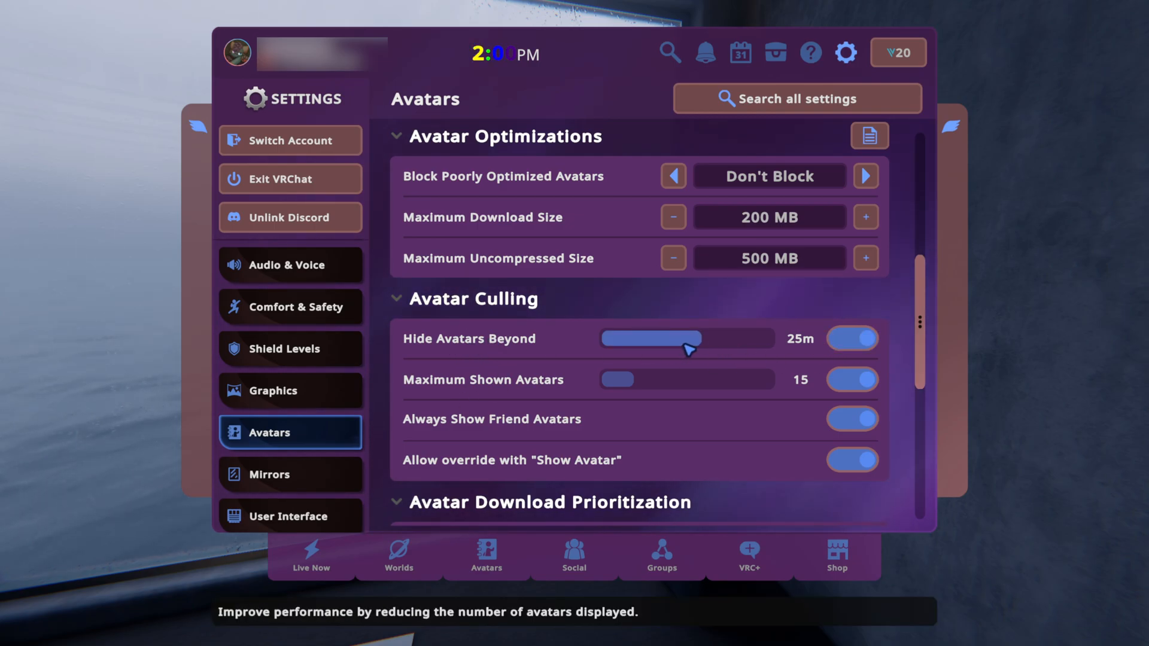
mouse_move(841, 379)
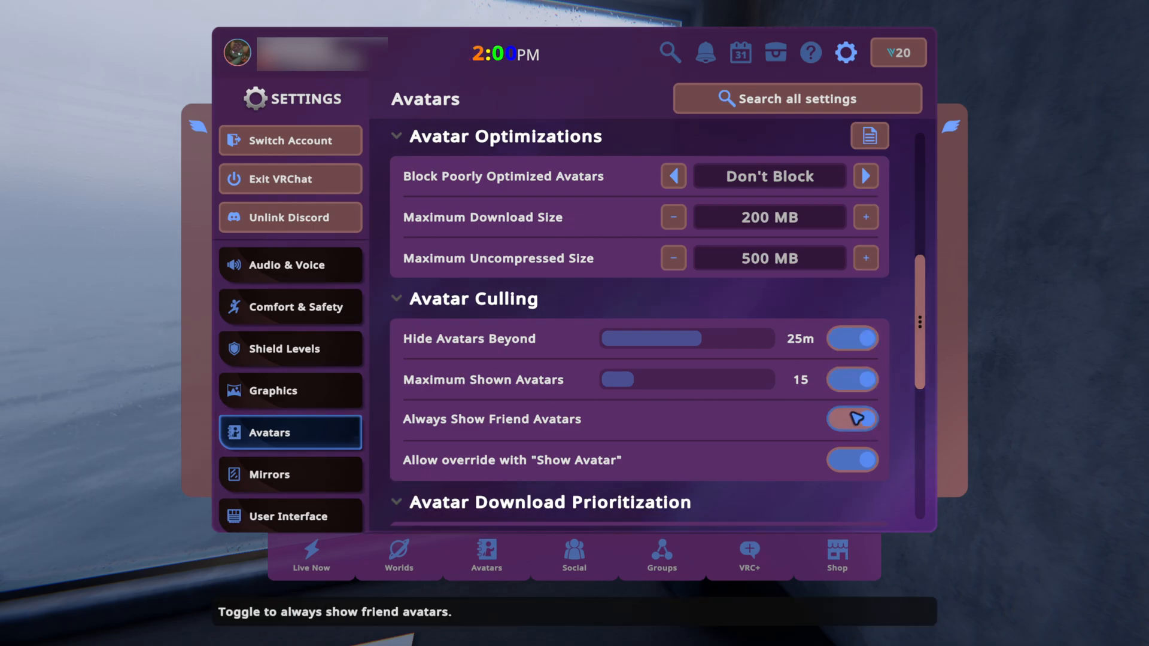
left_click(850, 419)
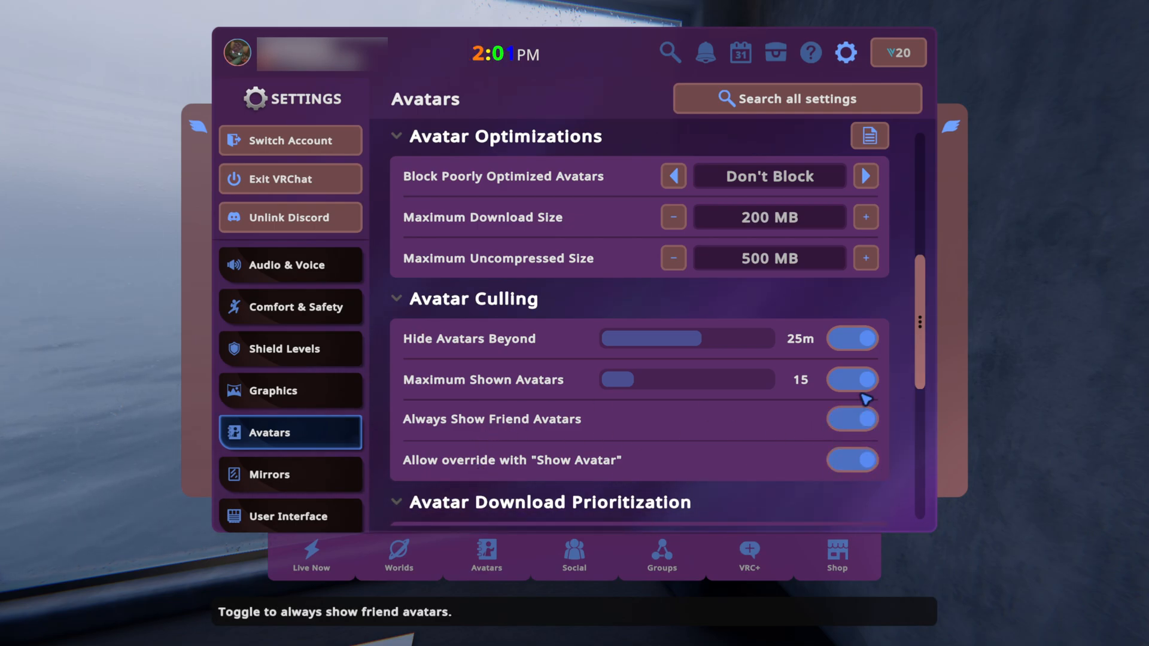
scroll("down", 3)
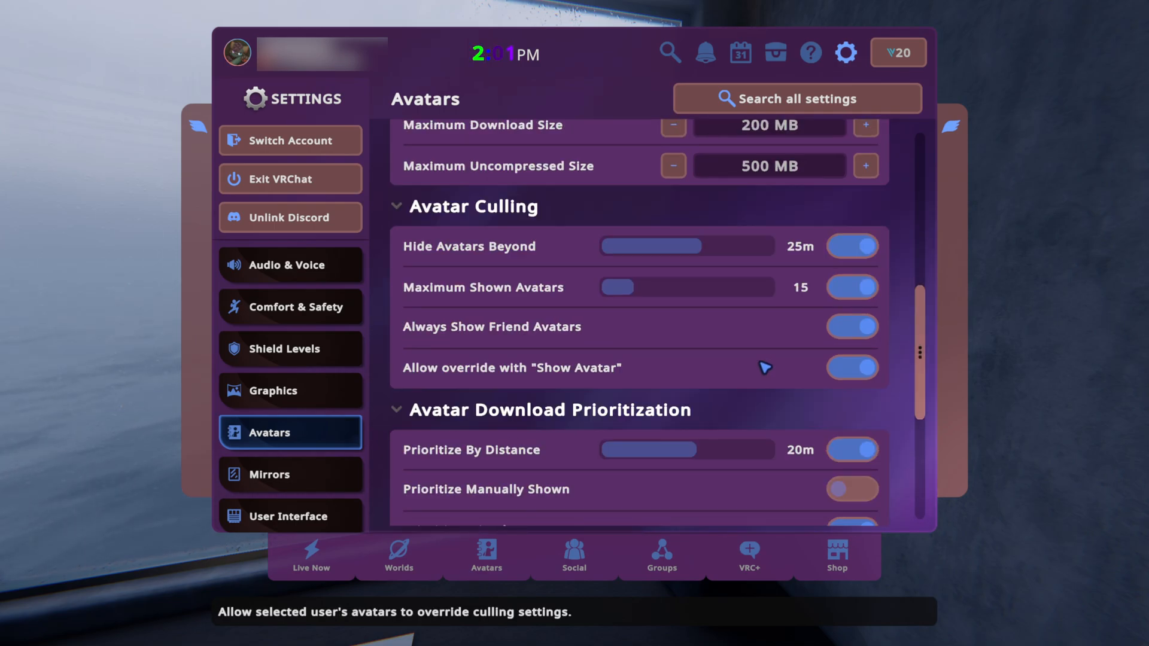
scroll("down", 3)
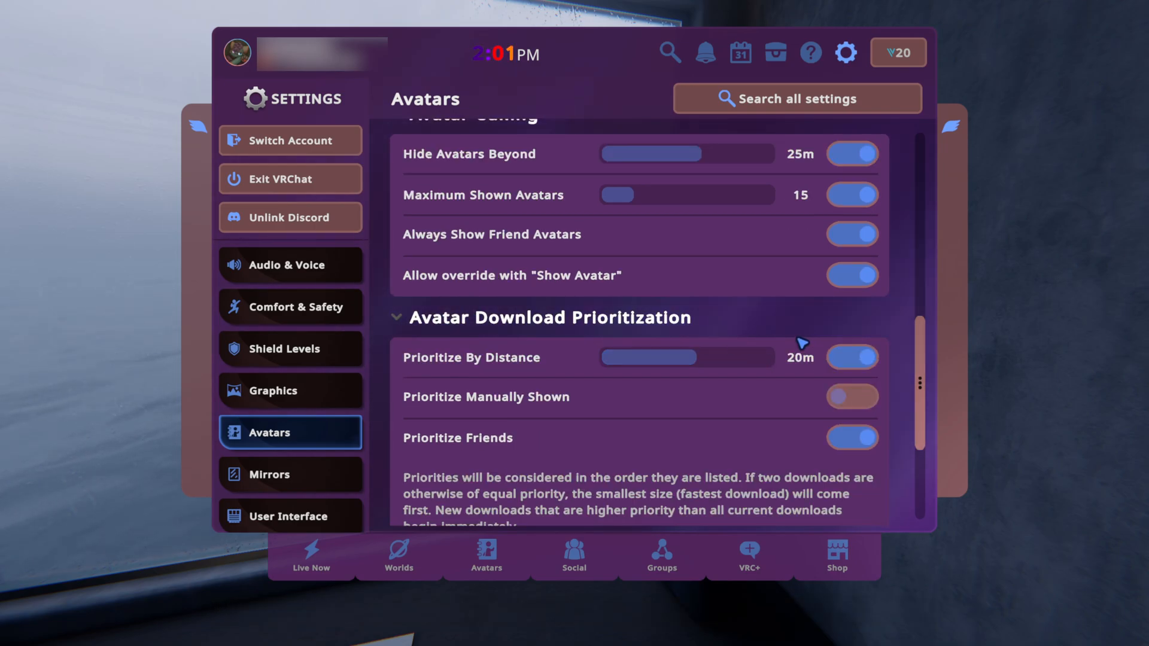
mouse_move(425, 351)
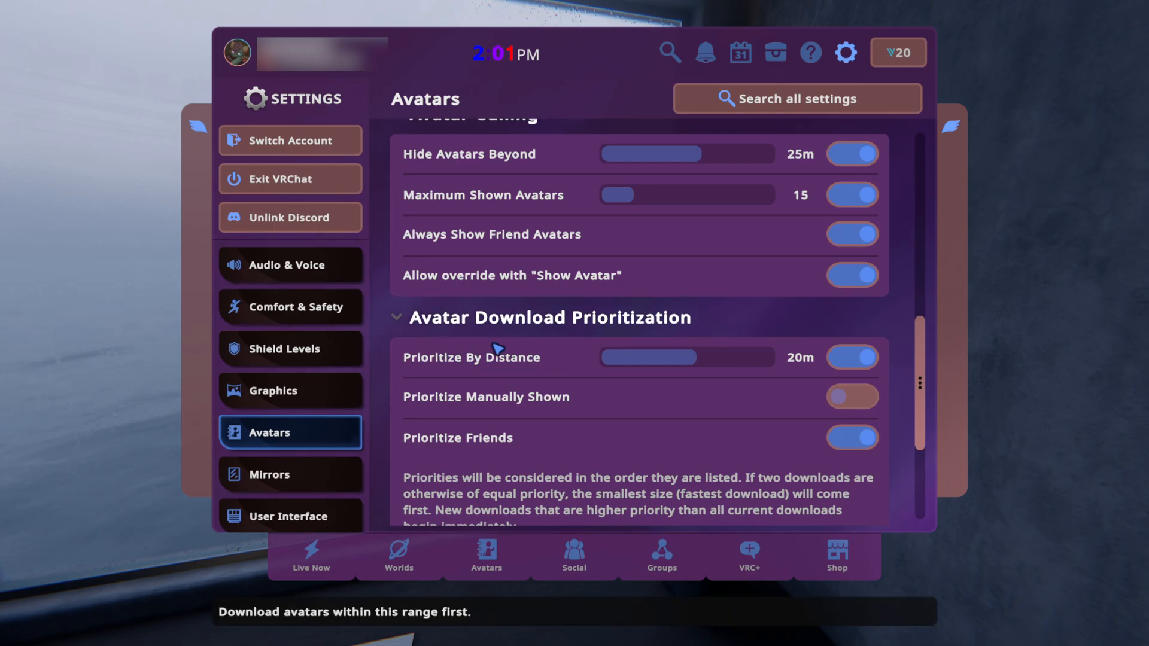
mouse_move(418, 368)
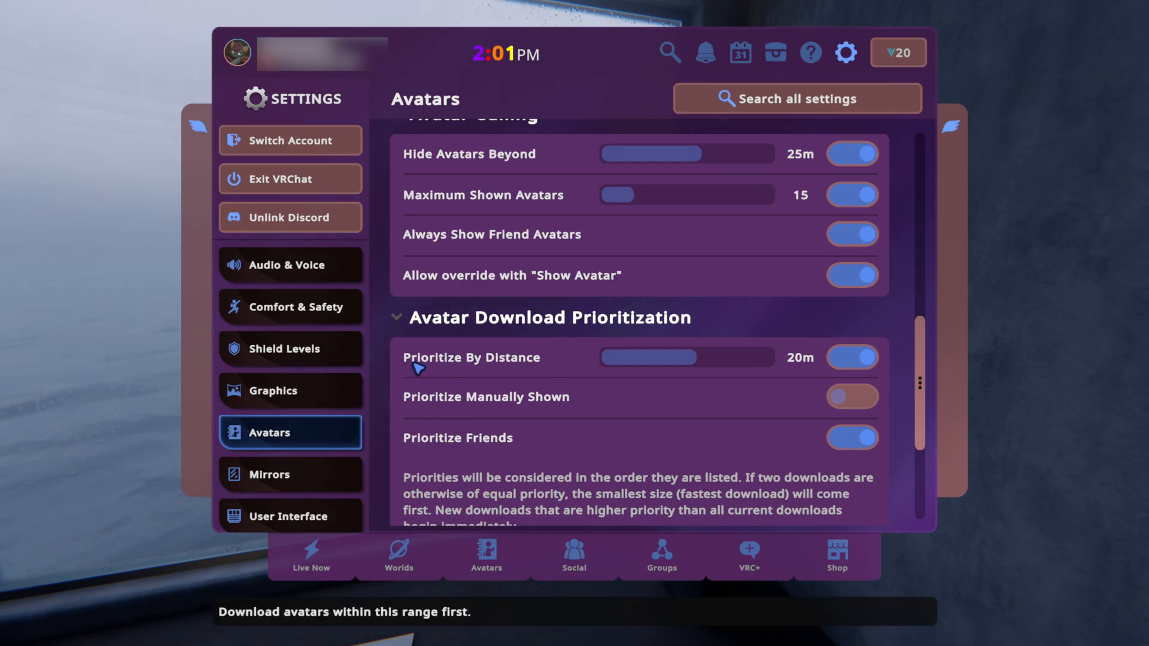
mouse_move(797, 370)
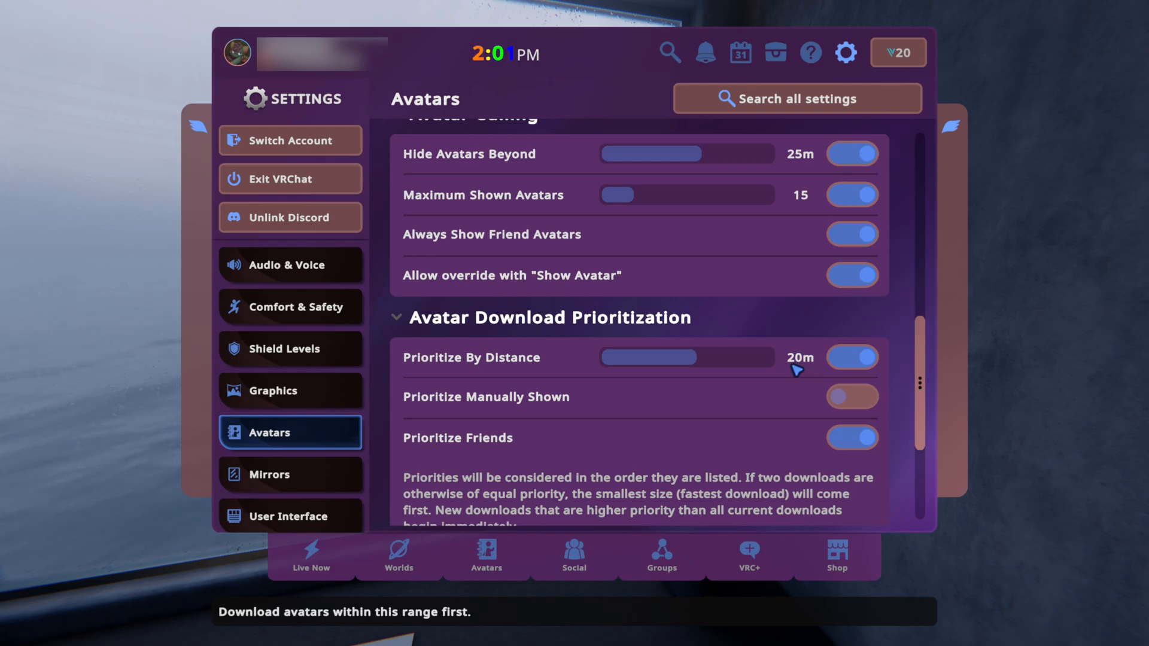
scroll("up", 3)
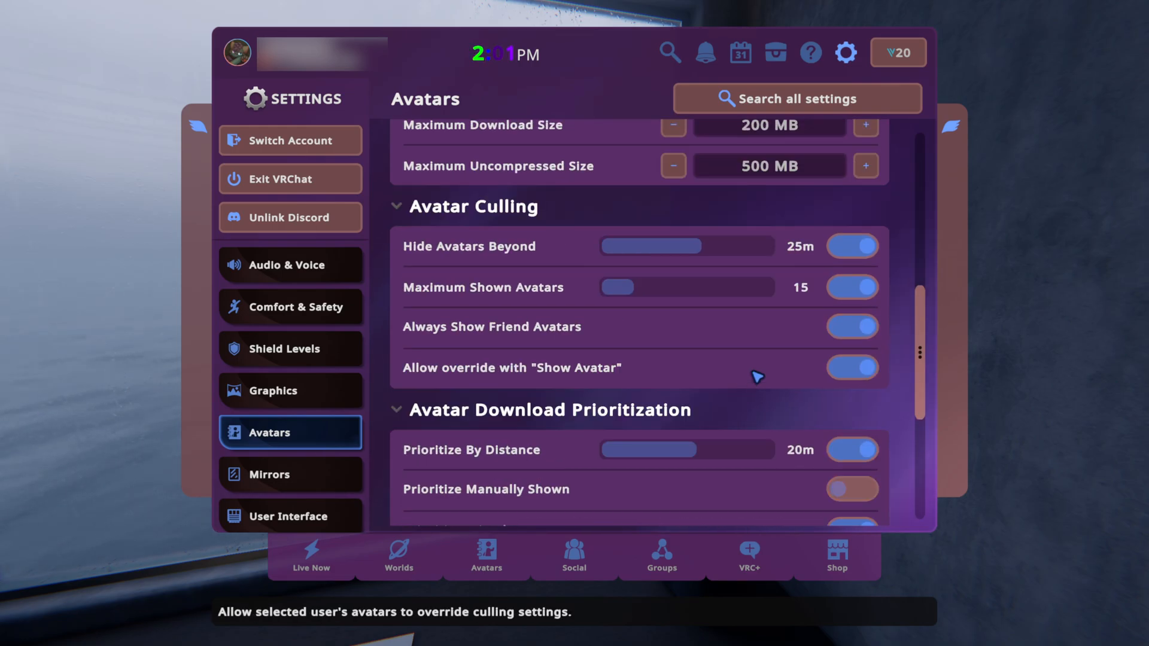
scroll("up", 3)
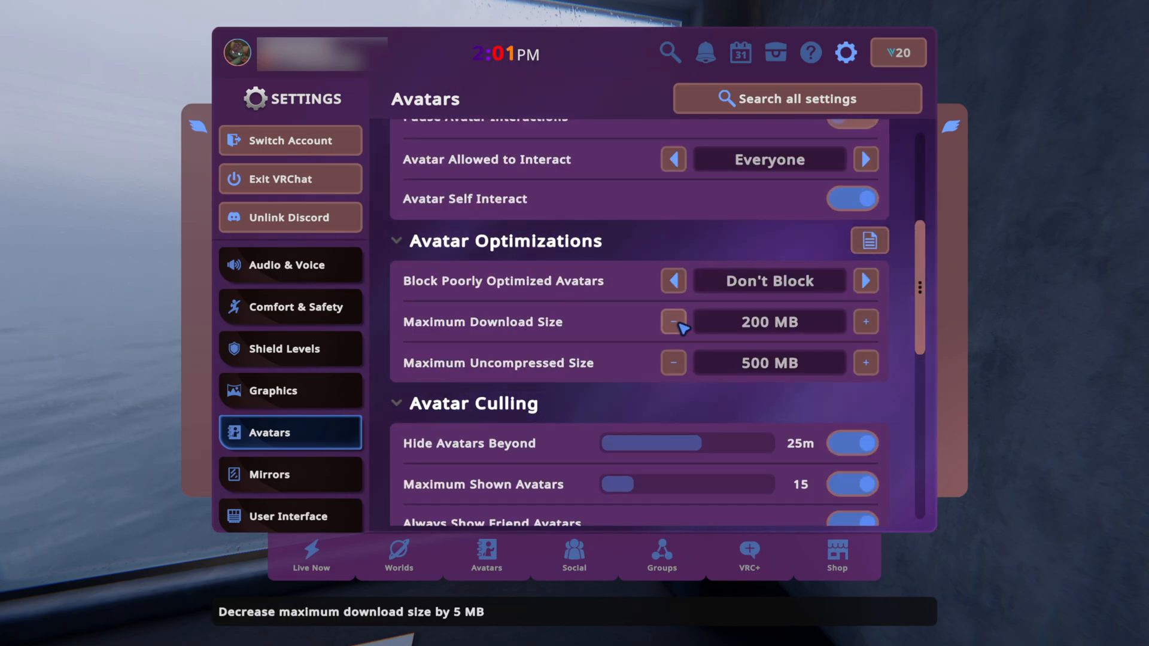
mouse_move(672, 363)
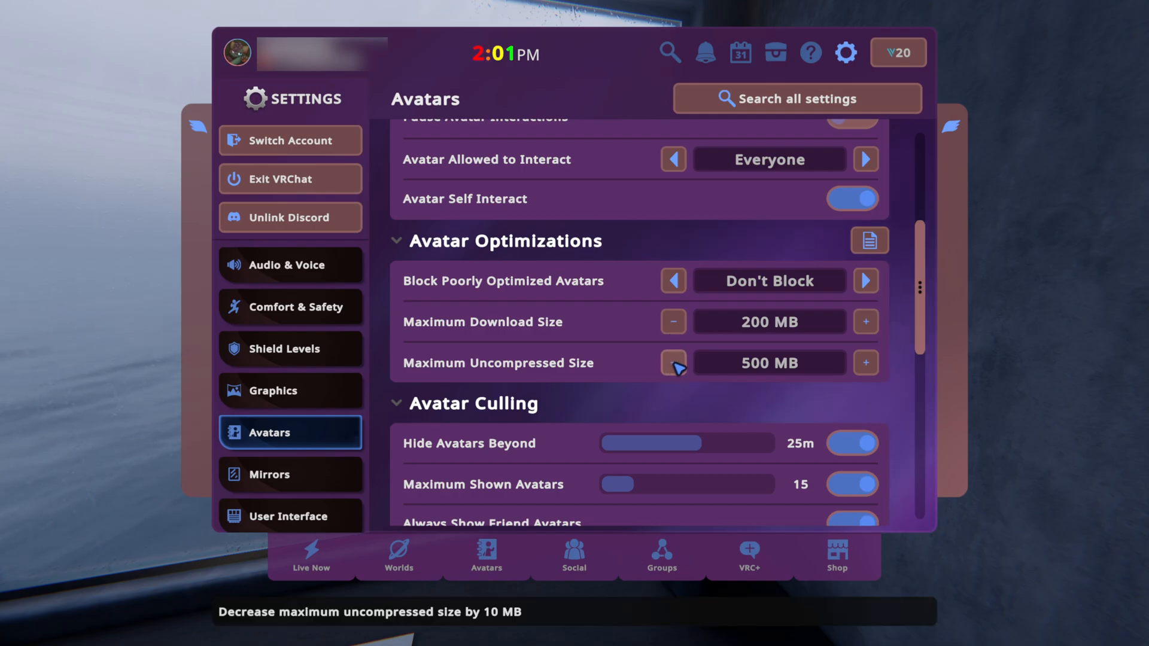
mouse_move(670, 321)
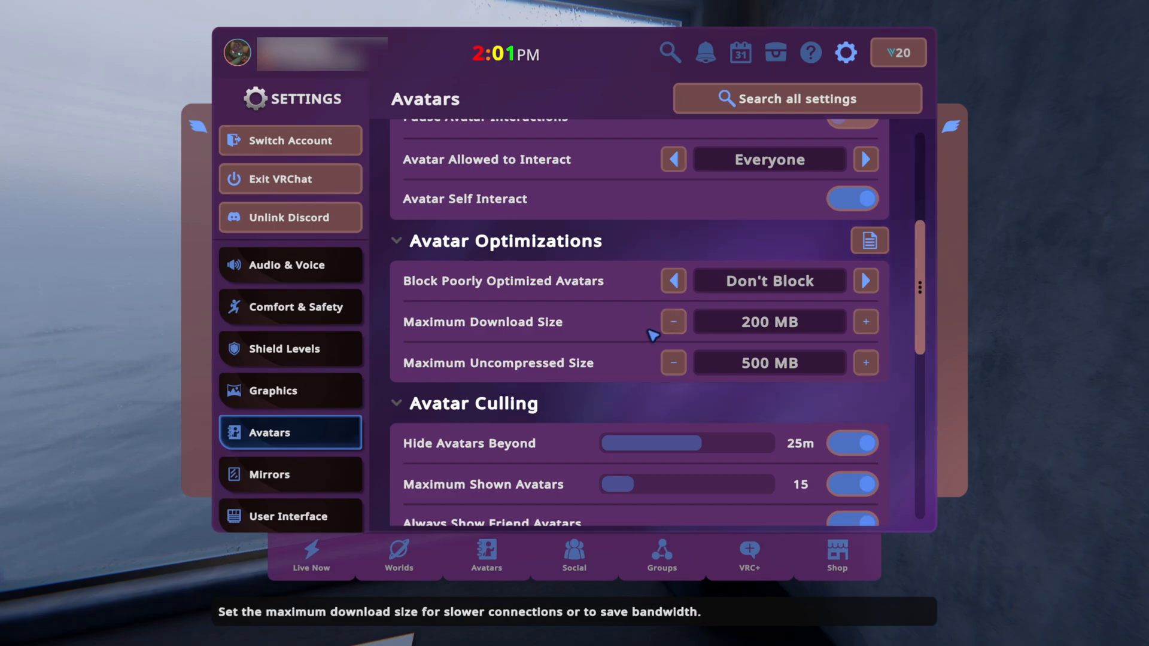
scroll("up", 3)
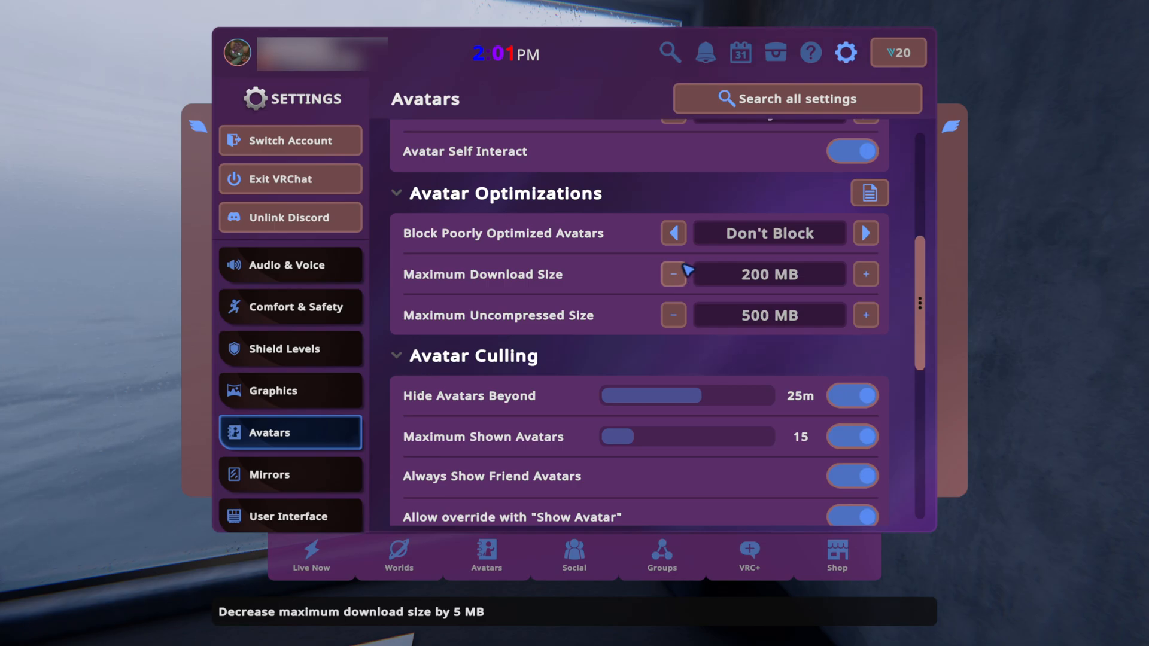
mouse_move(689, 290)
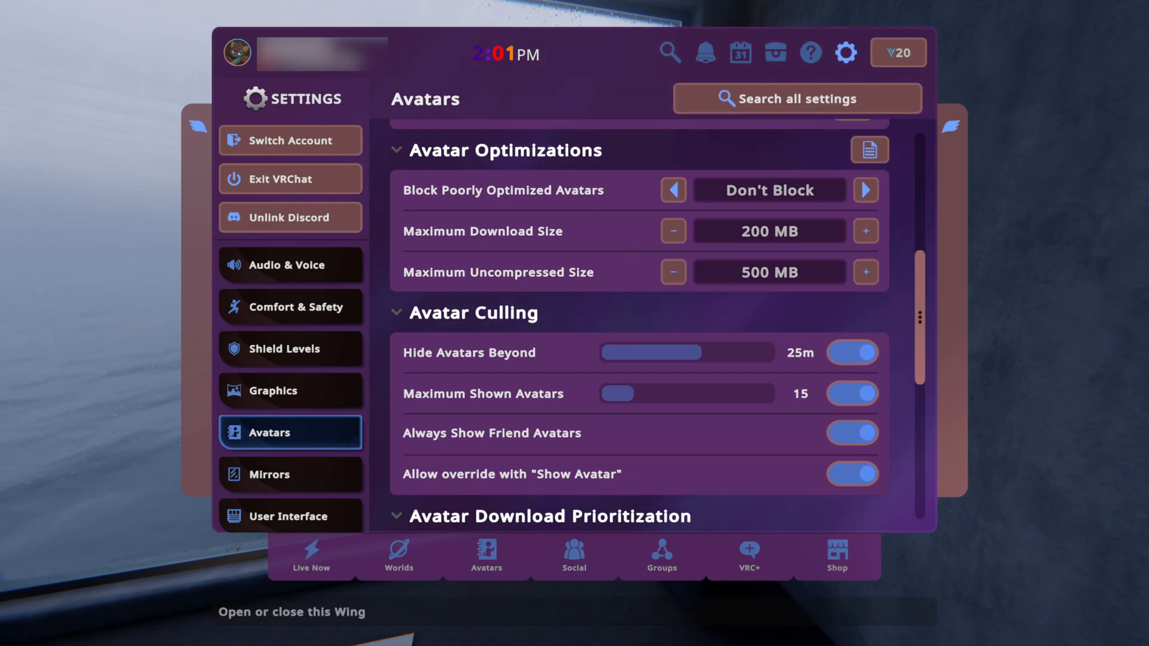
Step: Show the Custom shield level's per-trust-rank avatar feature switches, then return to Graphics
left_click(288, 348)
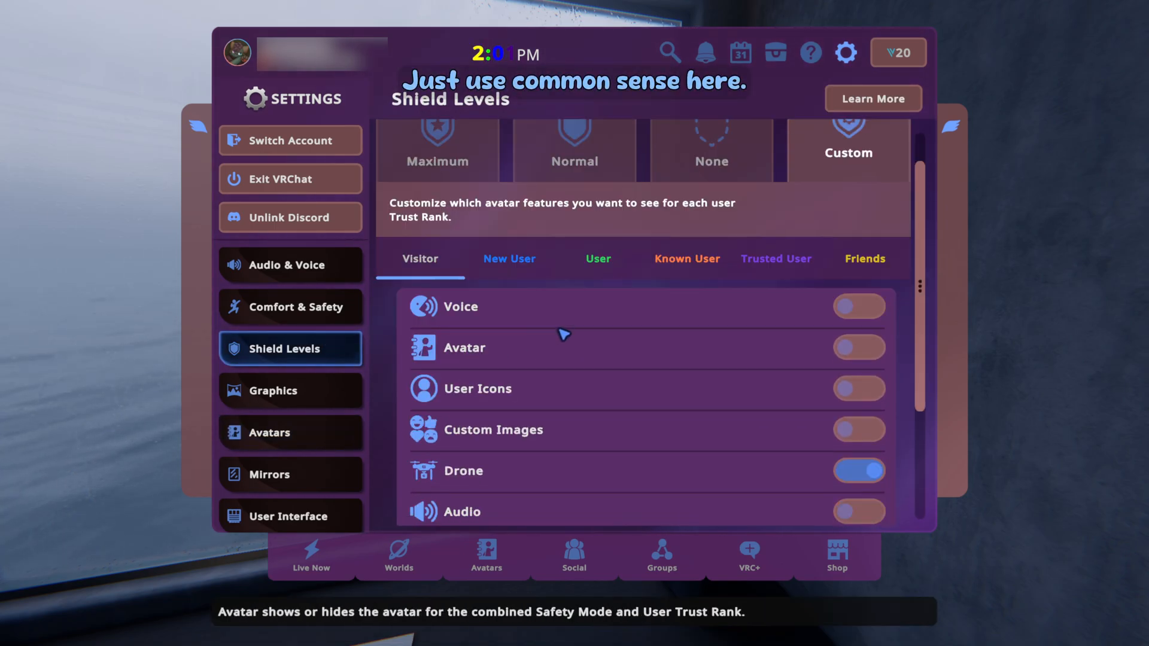
left_click(596, 259)
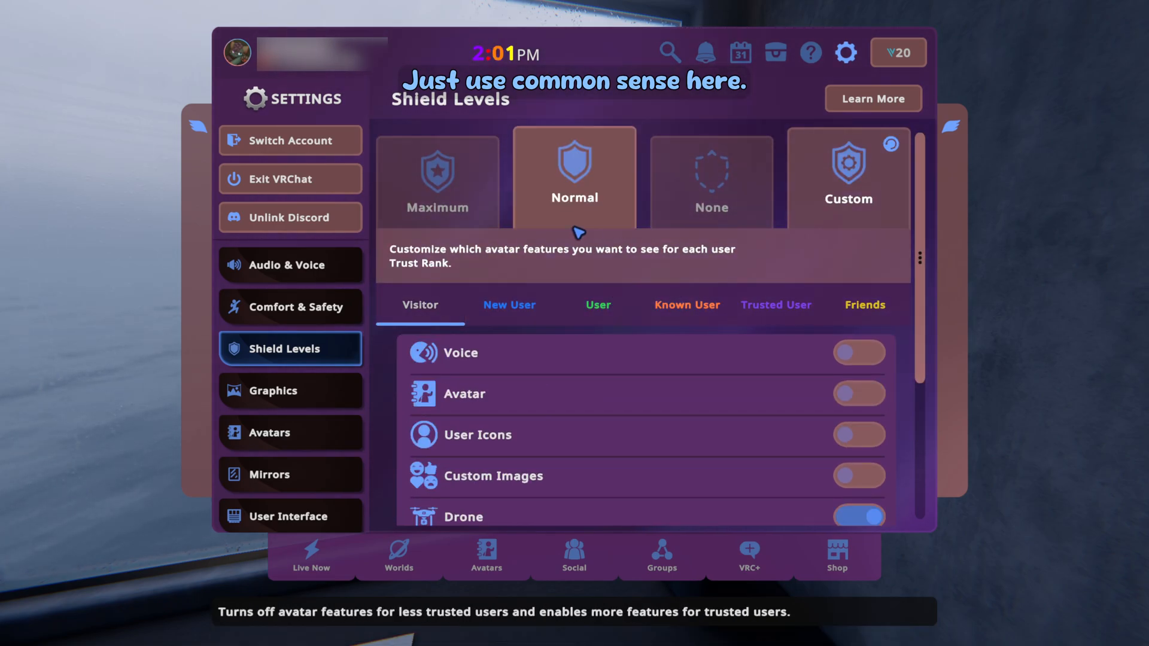
mouse_move(290, 390)
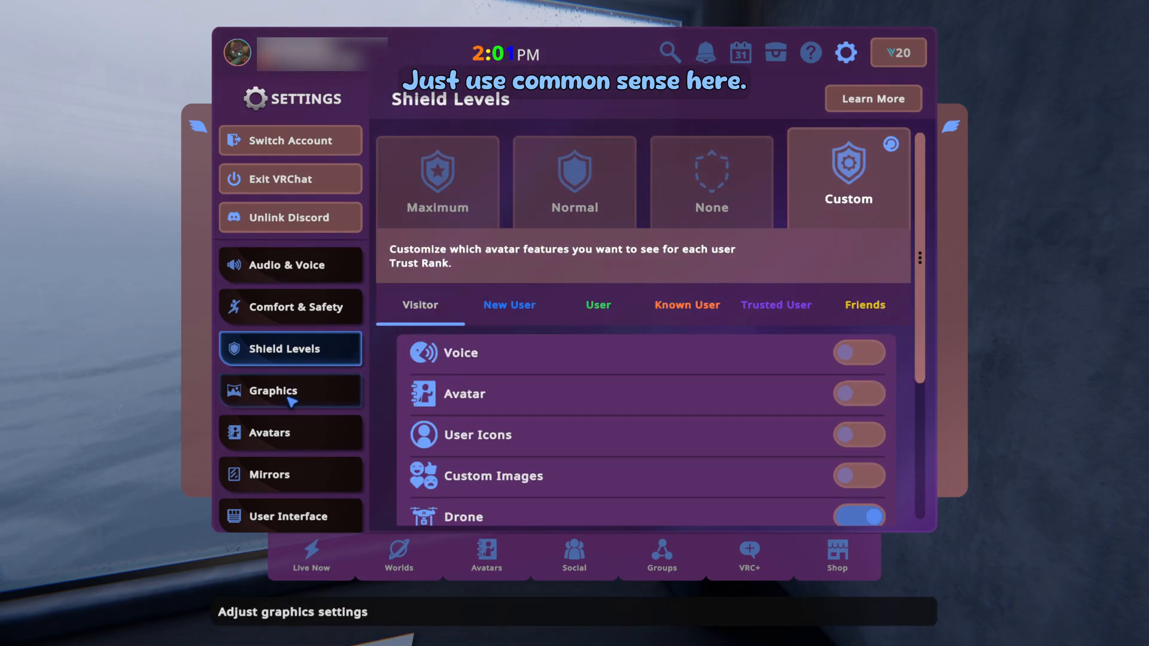
left_click(290, 390)
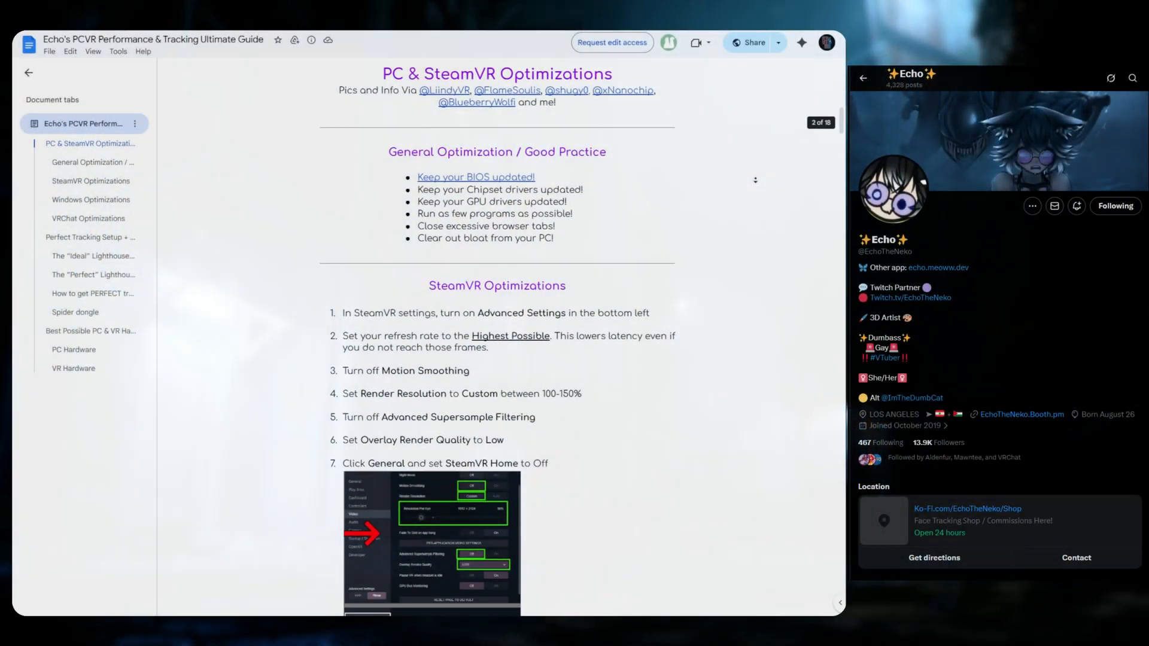
Step: Scroll the PCVR guide through SteamVR, Windows, VRChat optimizations into lighthouse and tracking setup advice
scroll("down", 3)
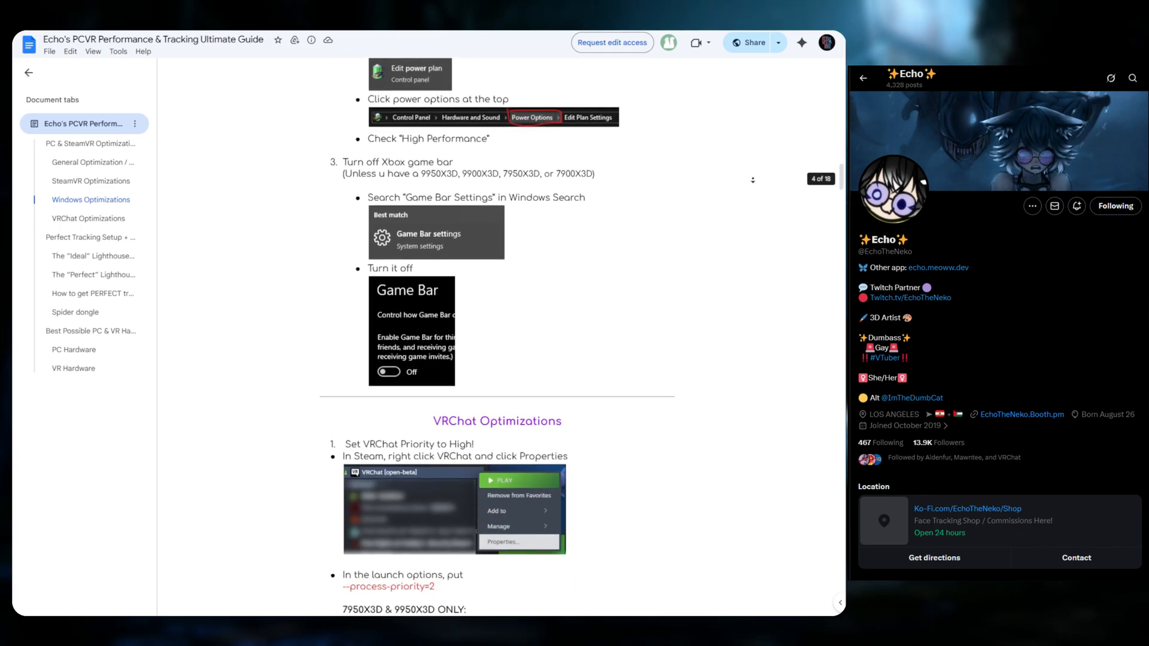
scroll("down", 3)
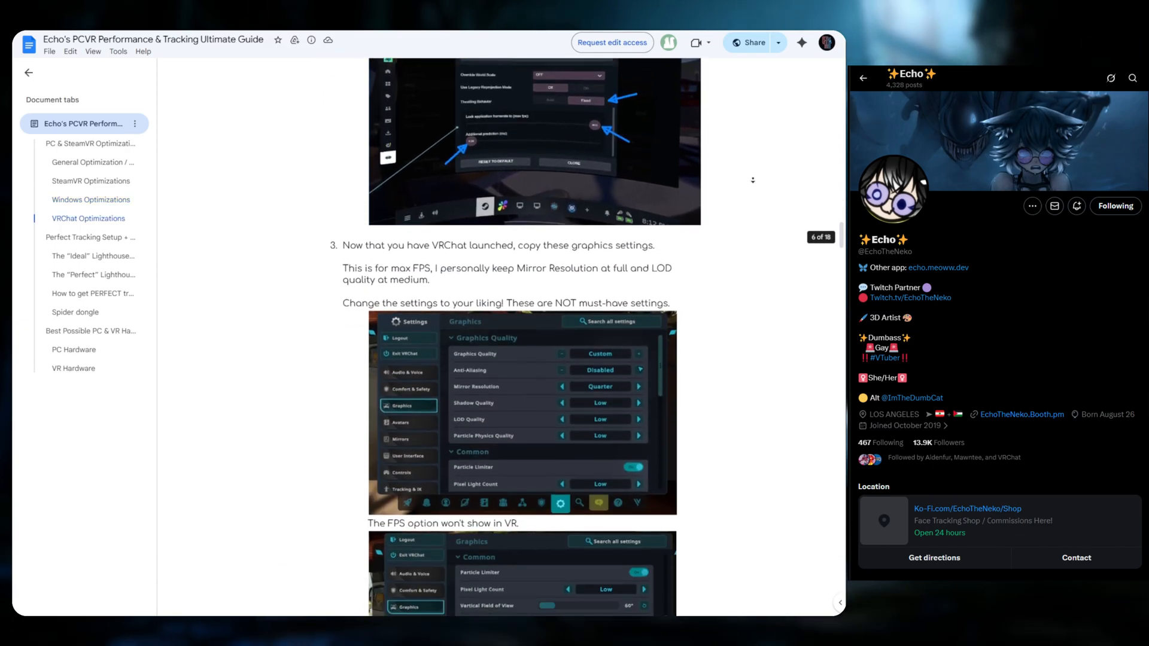
scroll("down", 3)
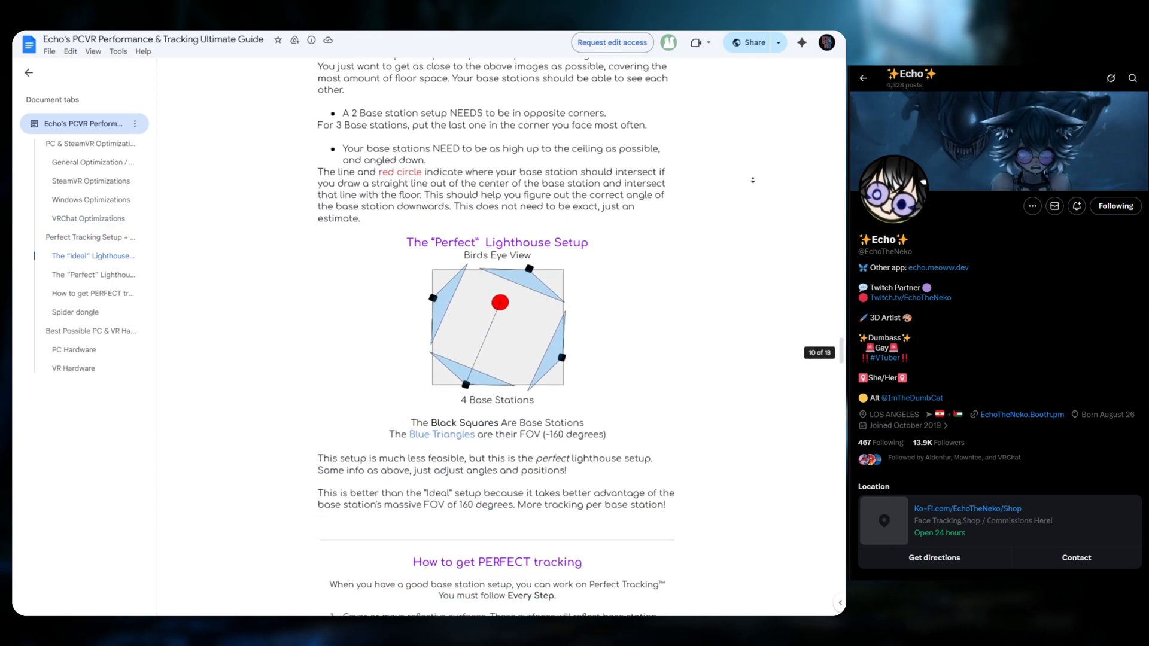
scroll("down", 3)
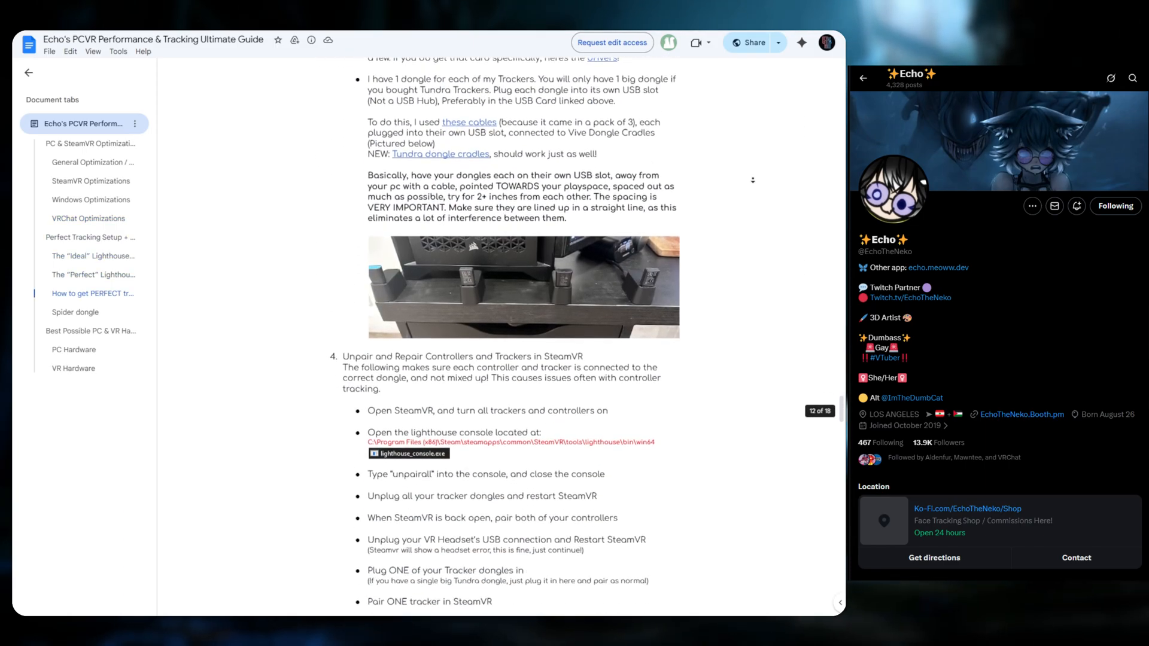